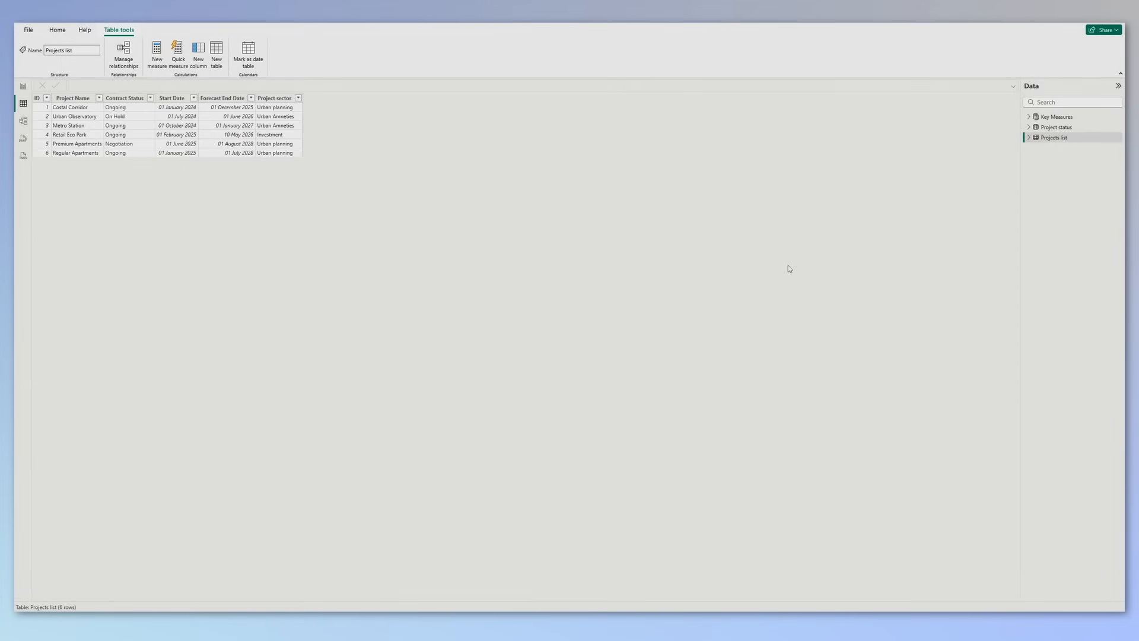
mouse_move(70, 137)
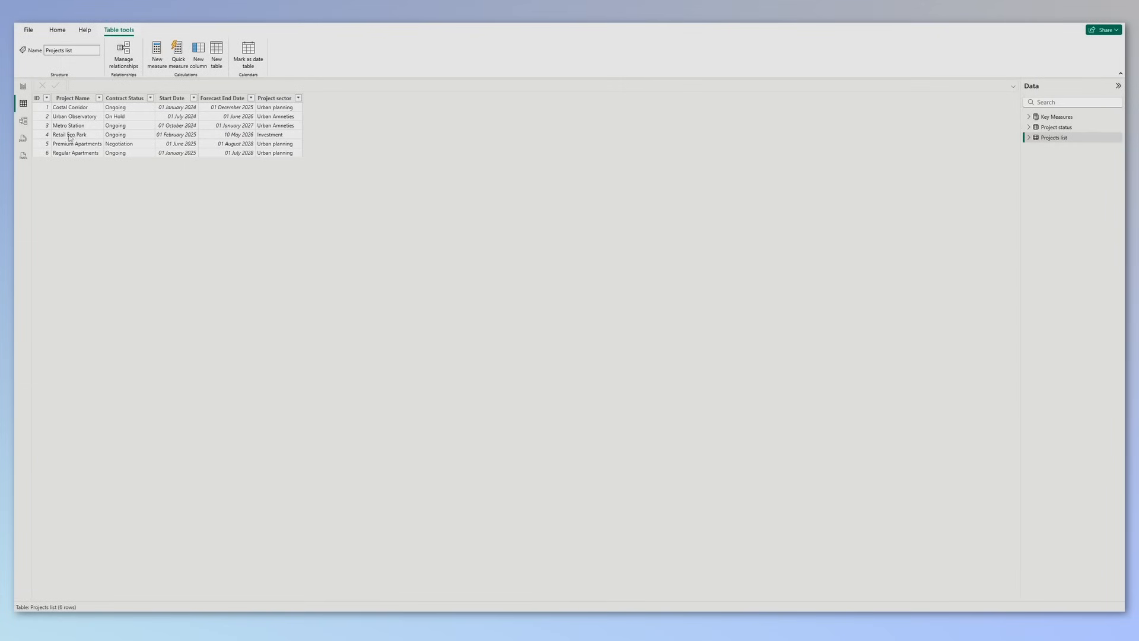
- Review the Projects list columns: ID, Project Name, Start Date, Forecast End Date, Project sector
click(37, 98)
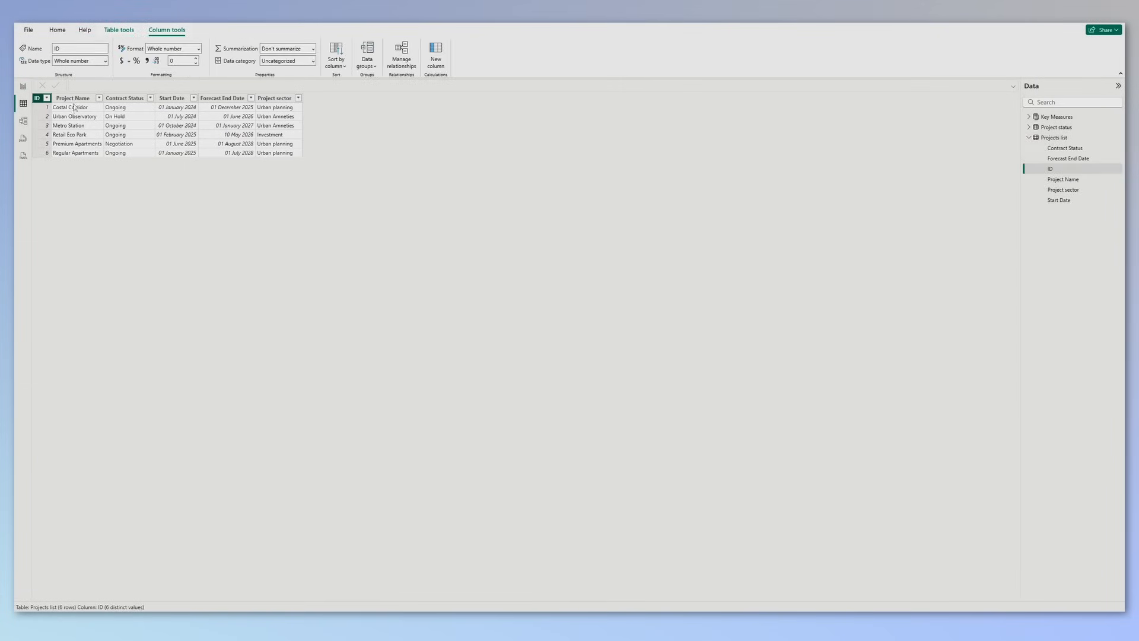
click(72, 98)
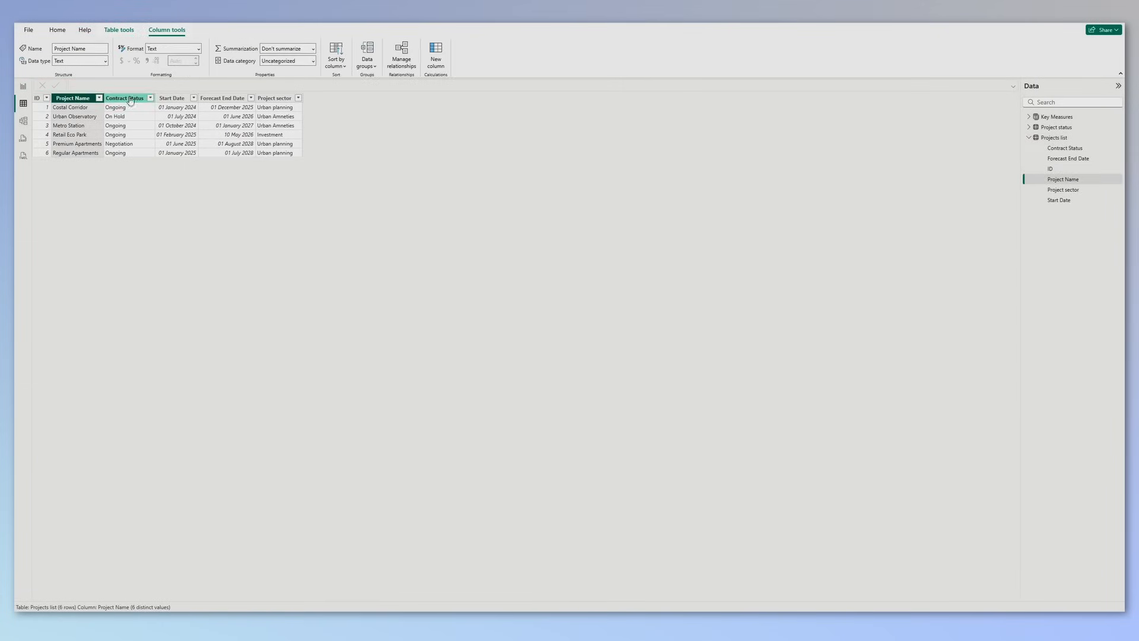
click(172, 98)
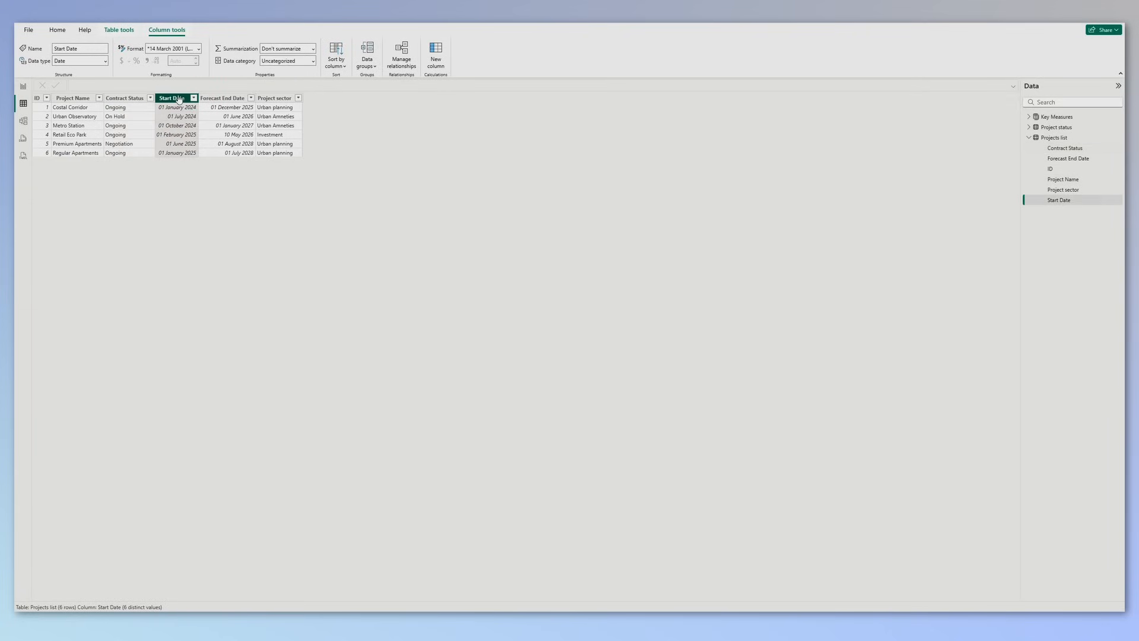
click(223, 98)
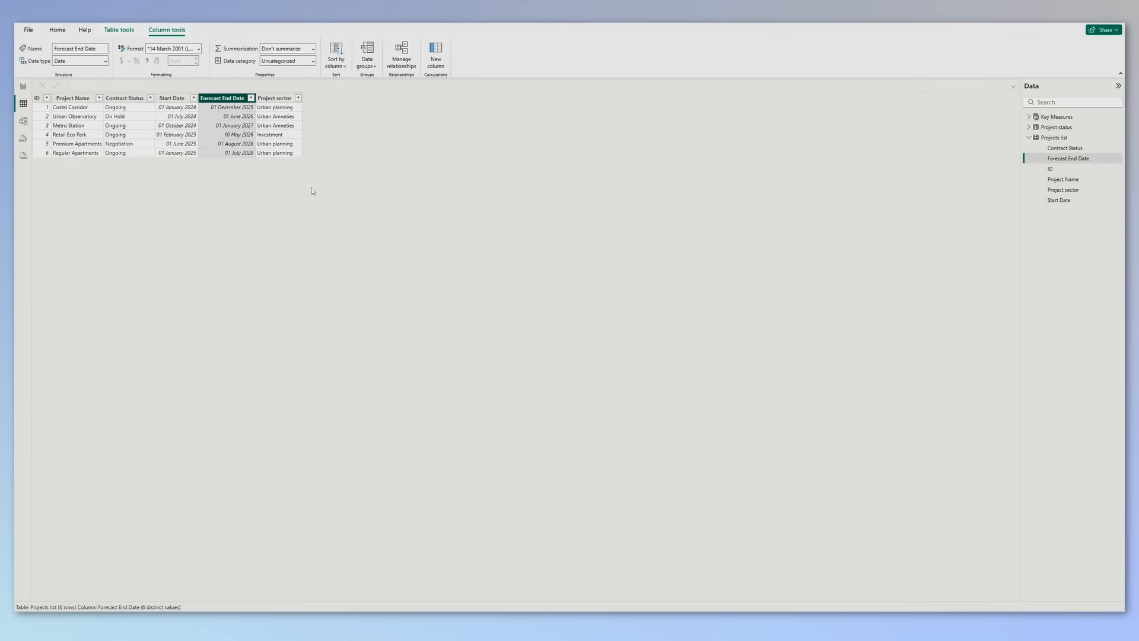
click(275, 98)
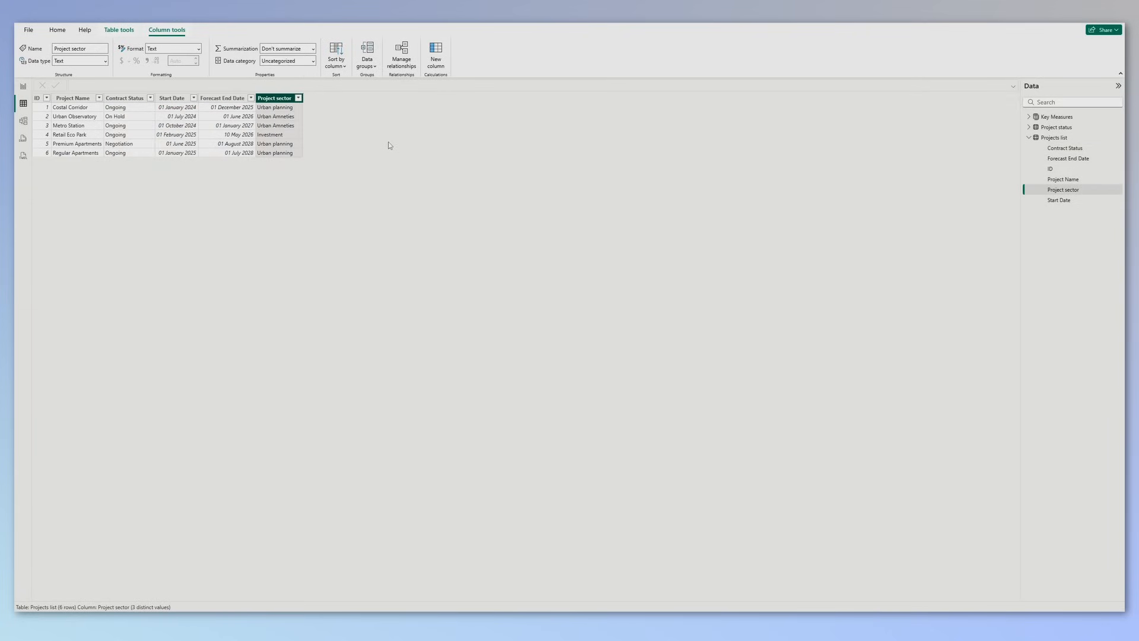
- Open the Project status table and review its ID, Project ID, Milestone, date and Milestone No columns
click(1056, 127)
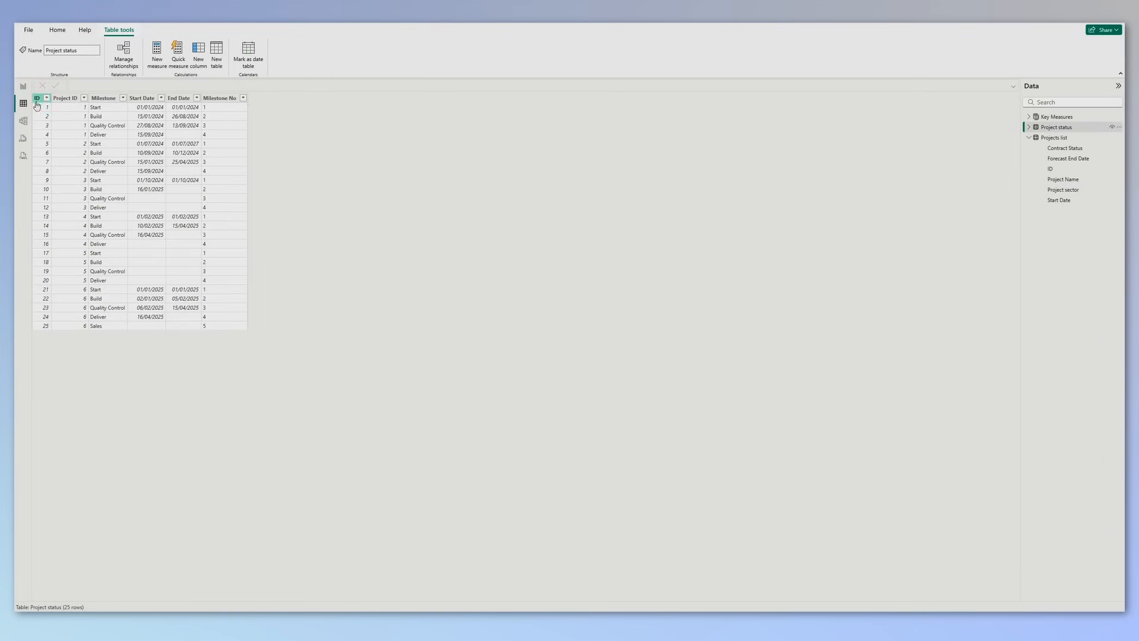
click(36, 98)
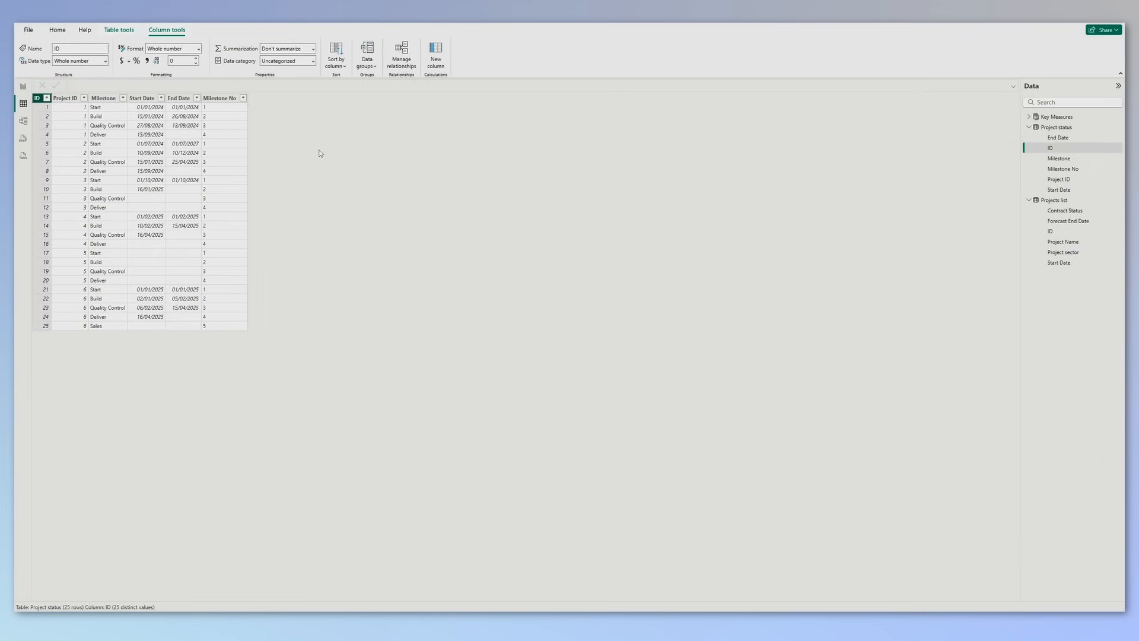
click(65, 97)
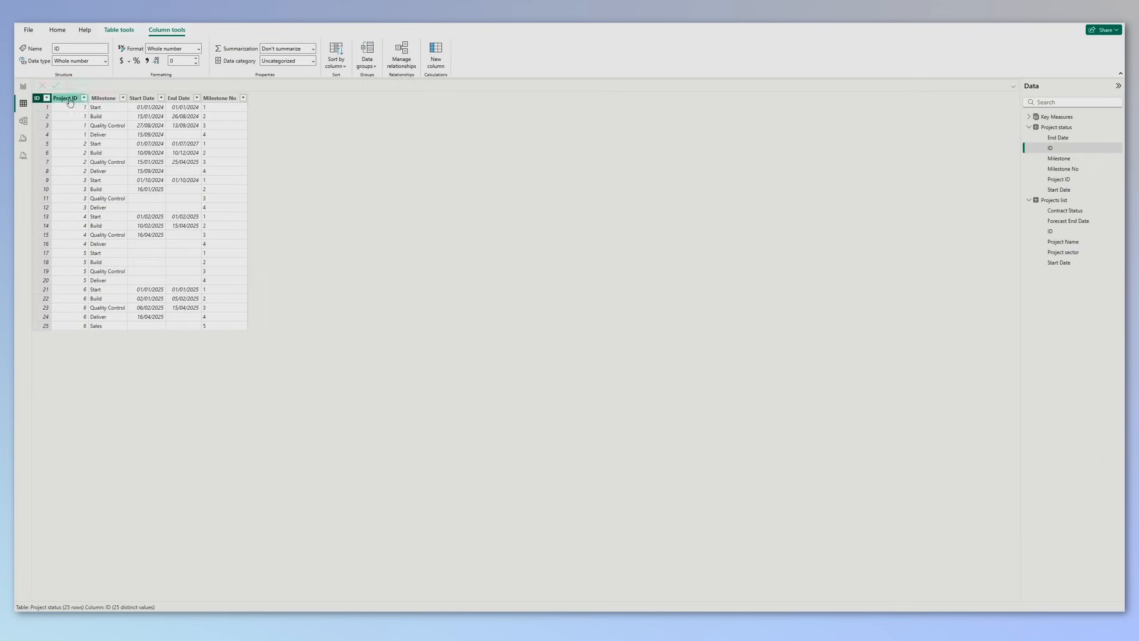
click(64, 98)
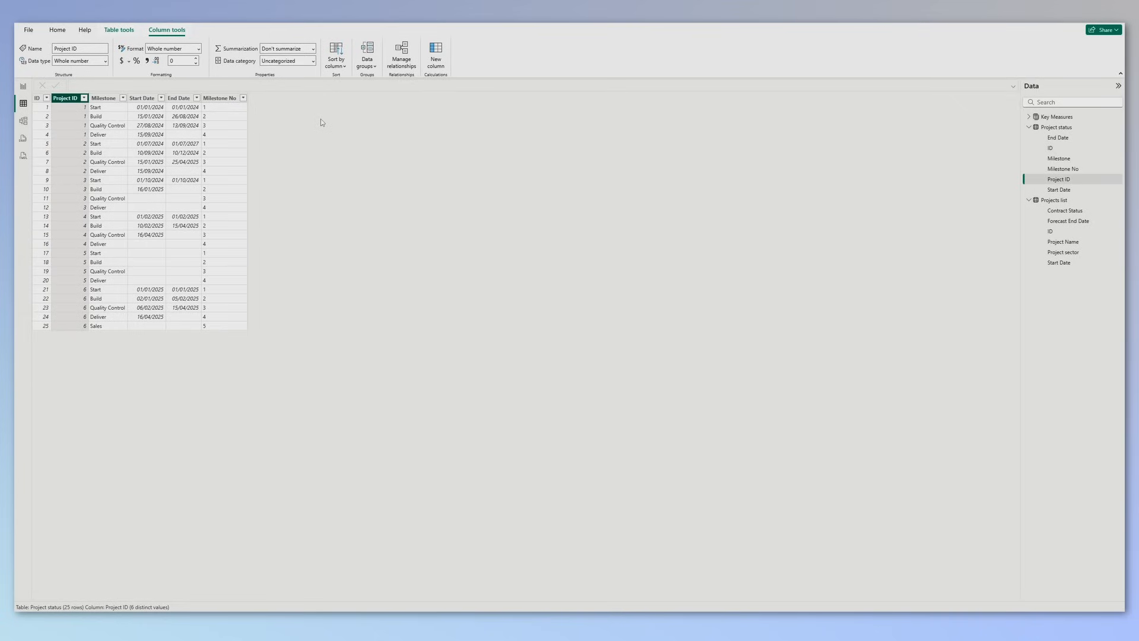
mouse_move(229, 82)
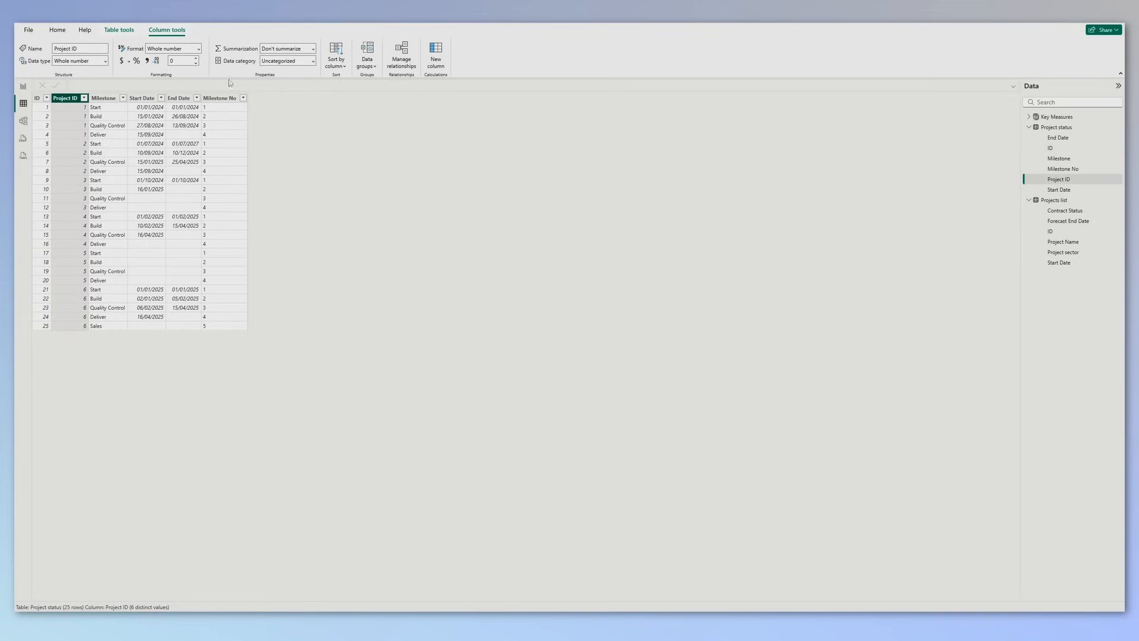
click(102, 97)
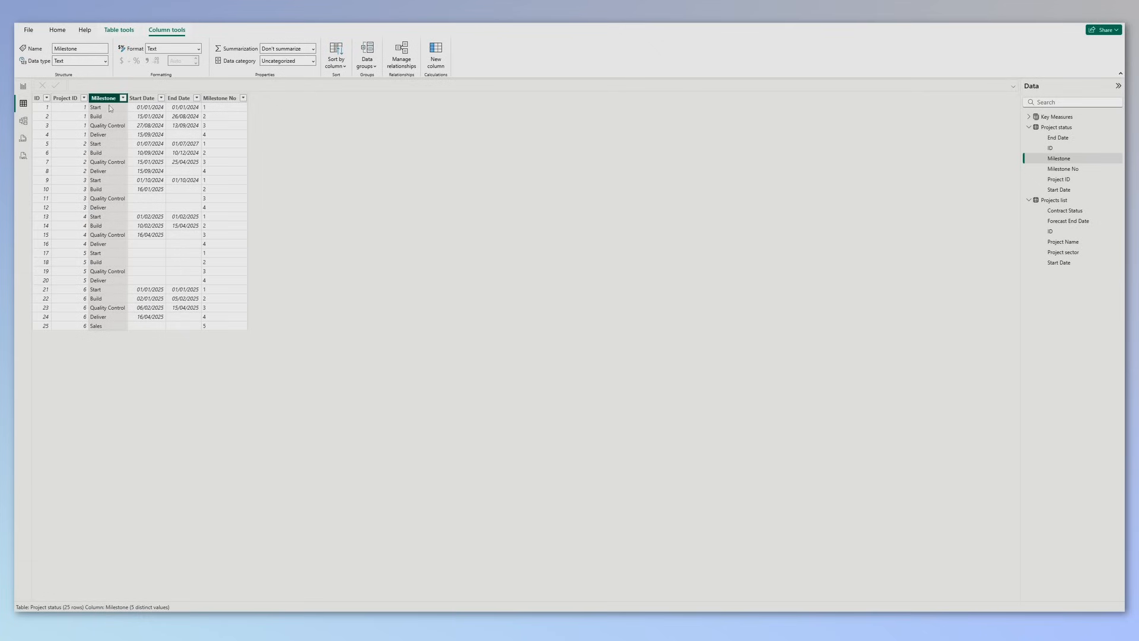
mouse_move(115, 138)
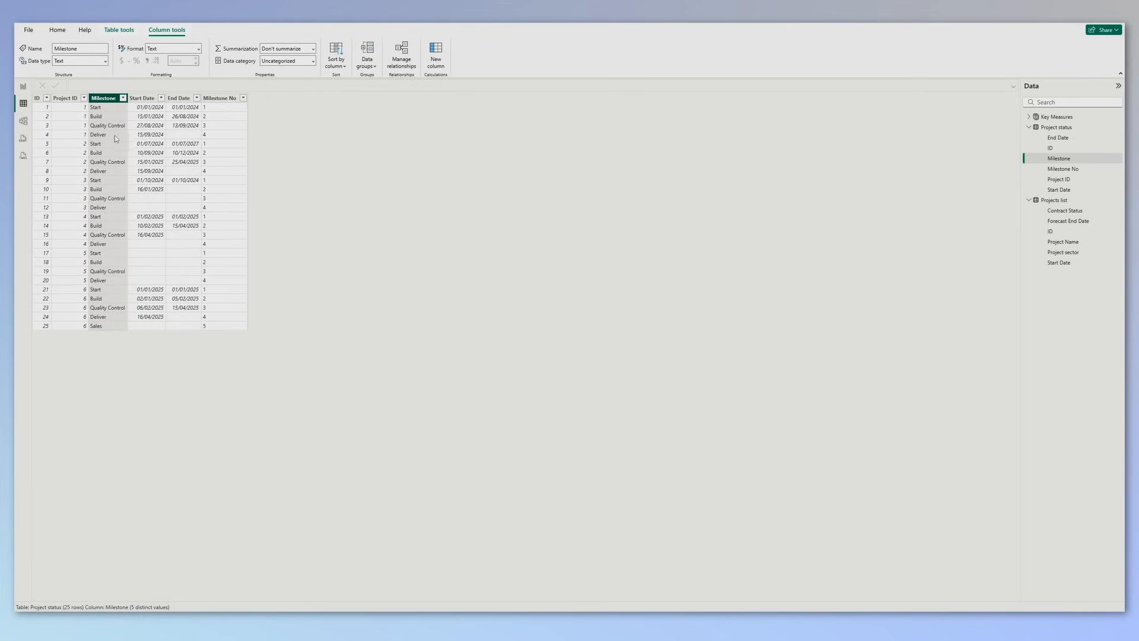
mouse_move(333, 172)
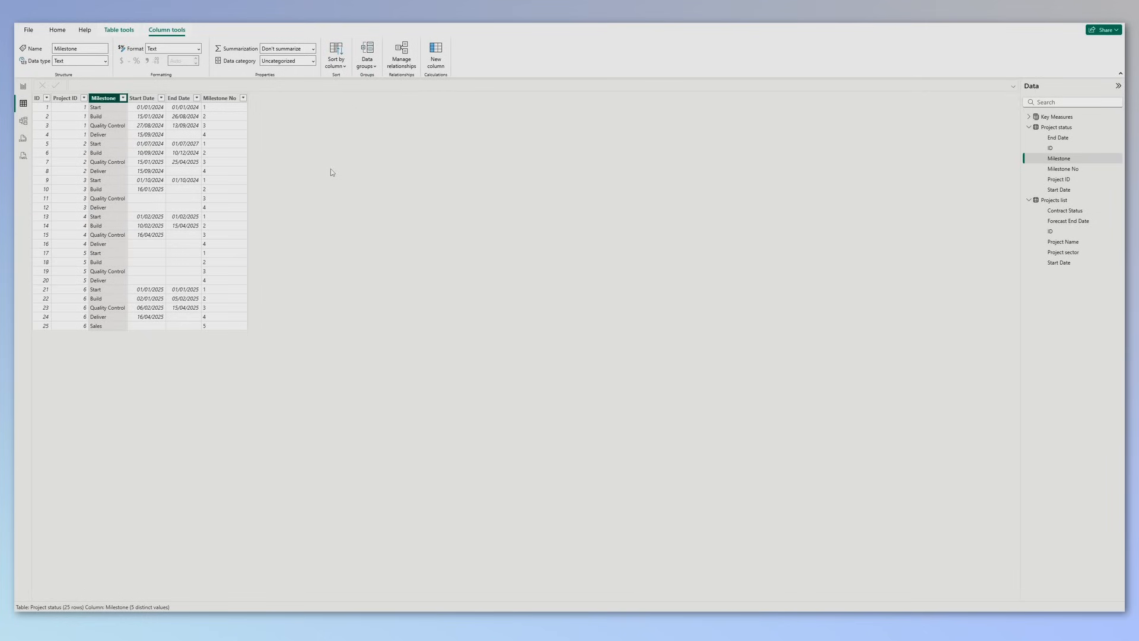
click(178, 97)
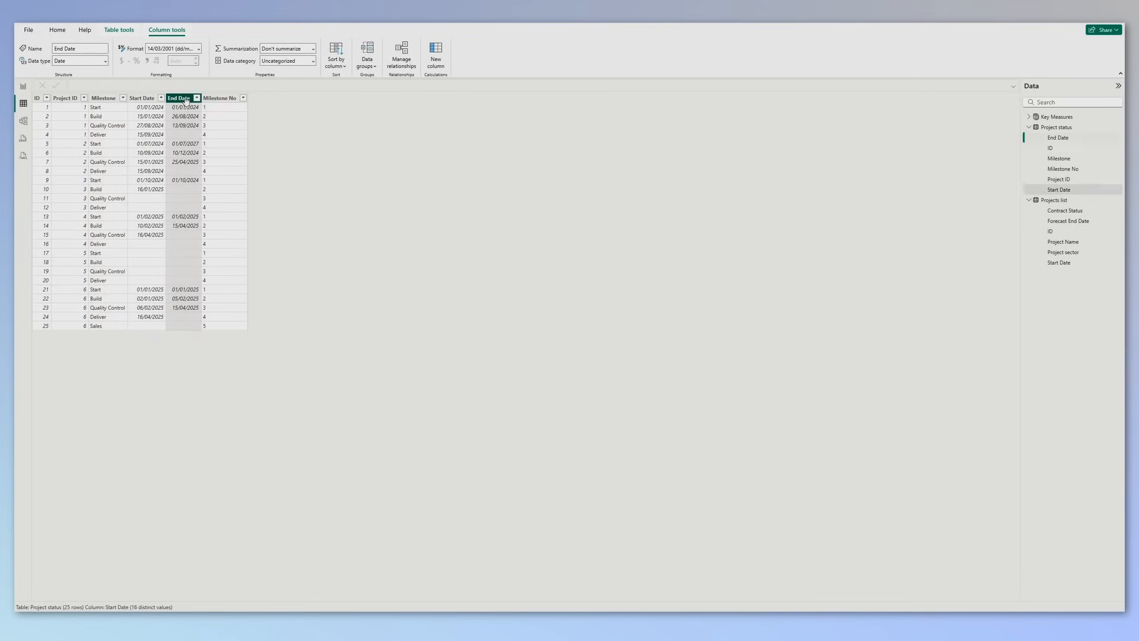
click(220, 97)
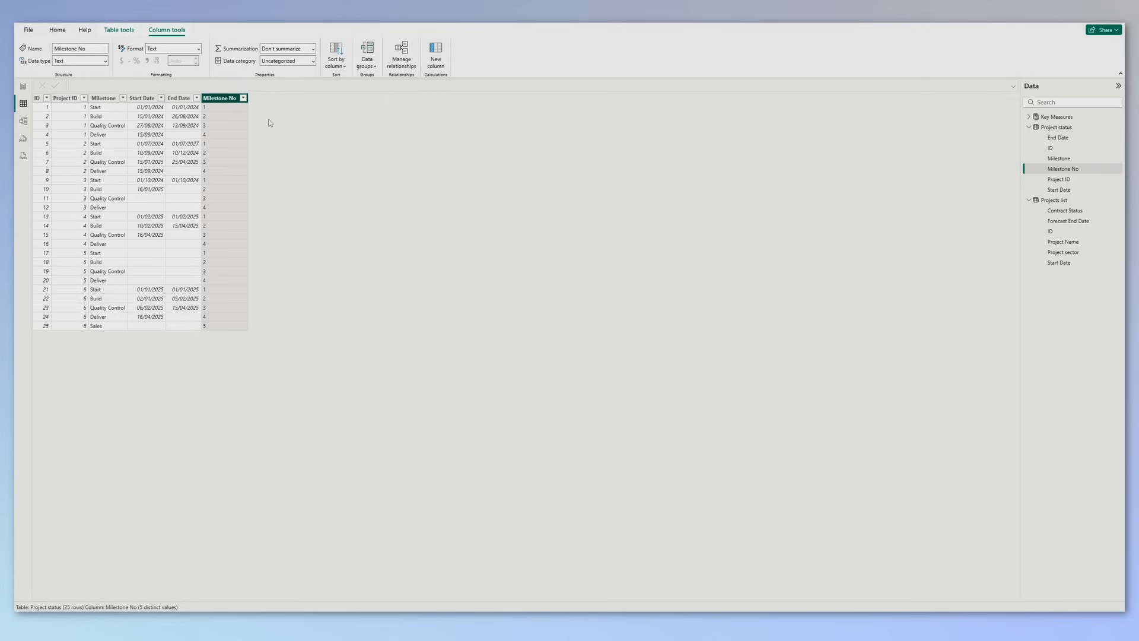
click(23, 120)
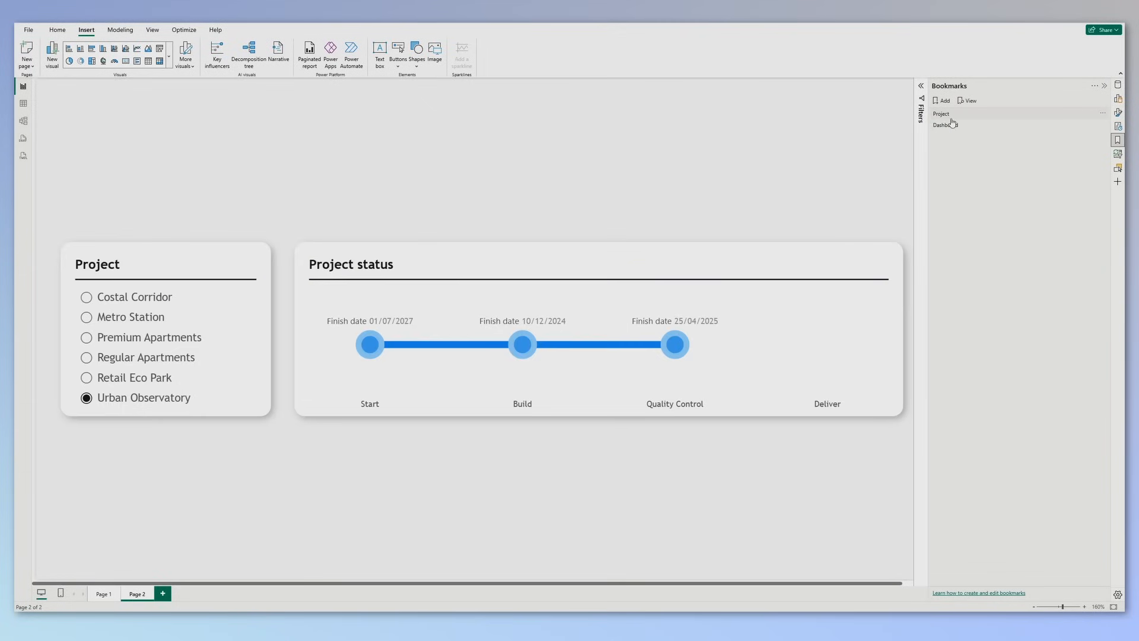
mouse_move(942, 114)
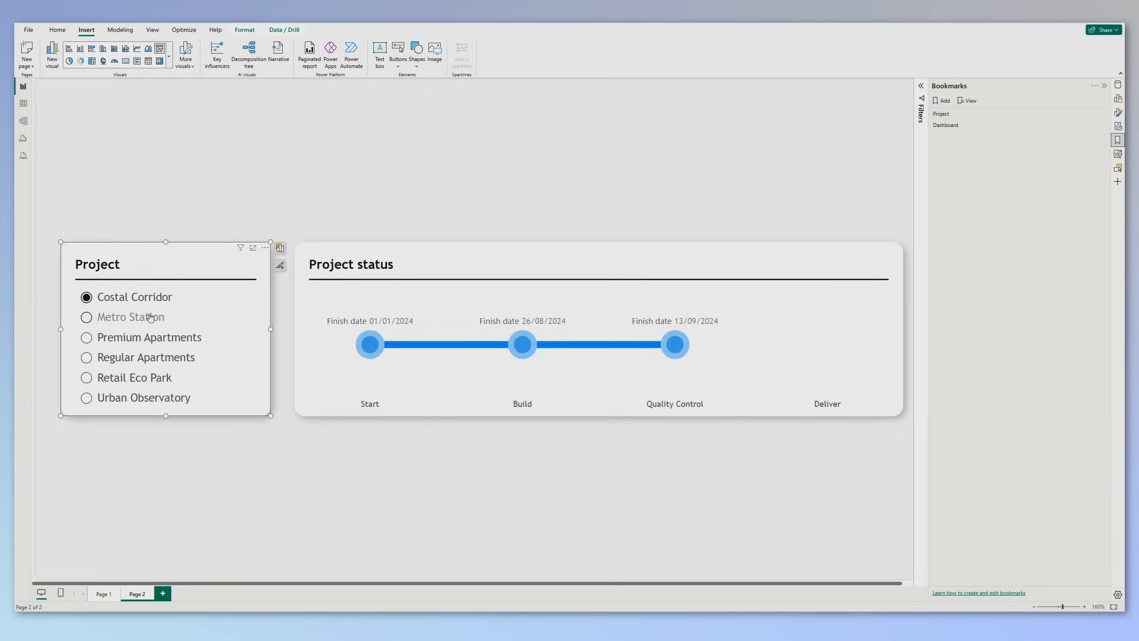
- Cycle the Project slicer through Premium Apartments, Costal Corridor and Regular Apartments, ending on Urban Observatory
click(86, 336)
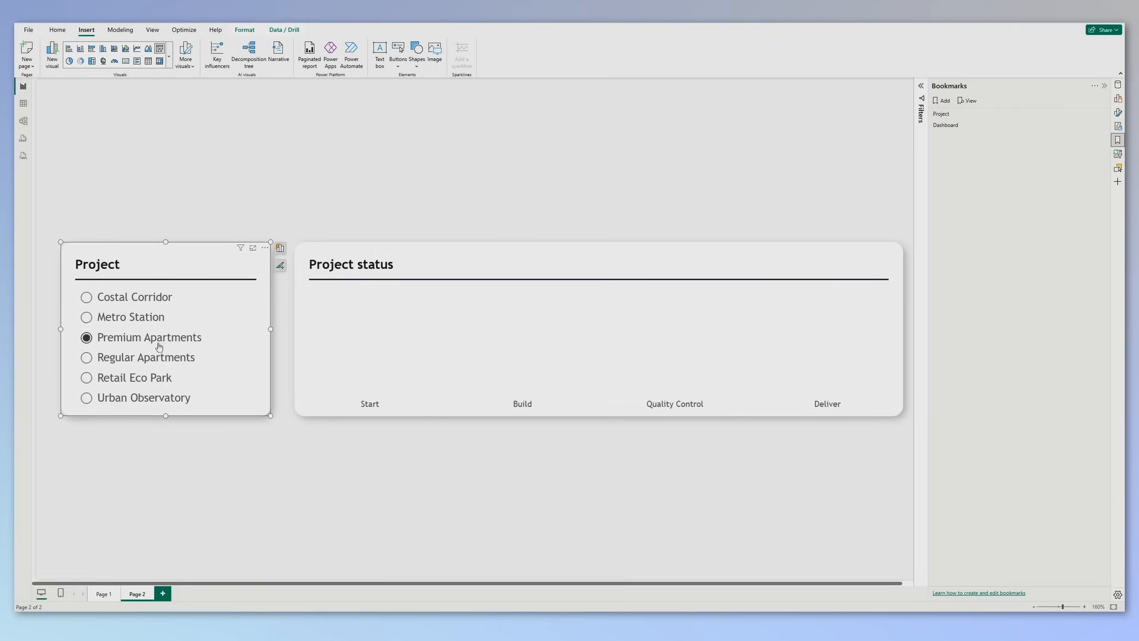
click(86, 377)
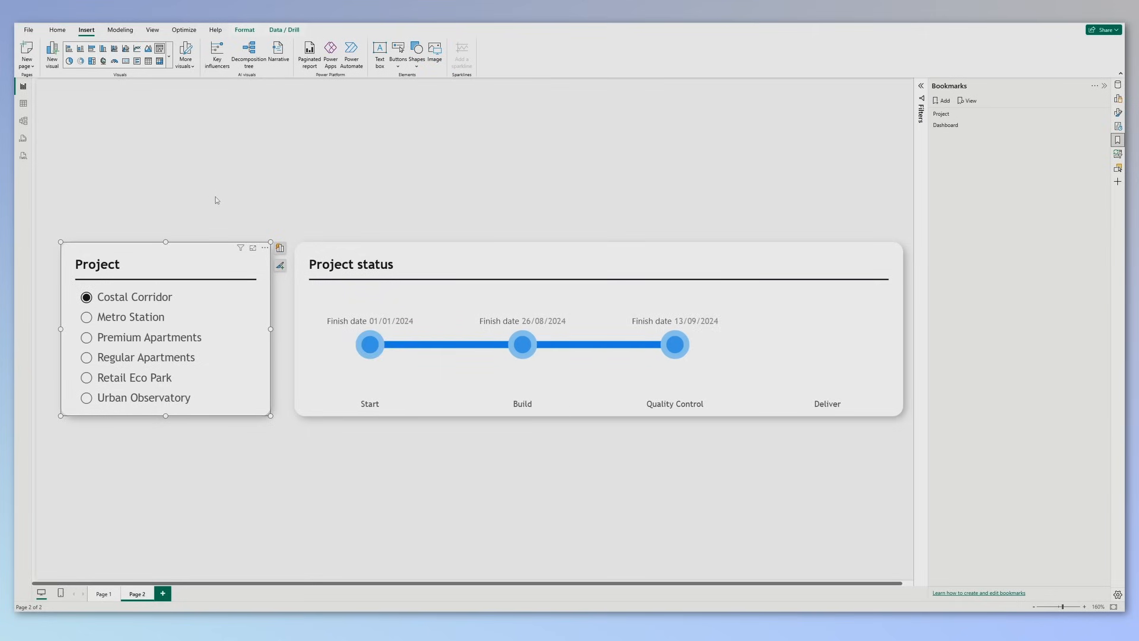
mouse_move(152, 317)
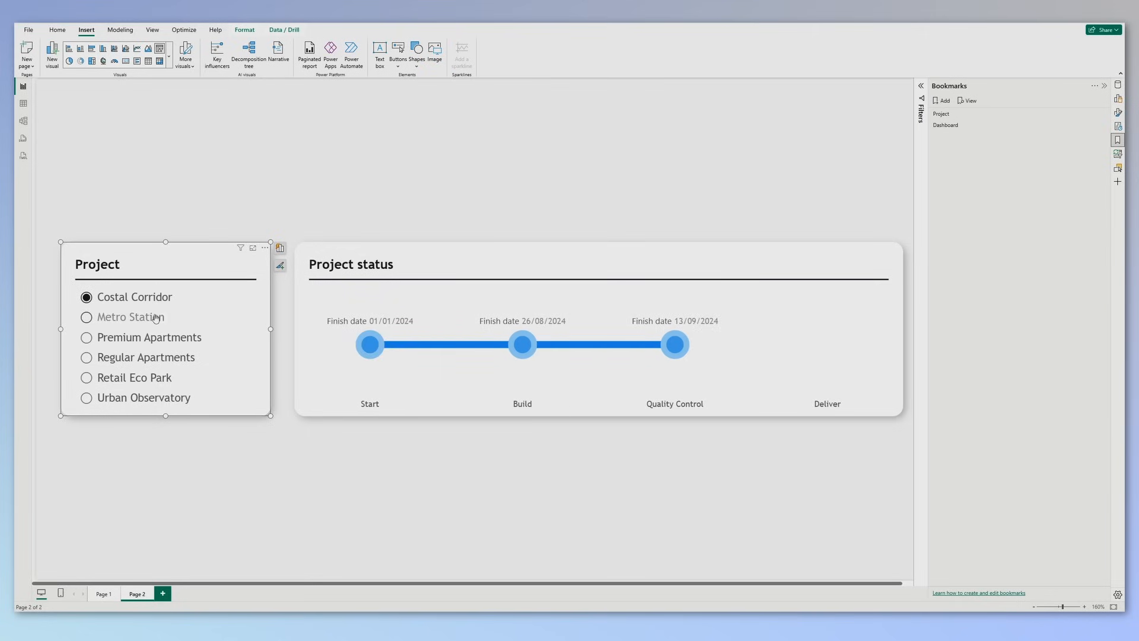
click(86, 357)
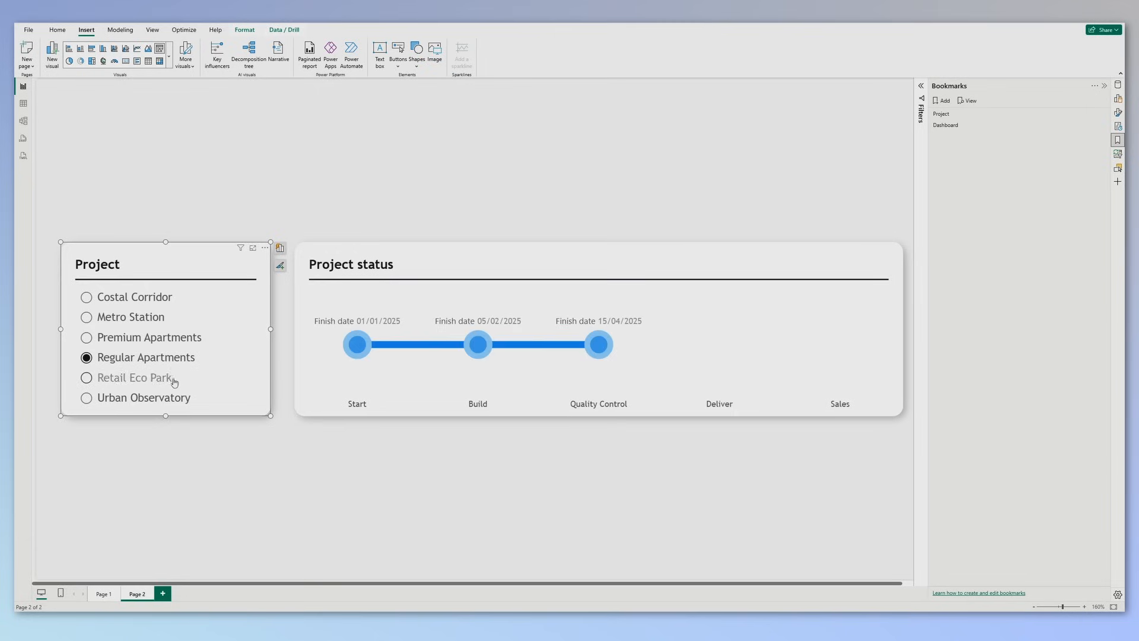
click(85, 397)
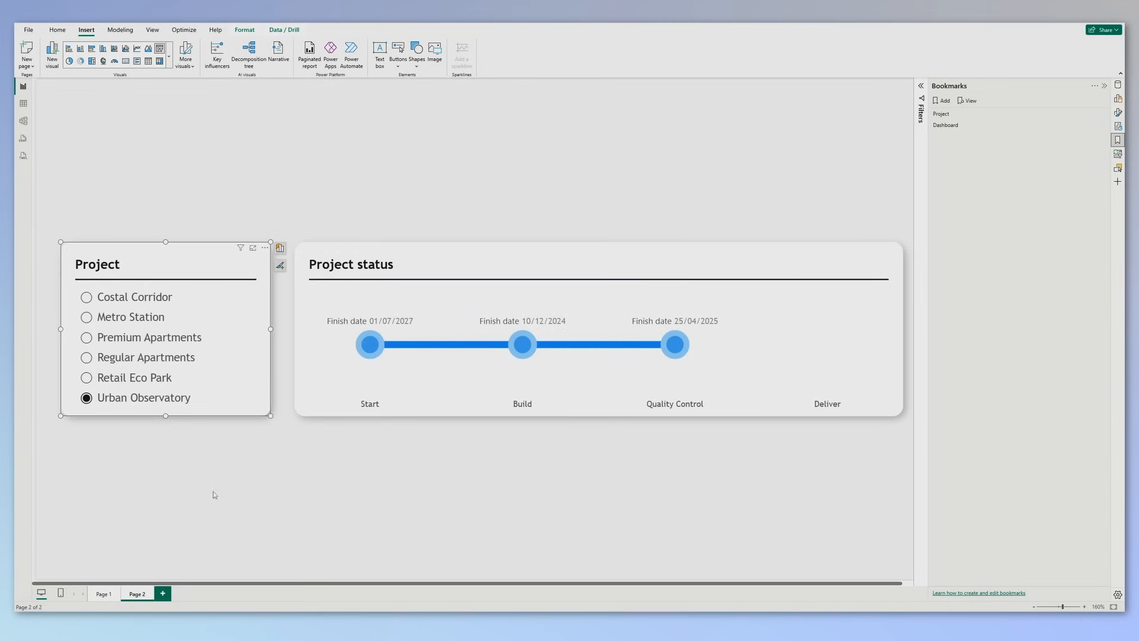
- Switch to Page 1, briefly back to Page 2, then settle on Page 1
click(103, 593)
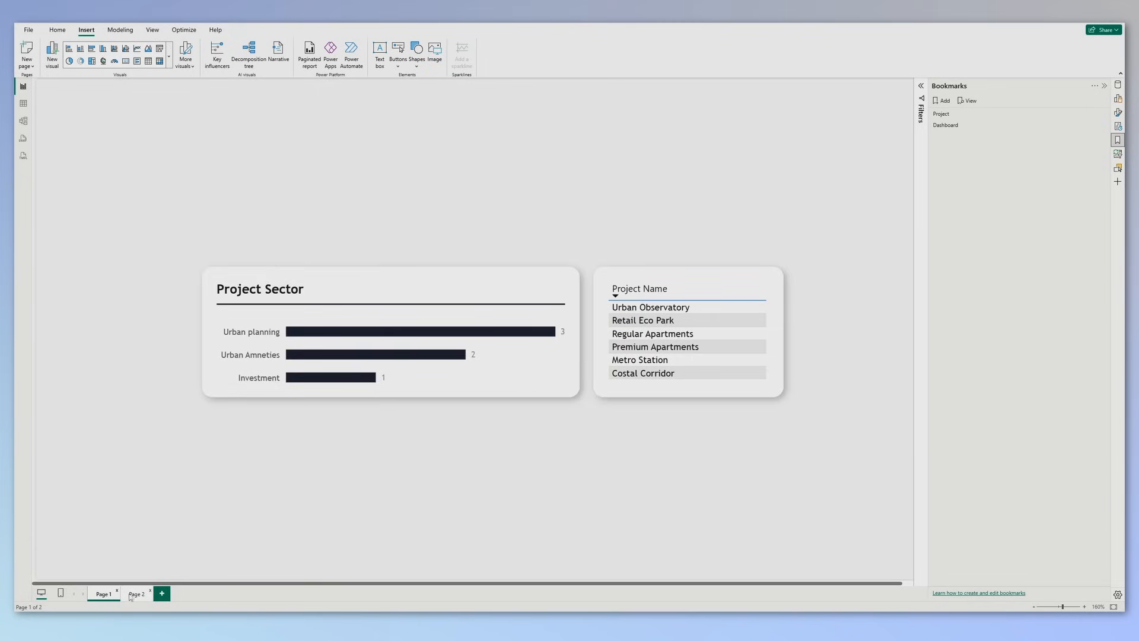
click(136, 593)
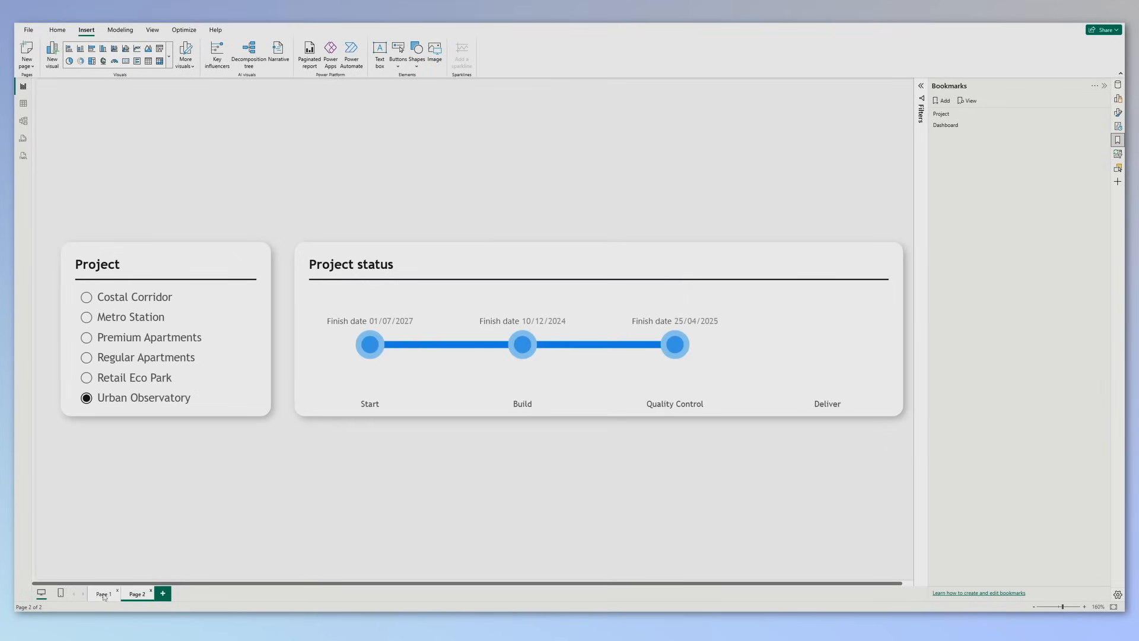
click(103, 593)
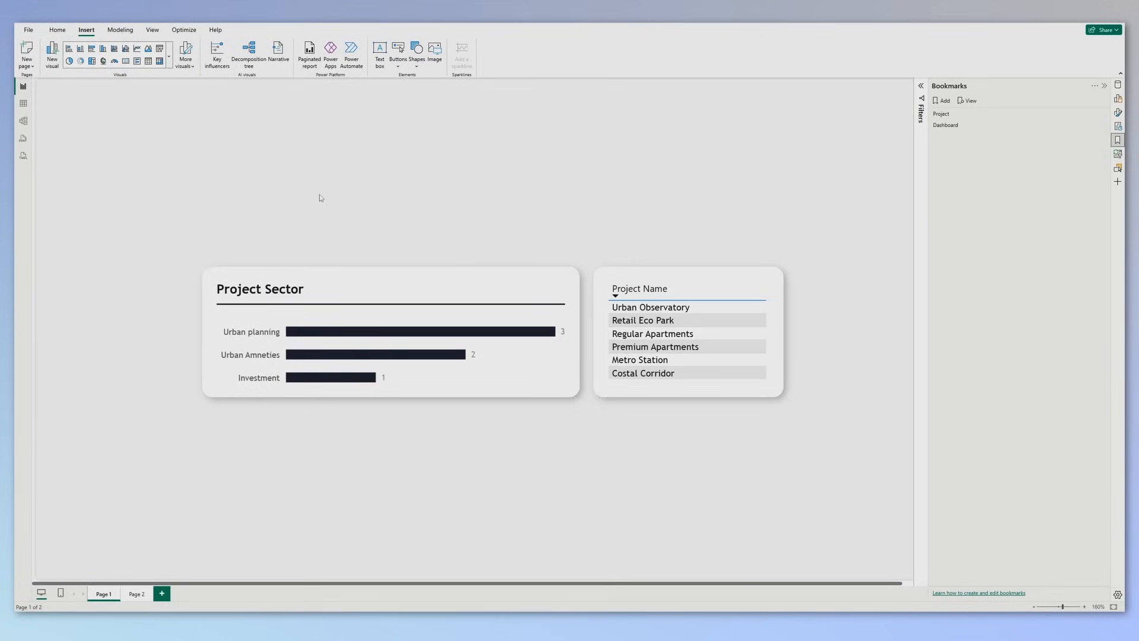
mouse_move(399, 77)
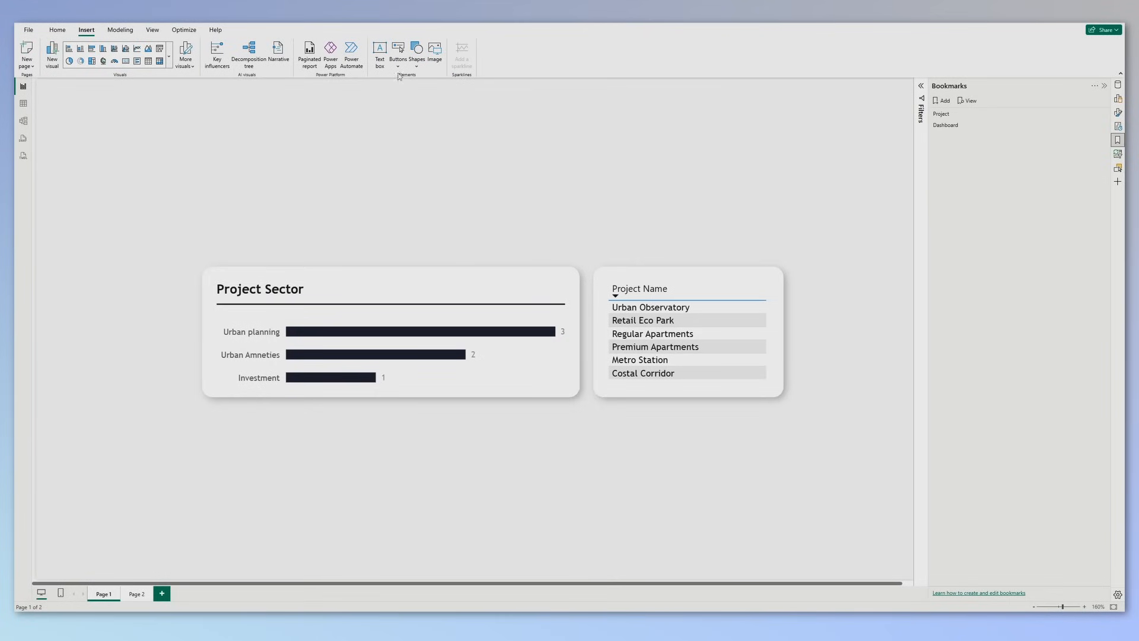
- Insert a Bookmark button above the project table with its action set to the Project bookmark
click(397, 52)
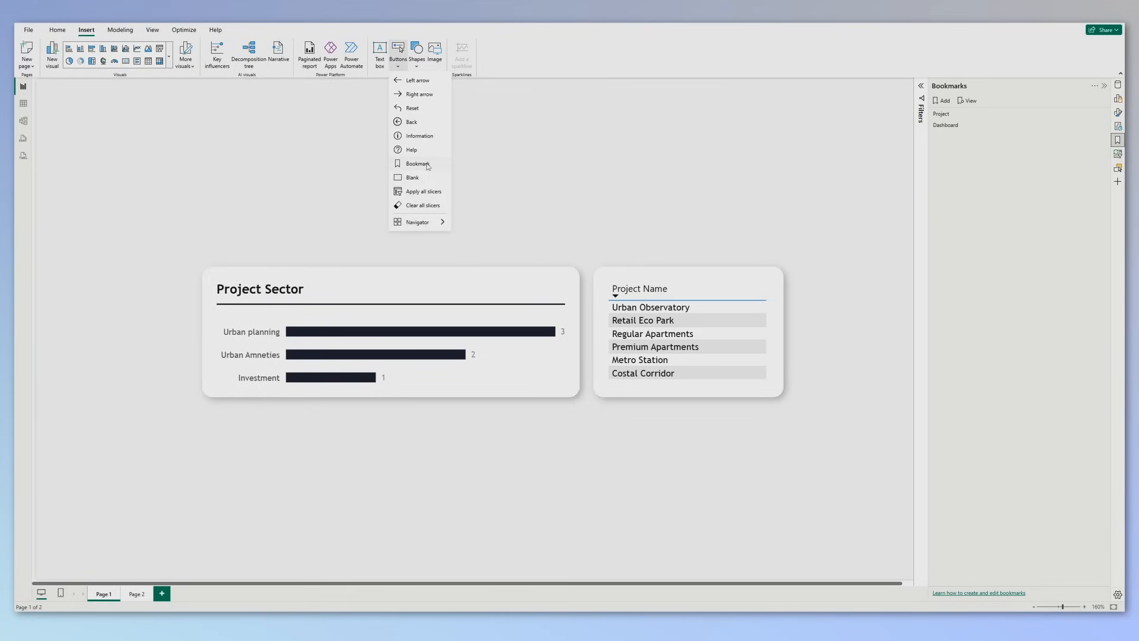
click(417, 163)
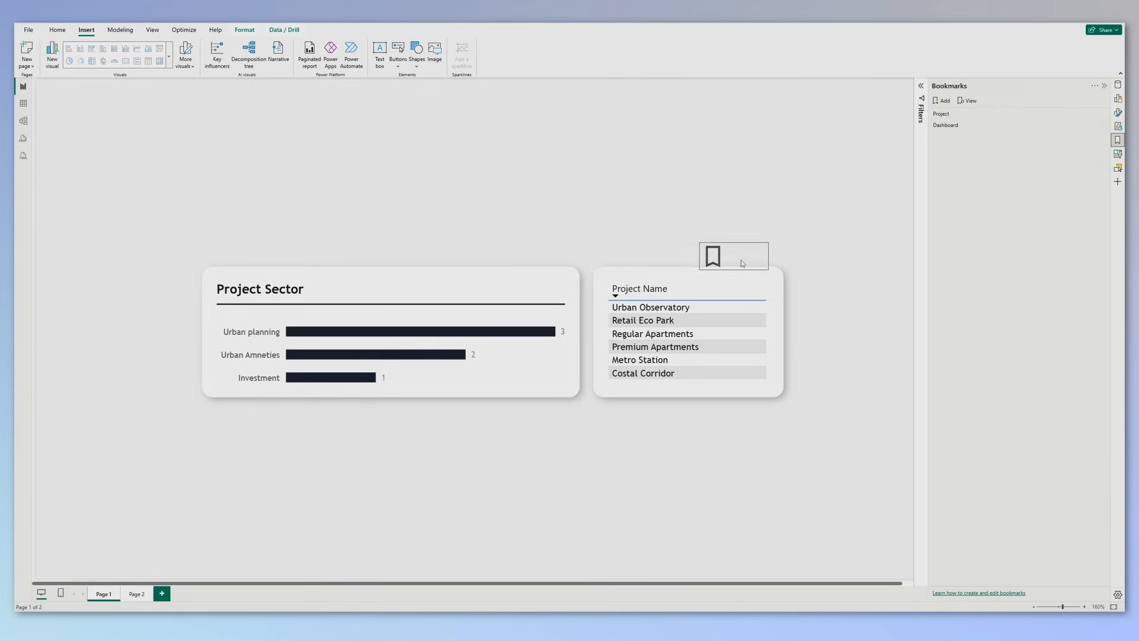
click(732, 255)
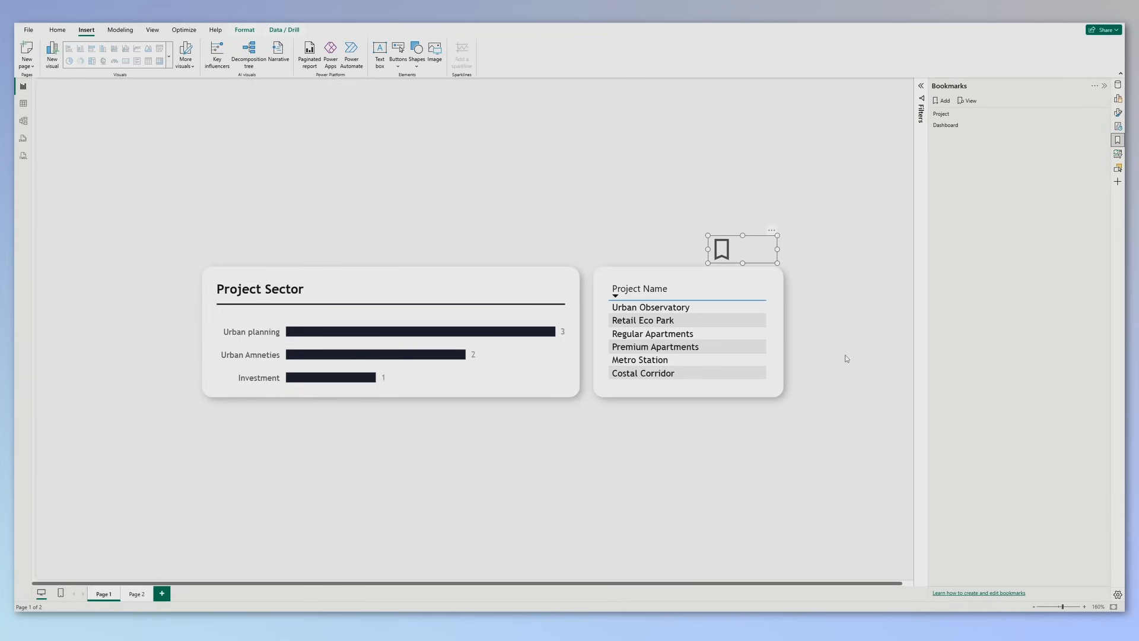
mouse_move(1118, 115)
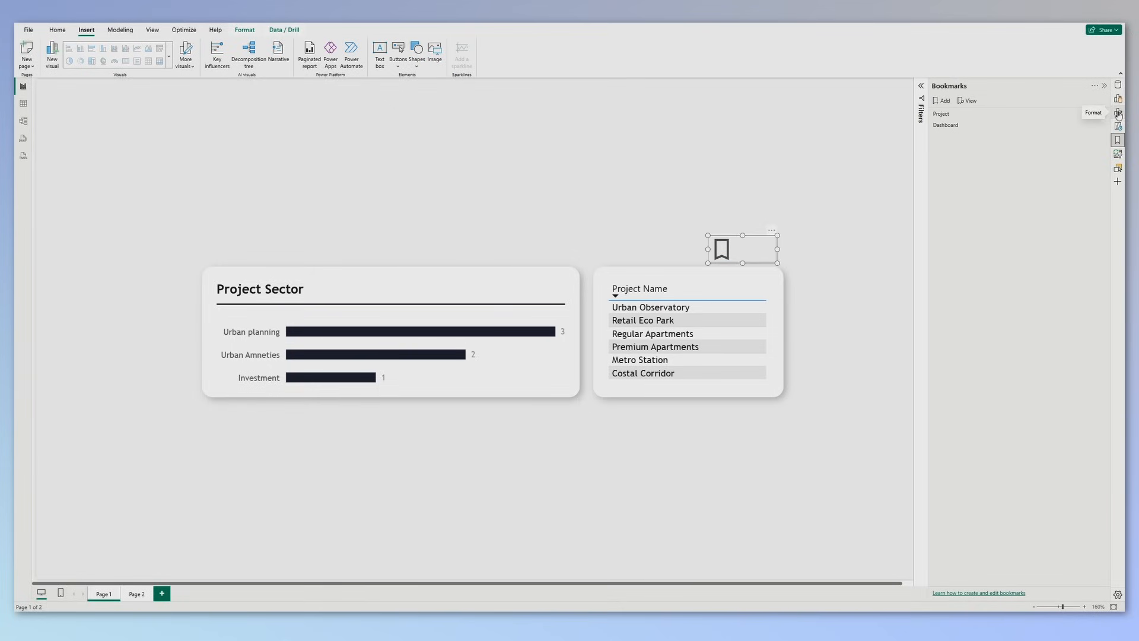
click(1117, 113)
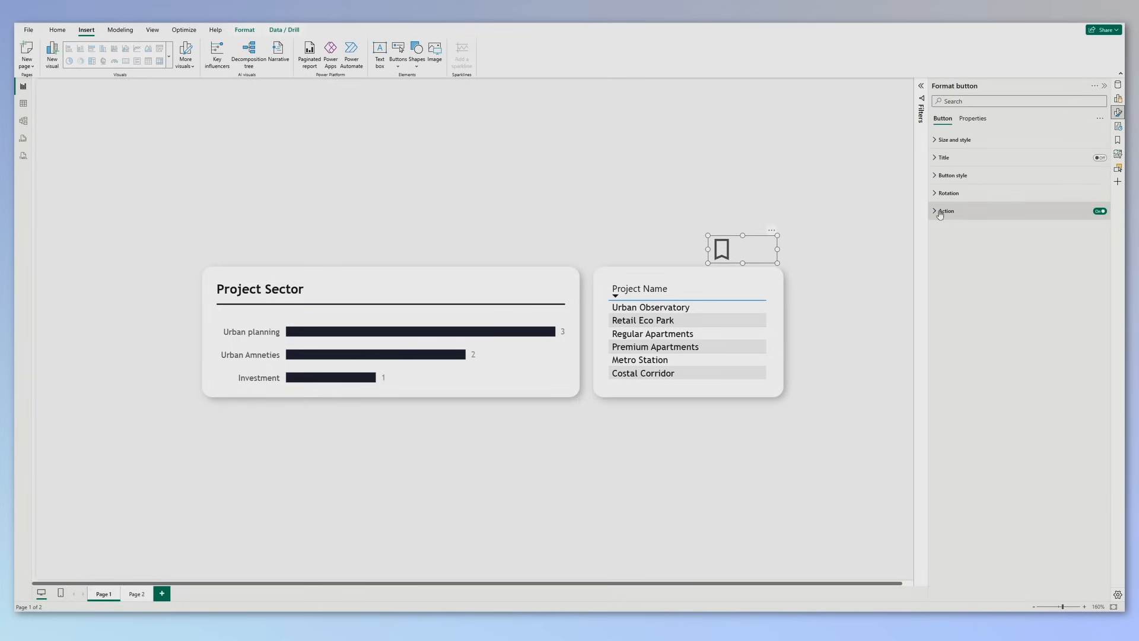
click(946, 211)
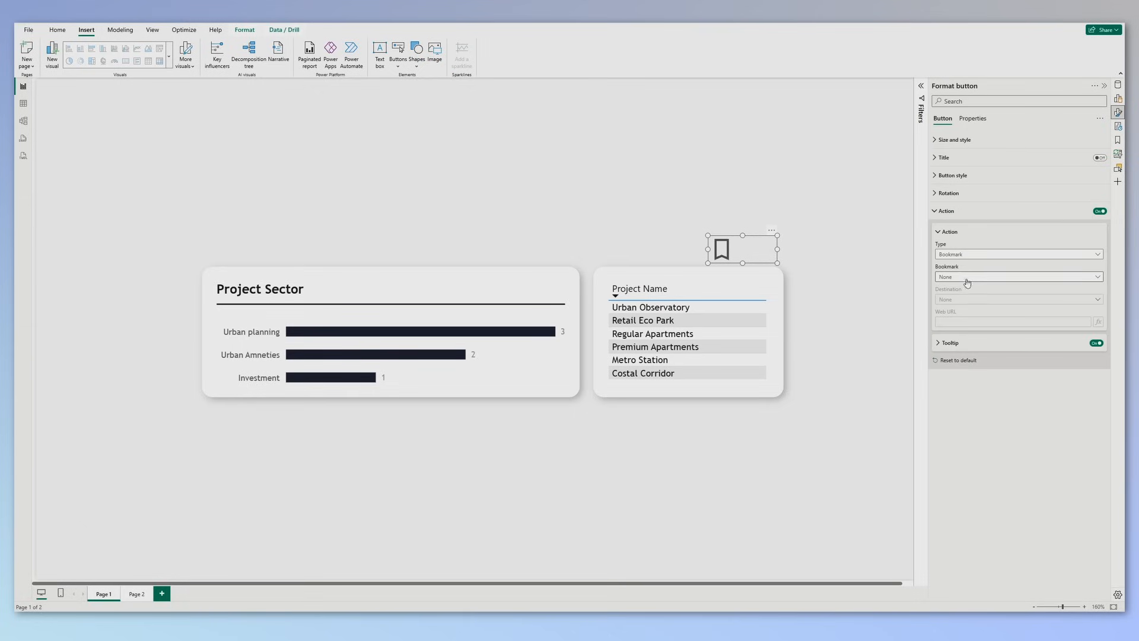
click(1017, 277)
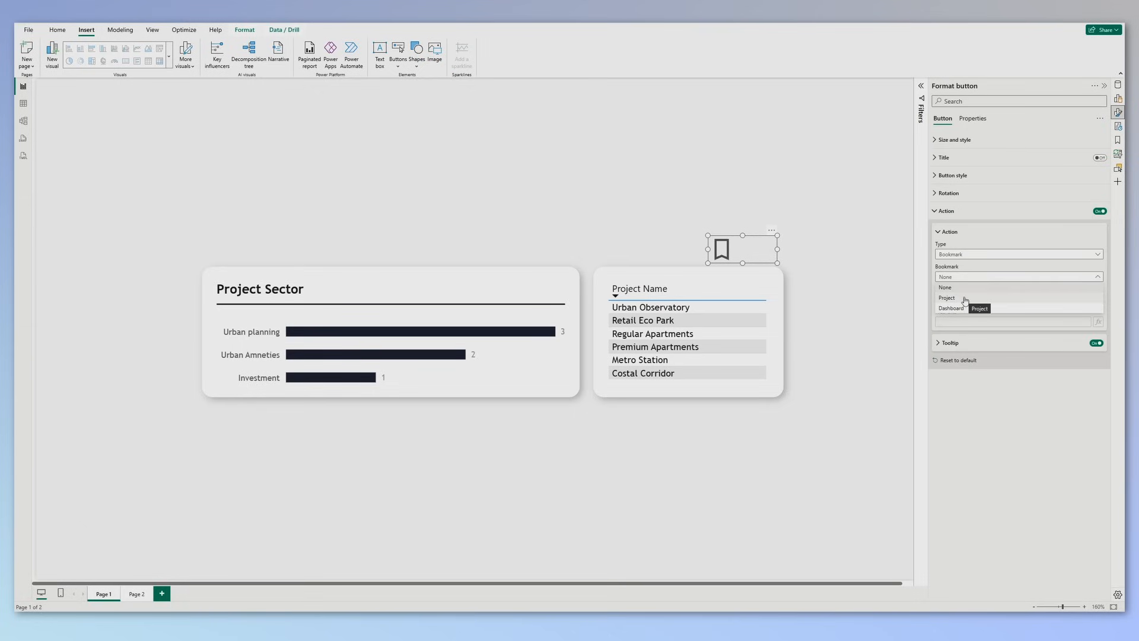
click(949, 298)
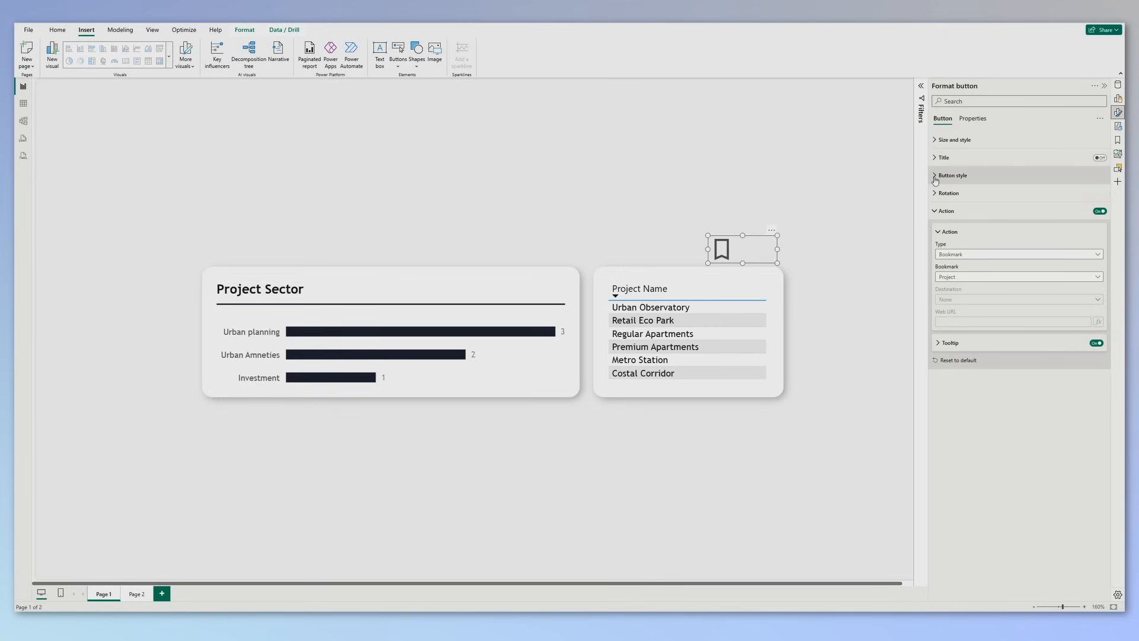
- Give the button the text label 'More info' and test it to reach Page 2
click(952, 175)
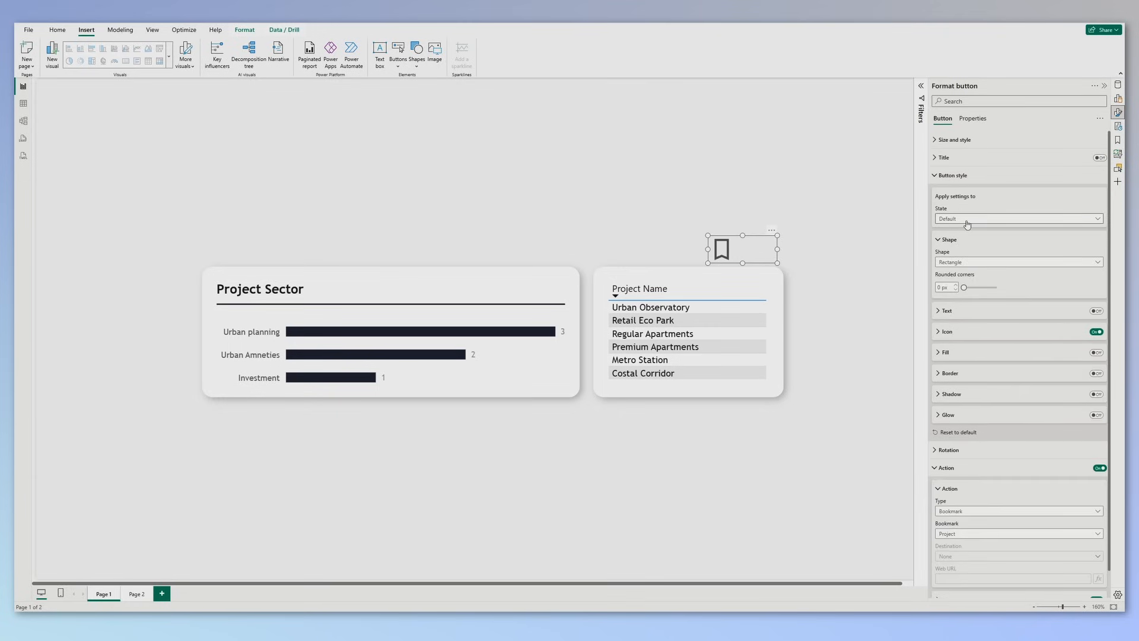
mouse_move(1087, 301)
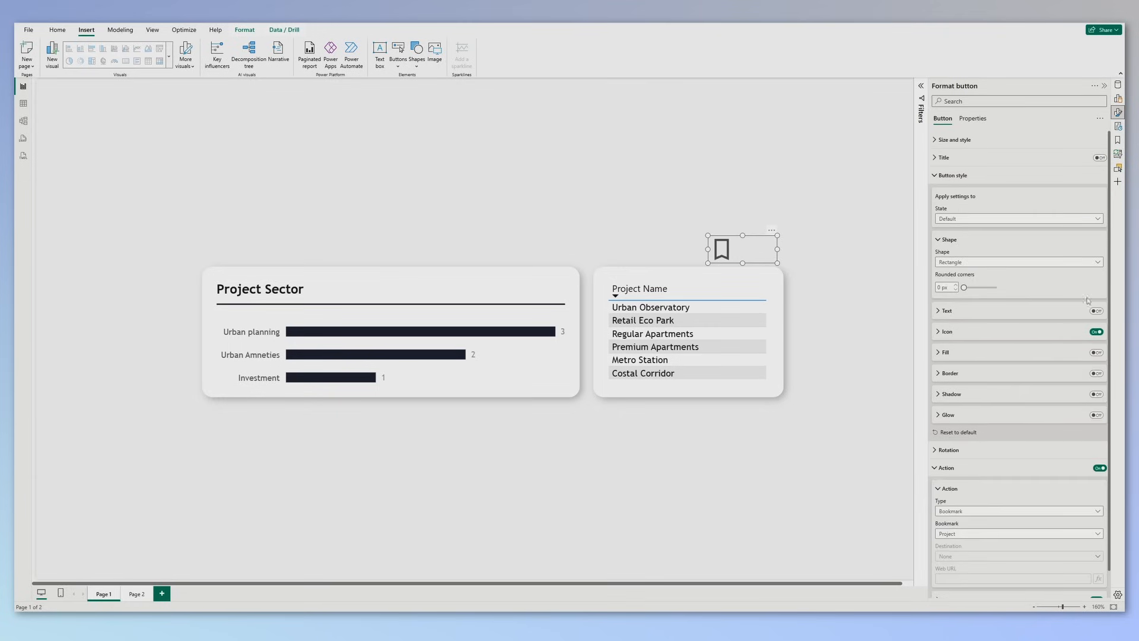
click(947, 310)
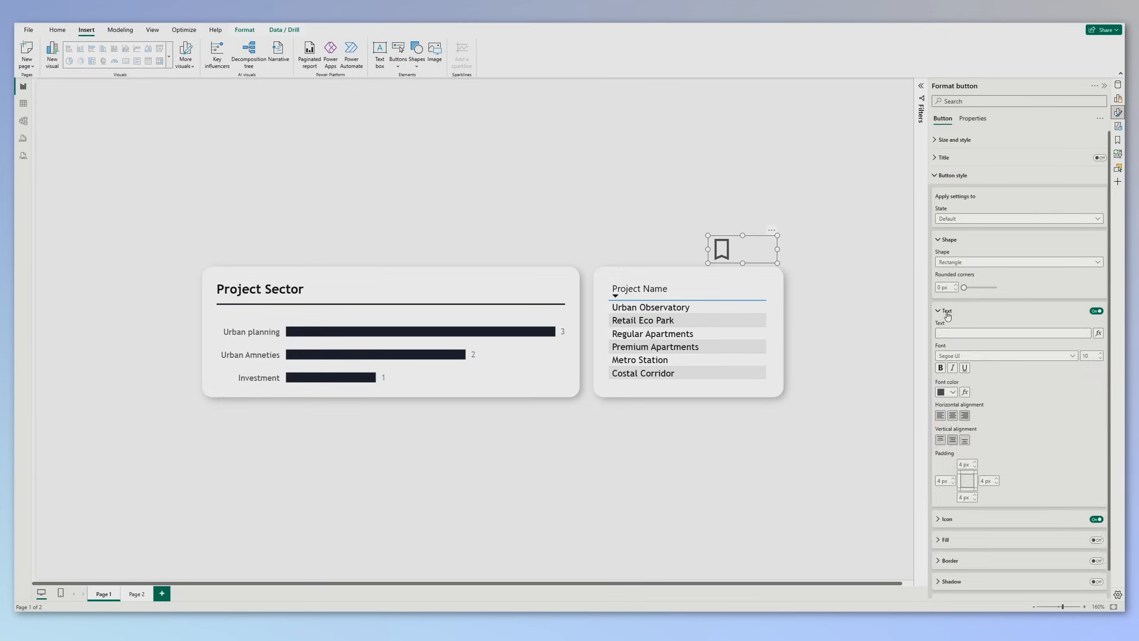
text(Md)
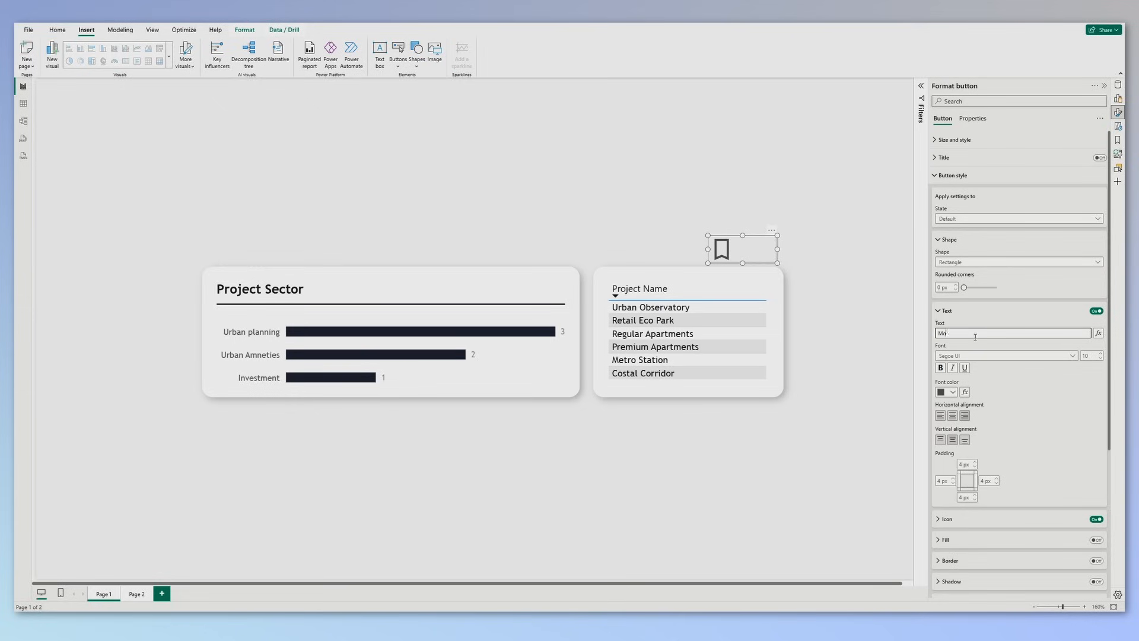
text(More info)
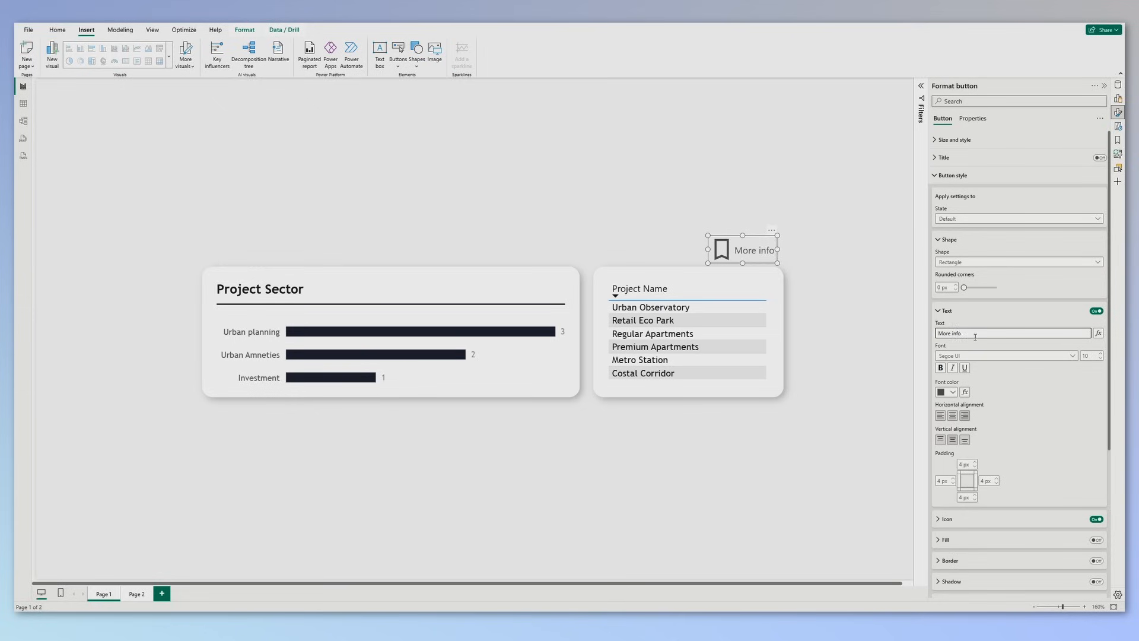
click(436, 472)
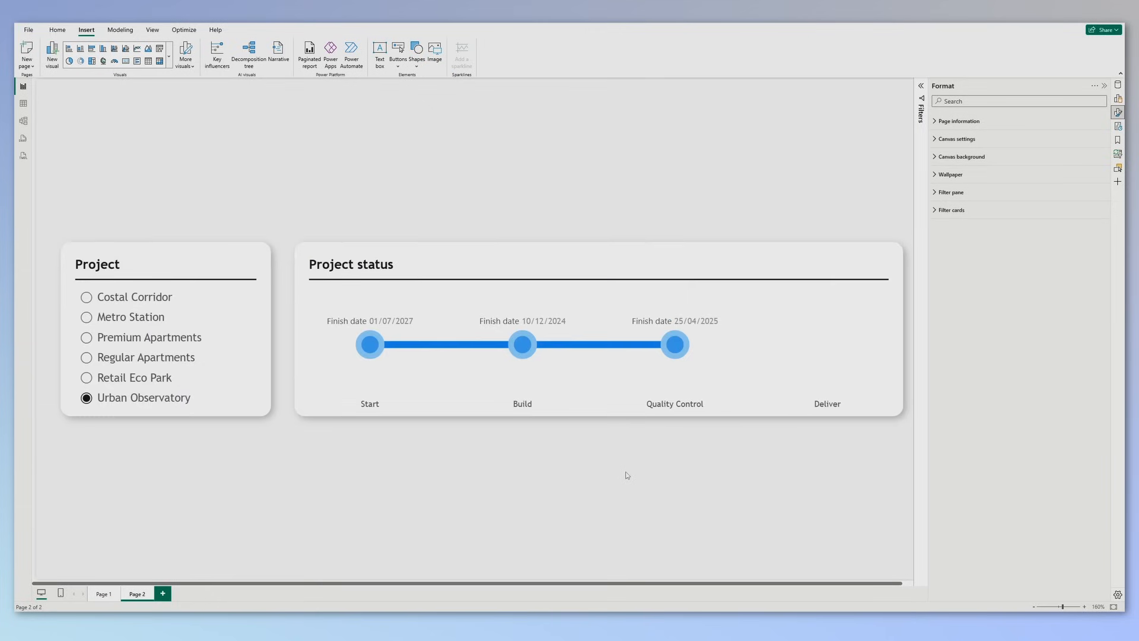
mouse_move(135, 377)
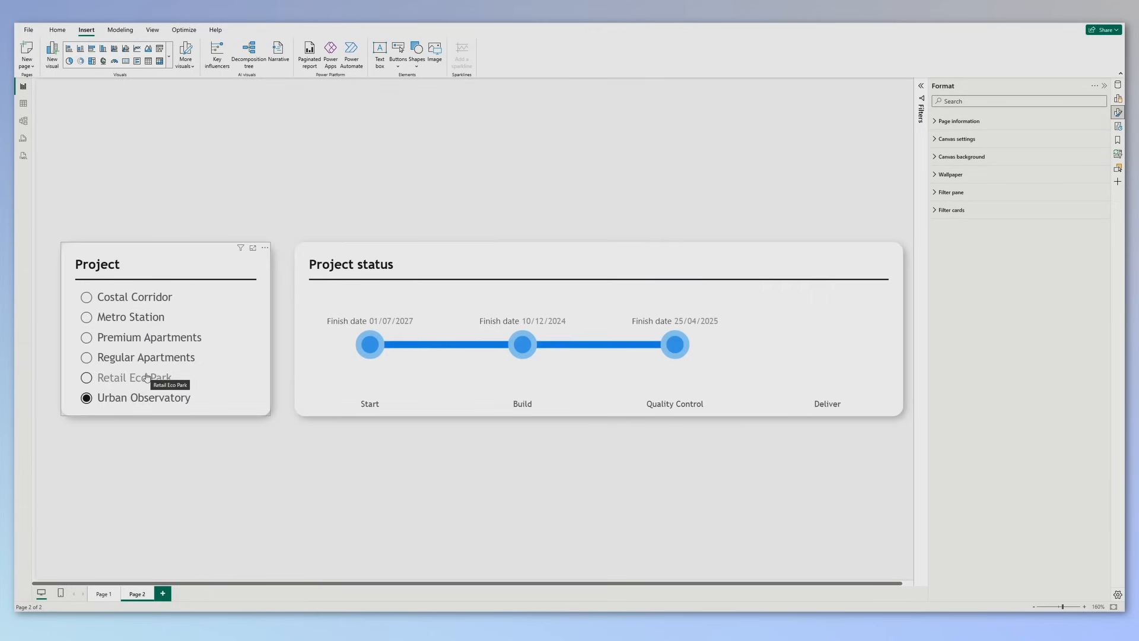
- Check the timeline for Regular Apartments and Premium Apartments, then return to Page 1
click(86, 356)
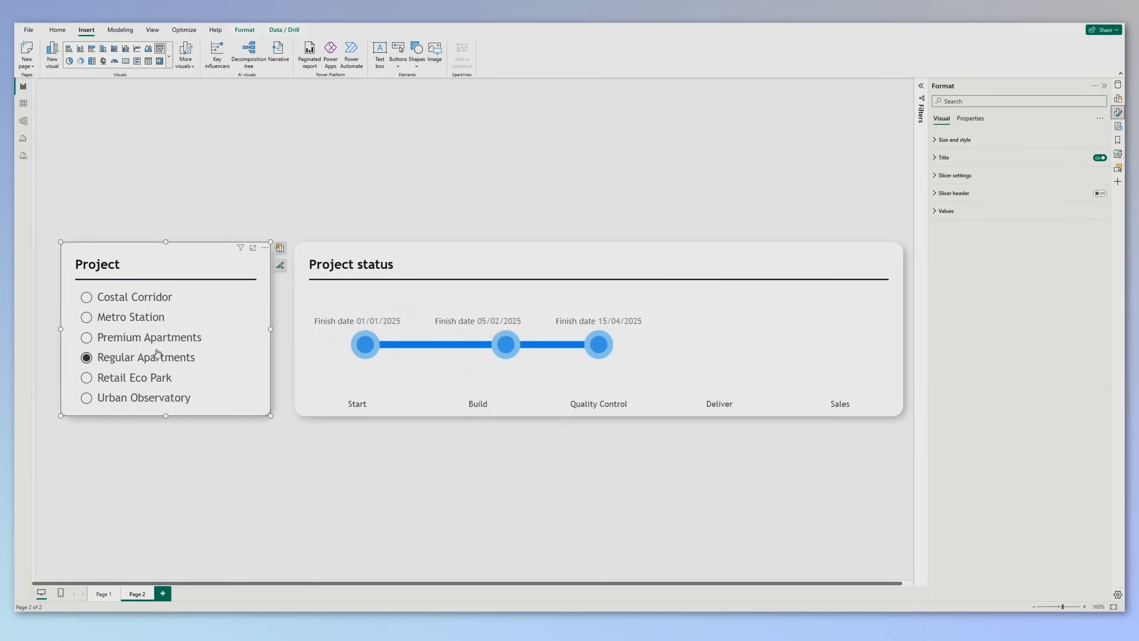
click(86, 337)
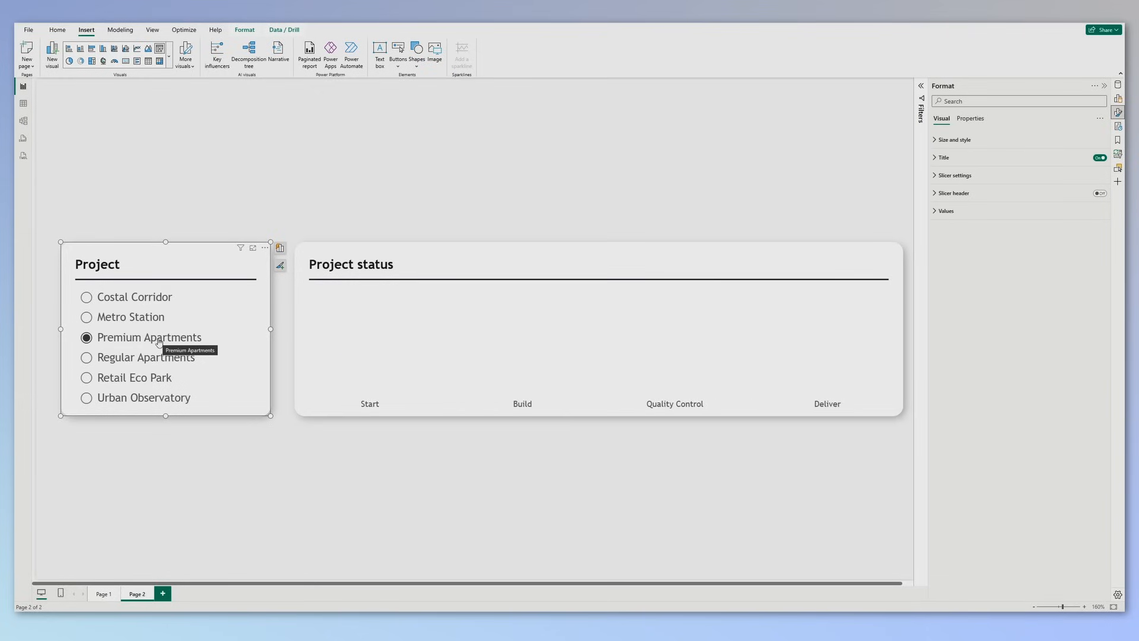
click(102, 593)
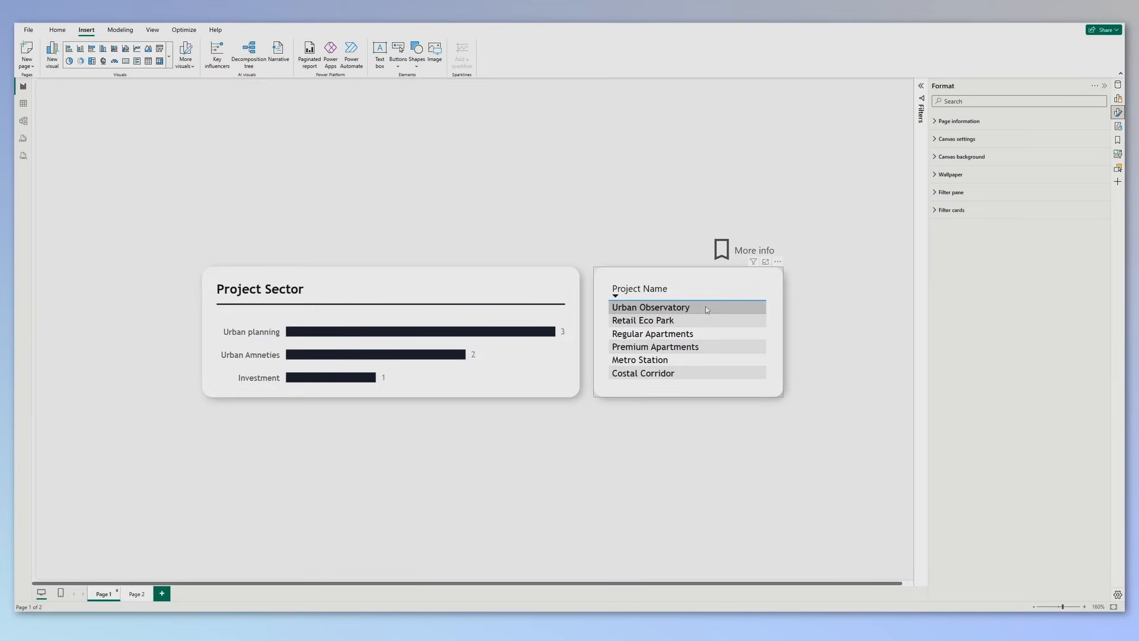
- Select Metro Station in the project table and follow More info to the status page
click(790, 476)
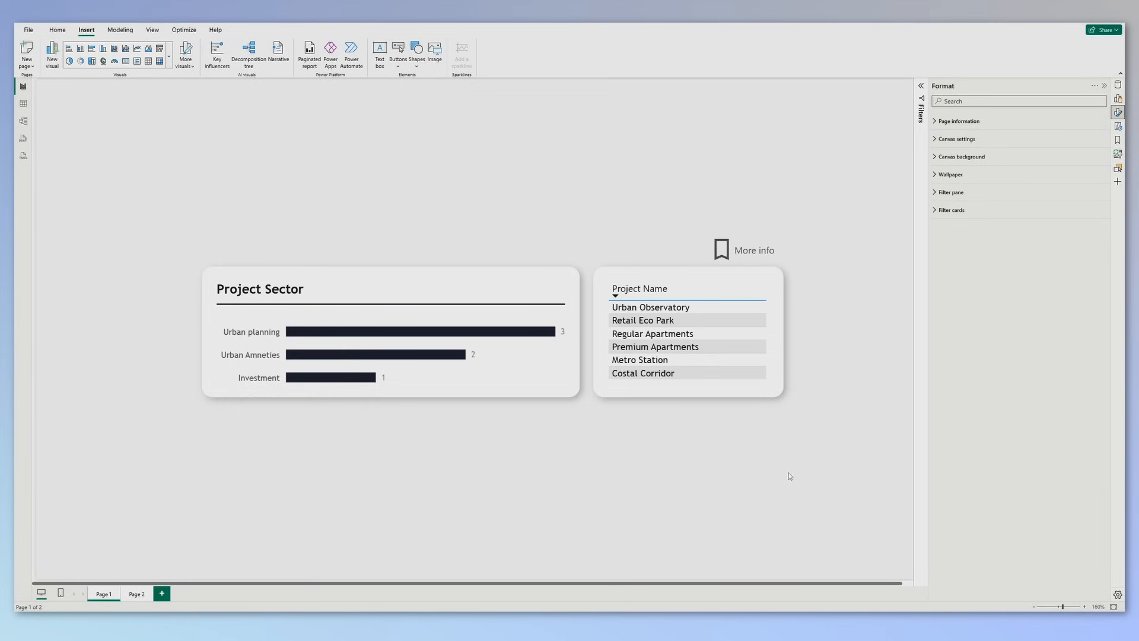
click(687, 338)
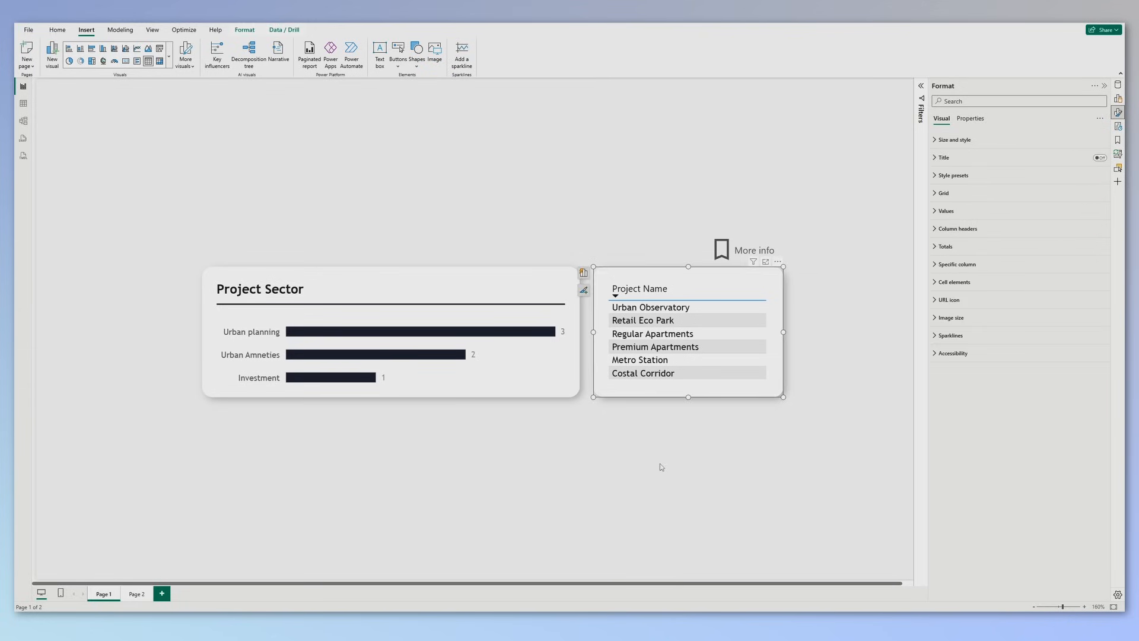
click(640, 359)
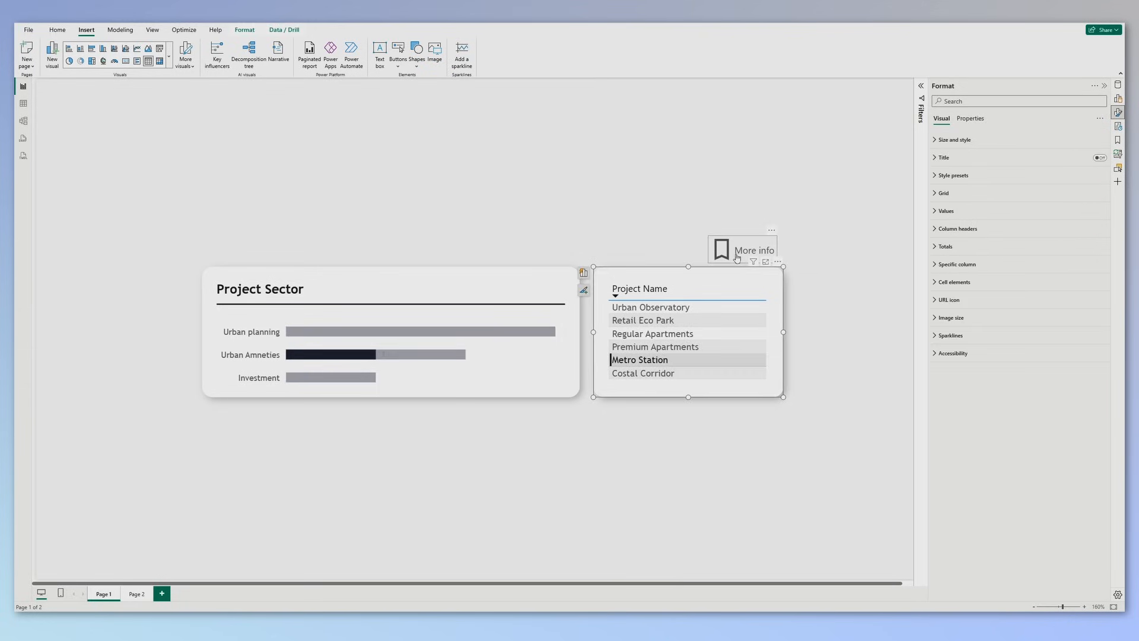
click(136, 594)
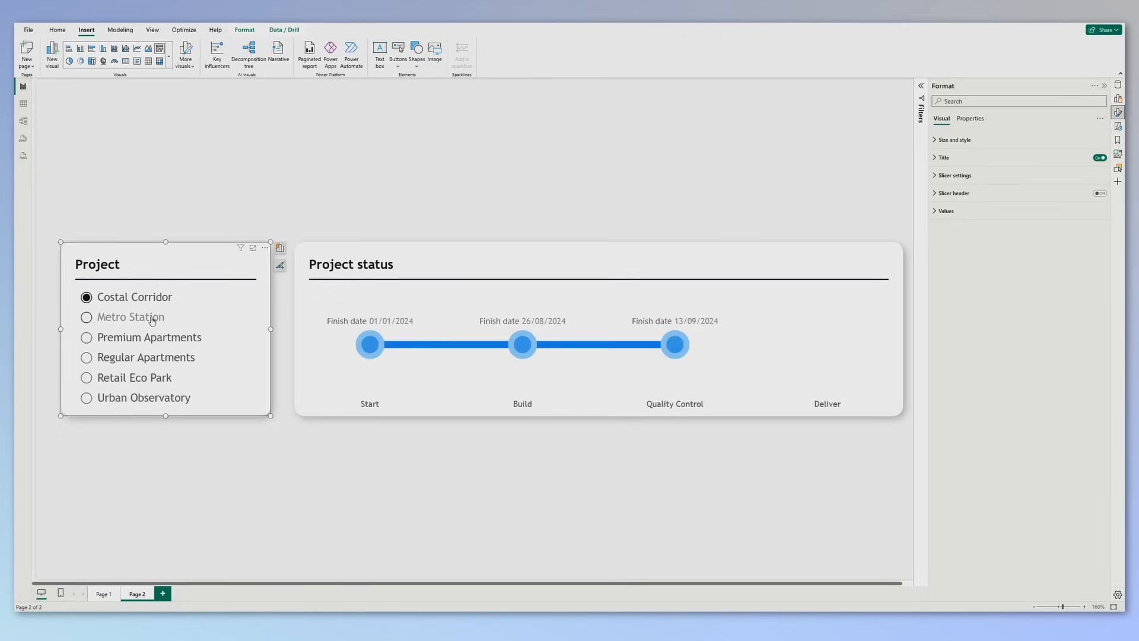
- Set the Page 2 slicer to Metro Station, then return to Page 1 and clear selection
click(86, 317)
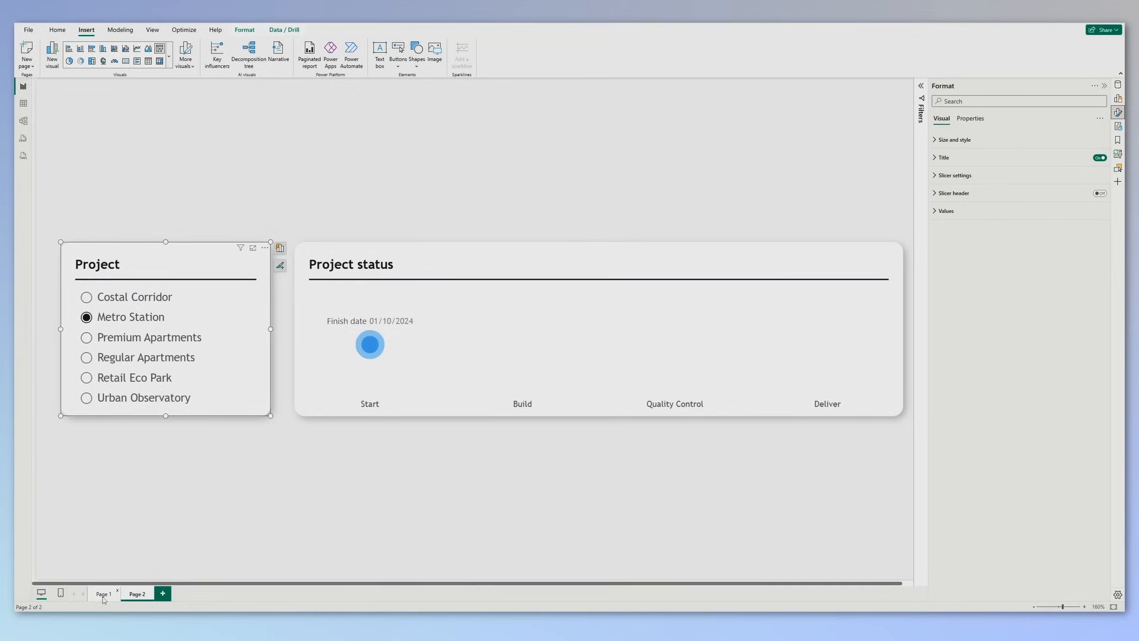
click(104, 594)
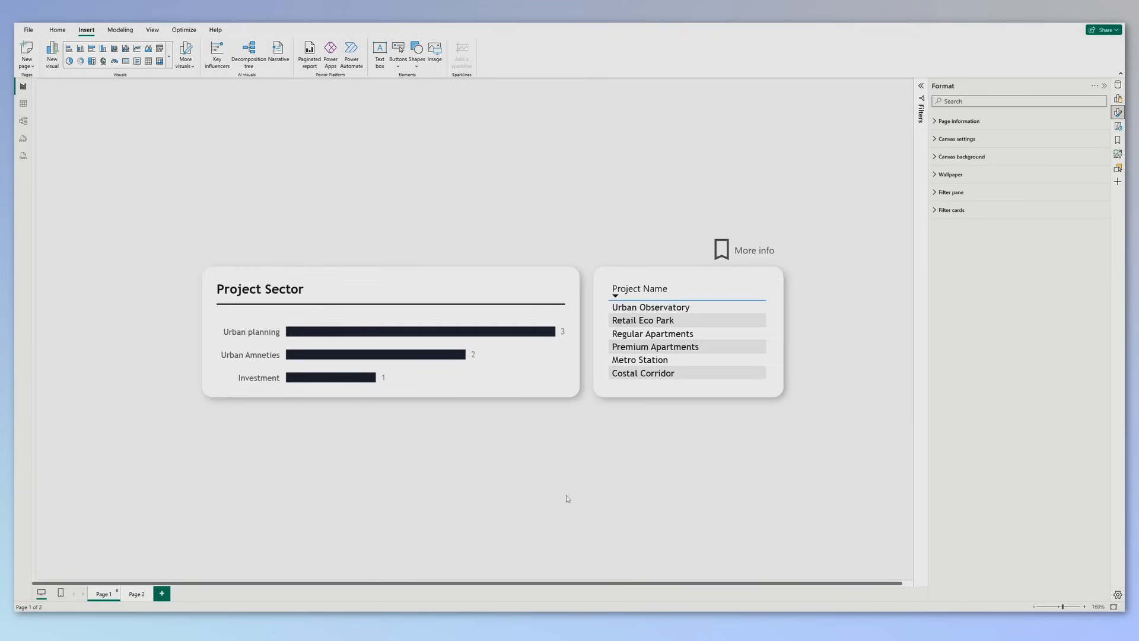
click(658, 294)
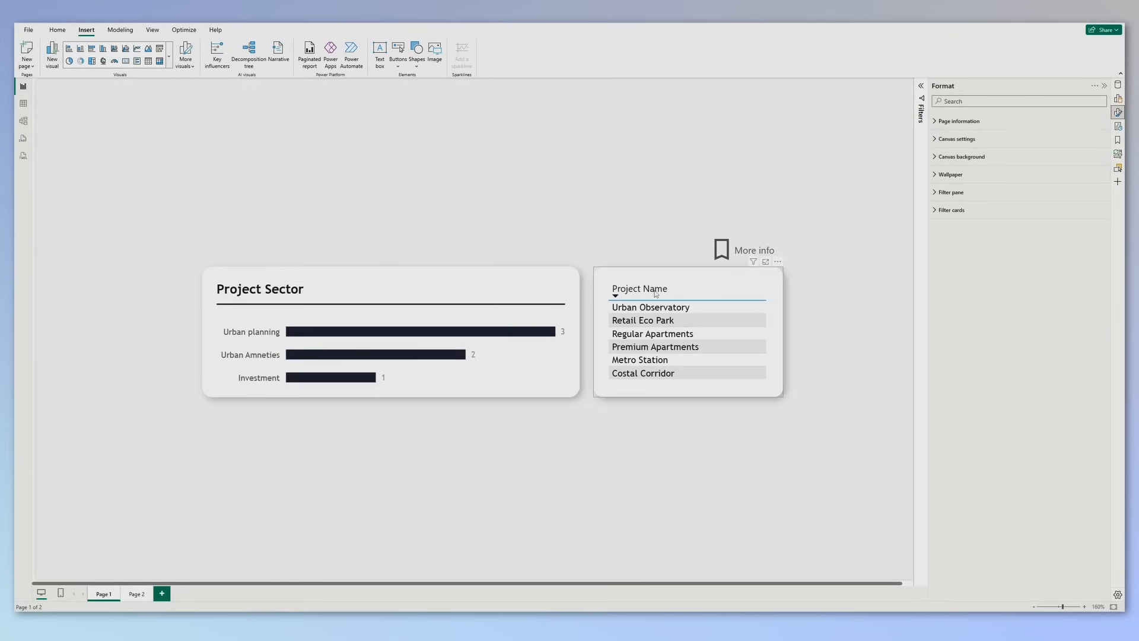
- Toggle Project Name sort ascending then descending, scroll the table and pick Premium Apartments
click(615, 295)
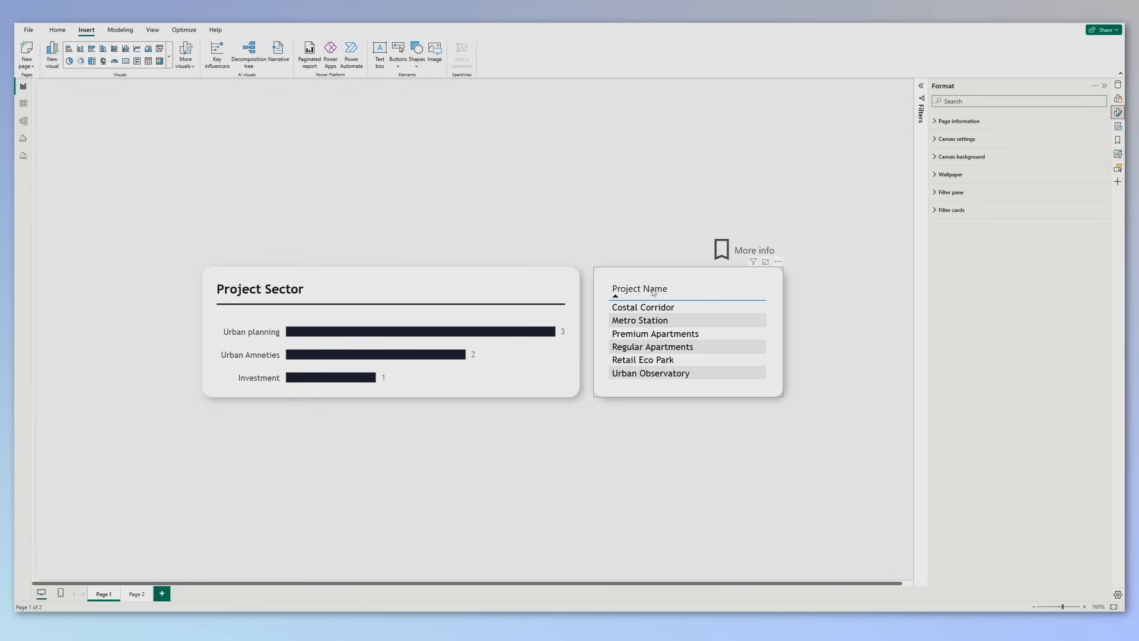
click(616, 296)
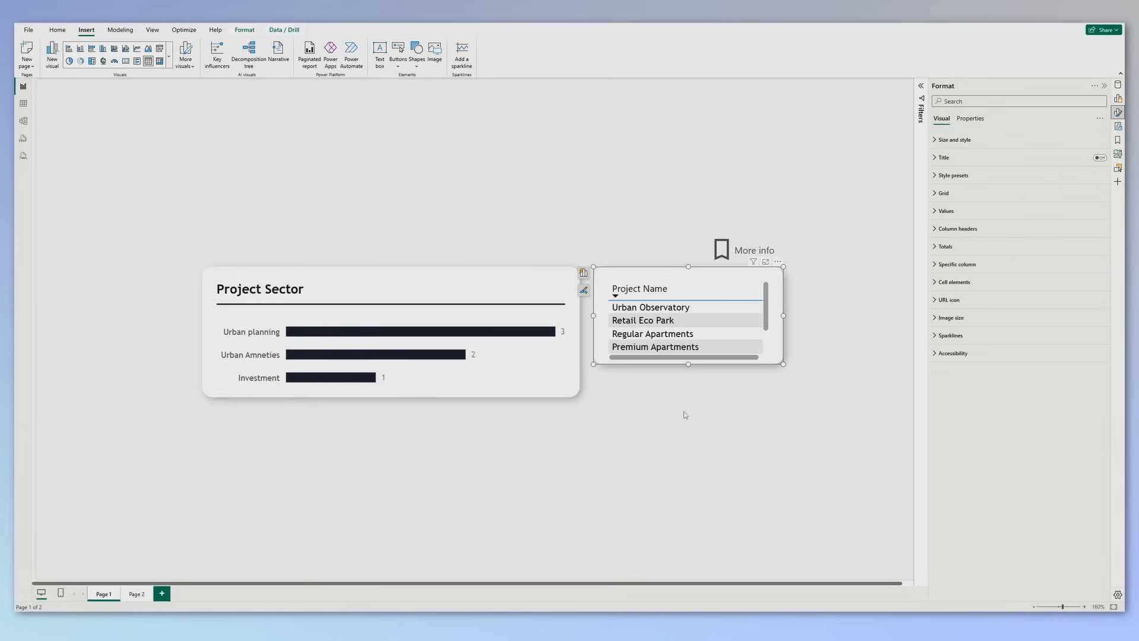
scroll(down, 3)
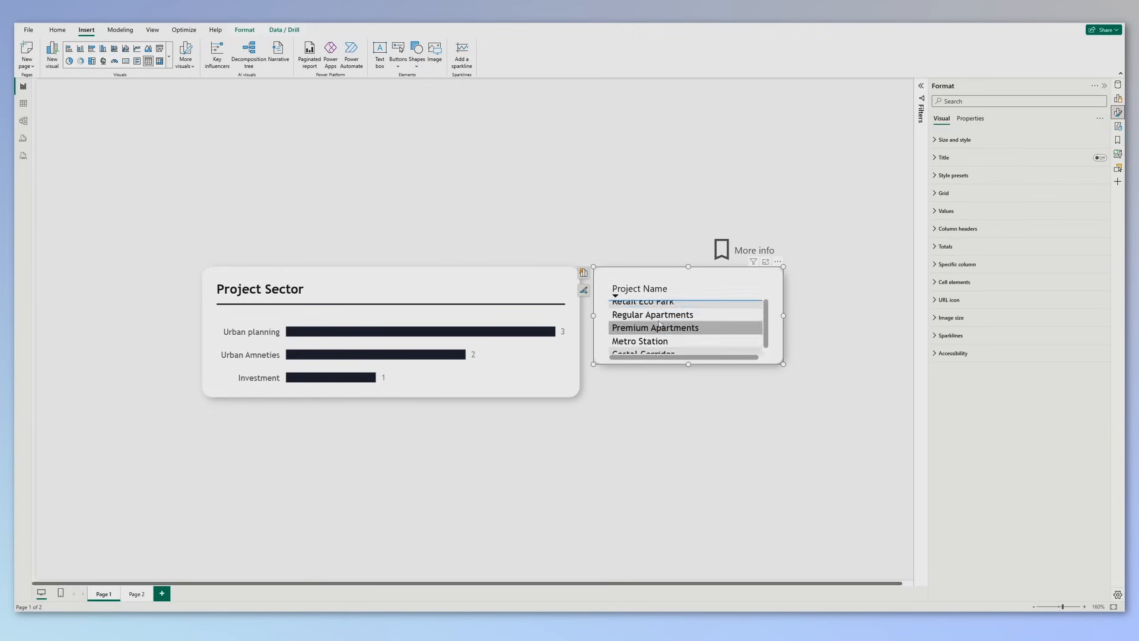
click(755, 250)
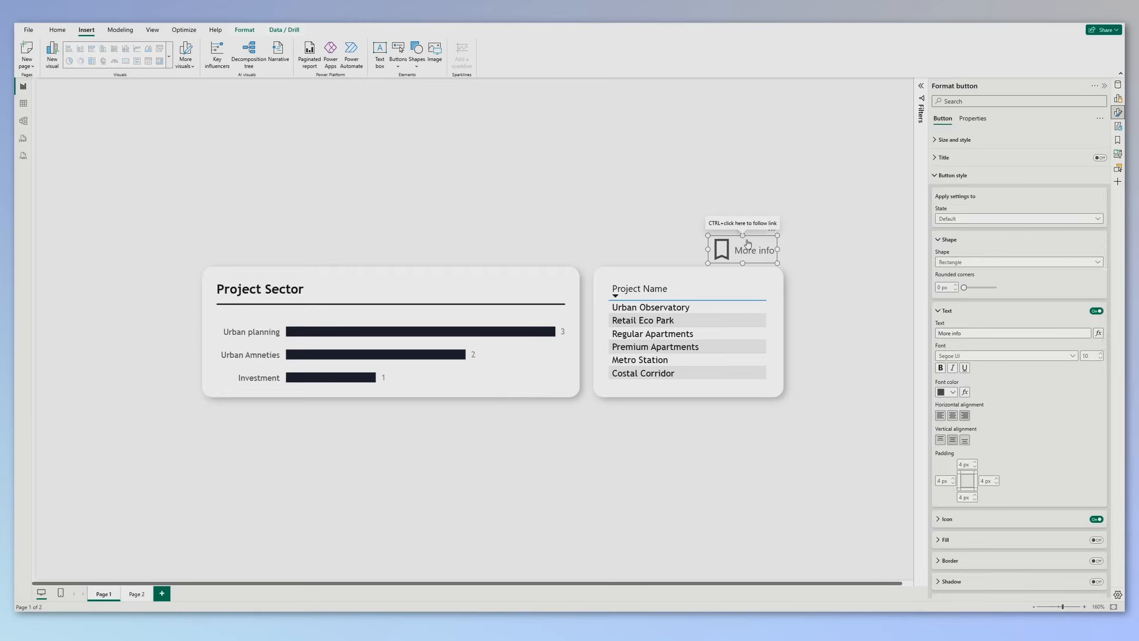
mouse_move(562, 516)
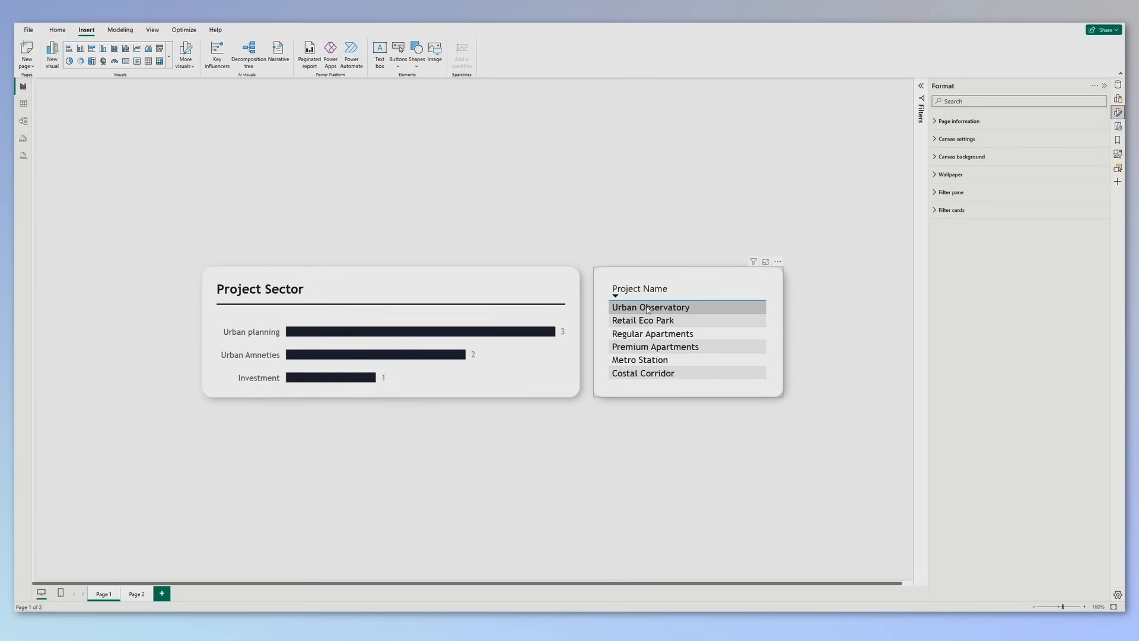
- Filter the sector chart to Urban Observatory and right-click the Page 1 tab
click(687, 327)
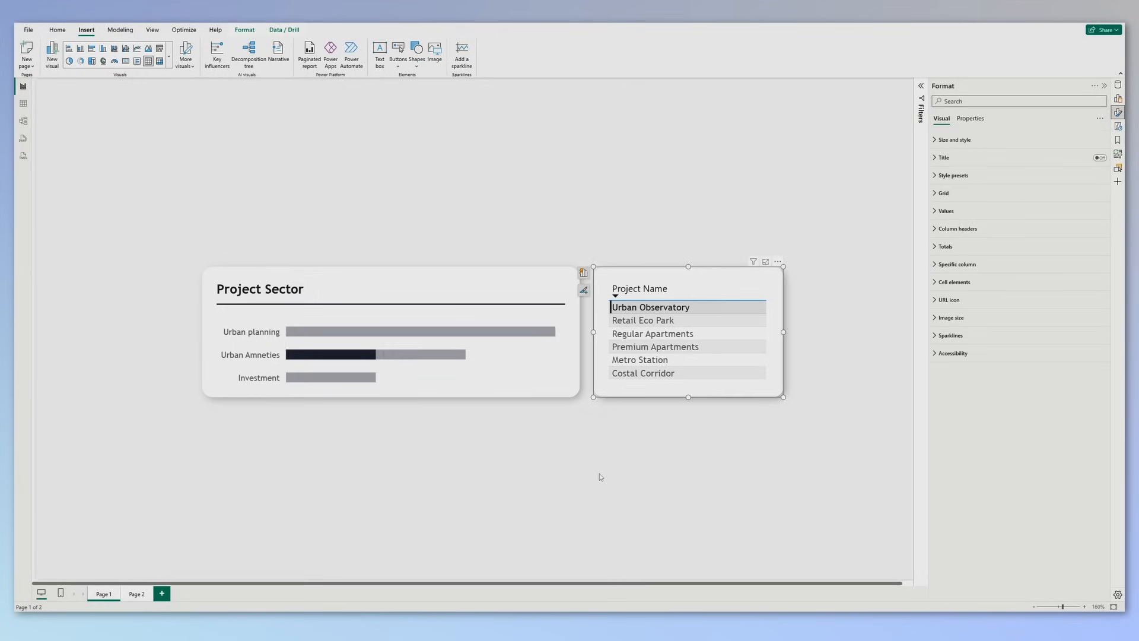
right_click(103, 593)
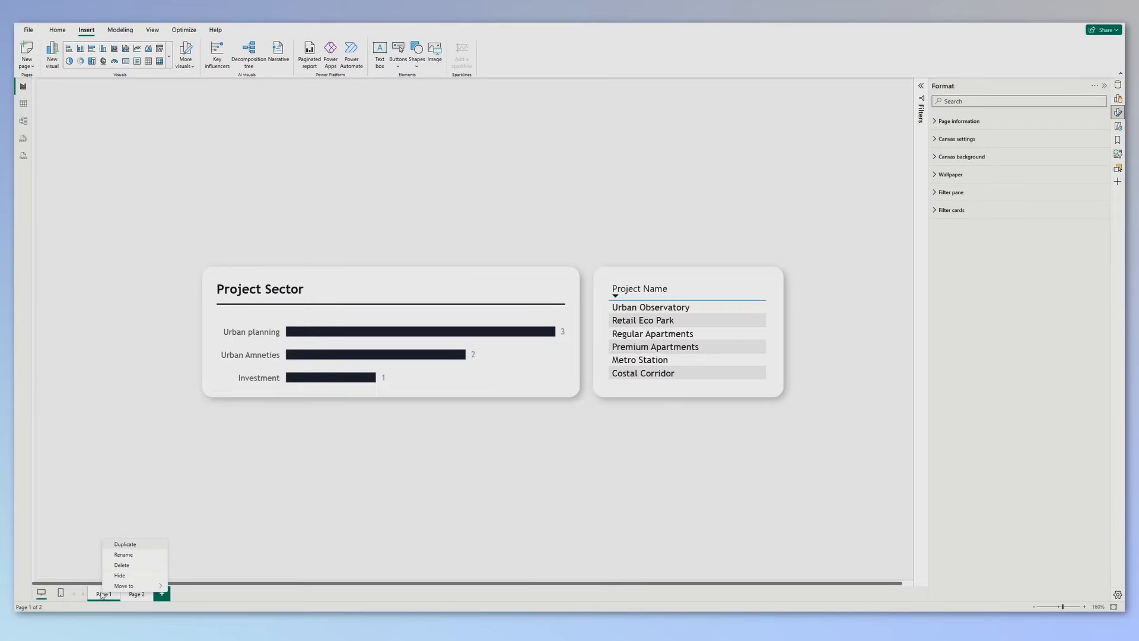
- Duplicate Page 1, paste the Project status timeline beneath its visuals, and test Urban Observatory and Retail Eco Park filters
click(125, 544)
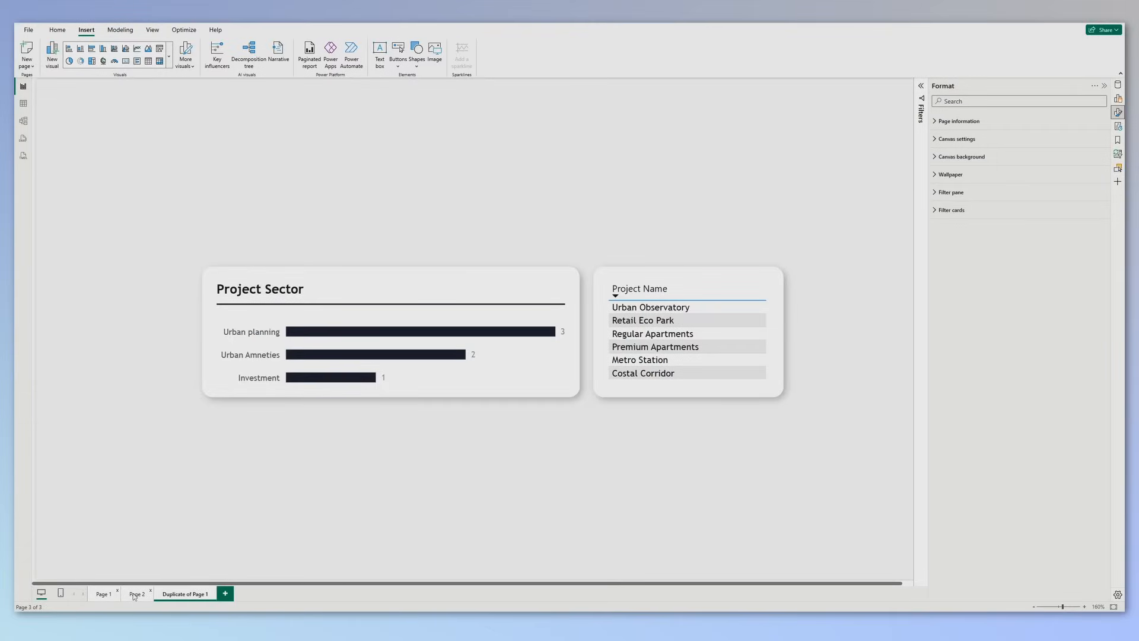
click(137, 594)
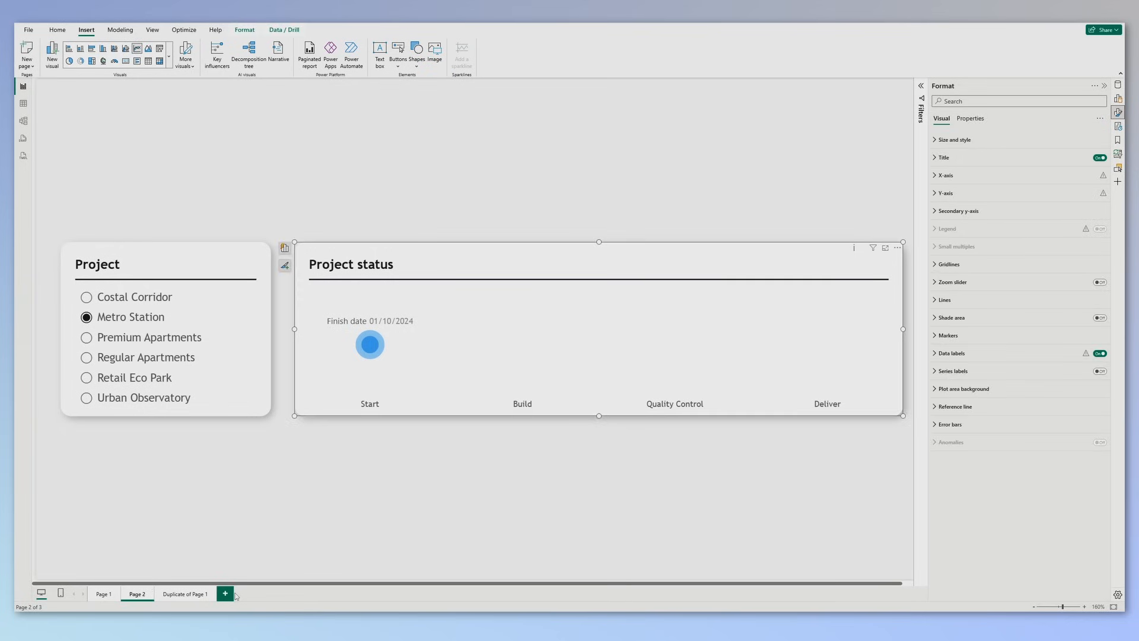
click(185, 594)
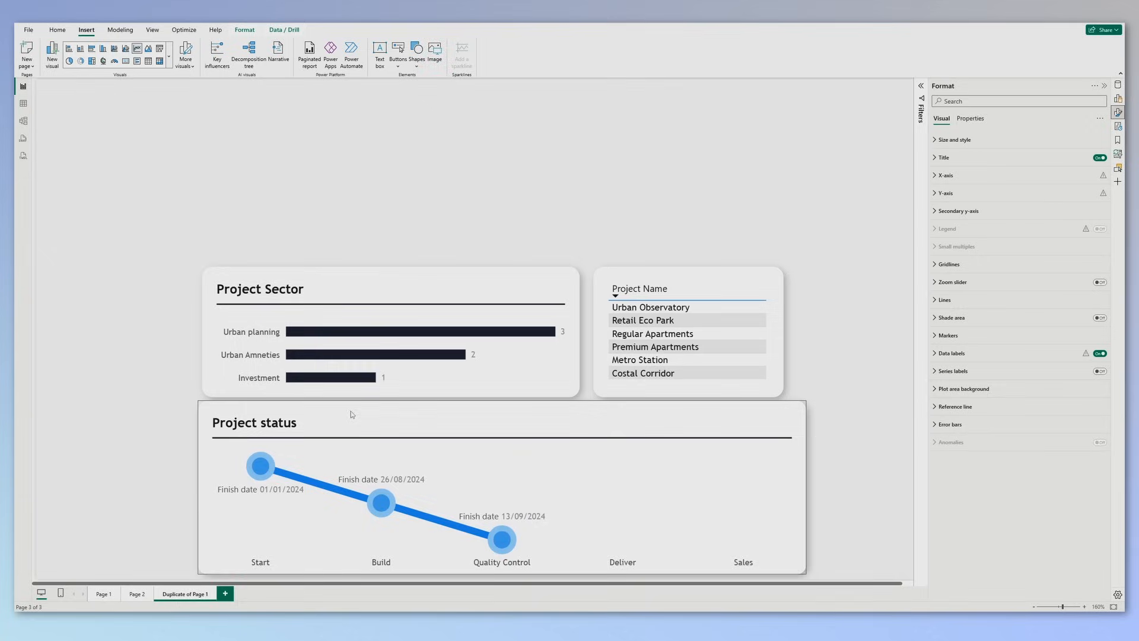
click(351, 415)
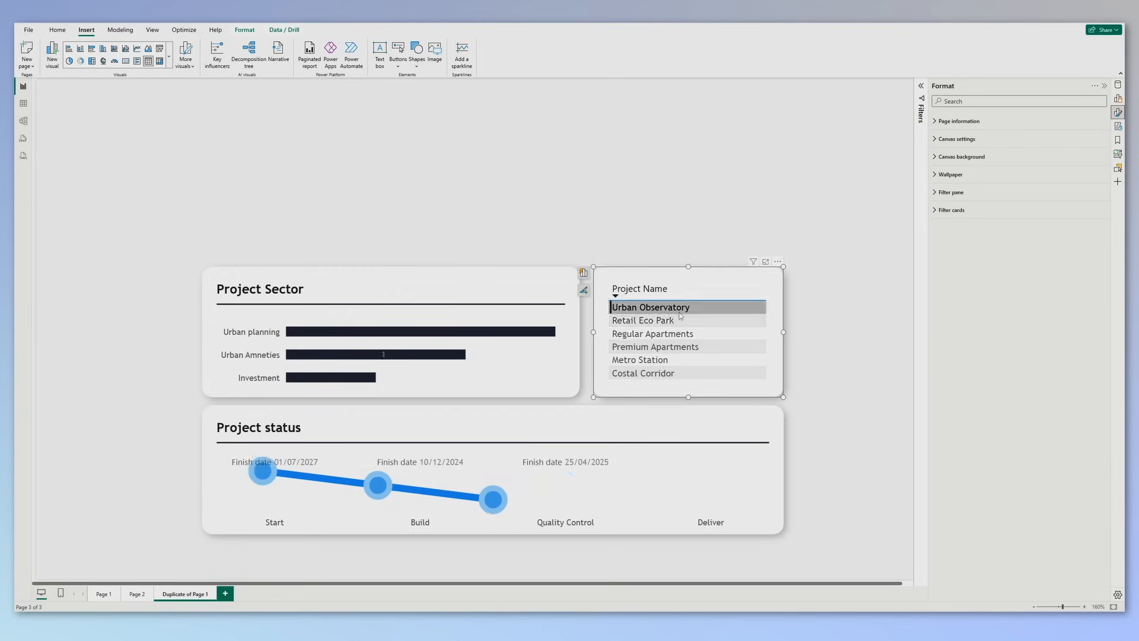
click(642, 320)
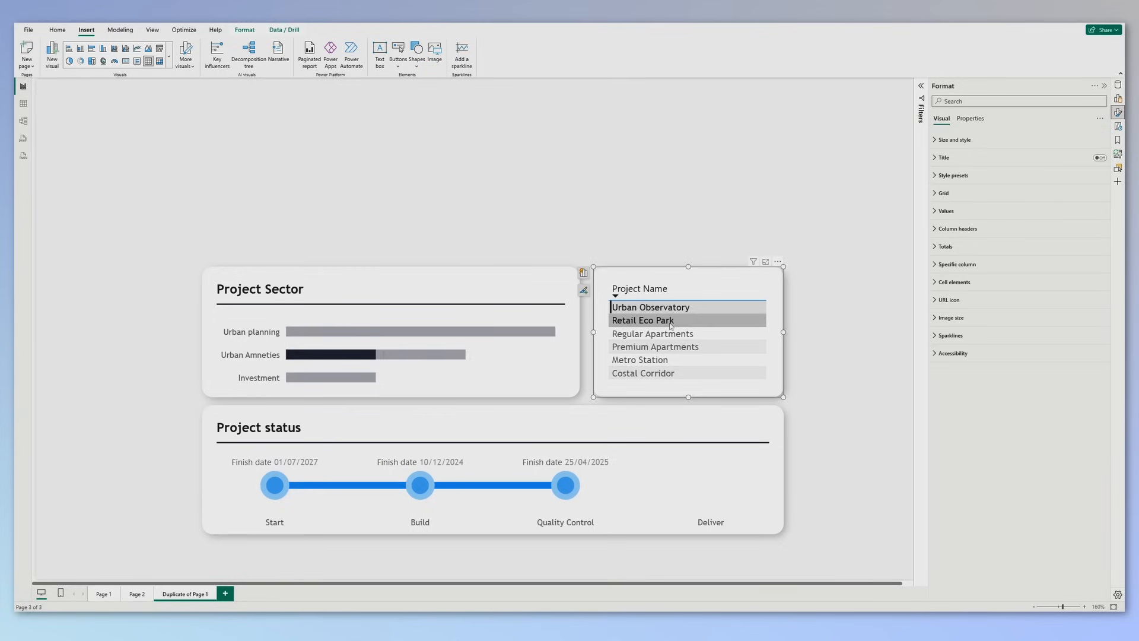
click(652, 333)
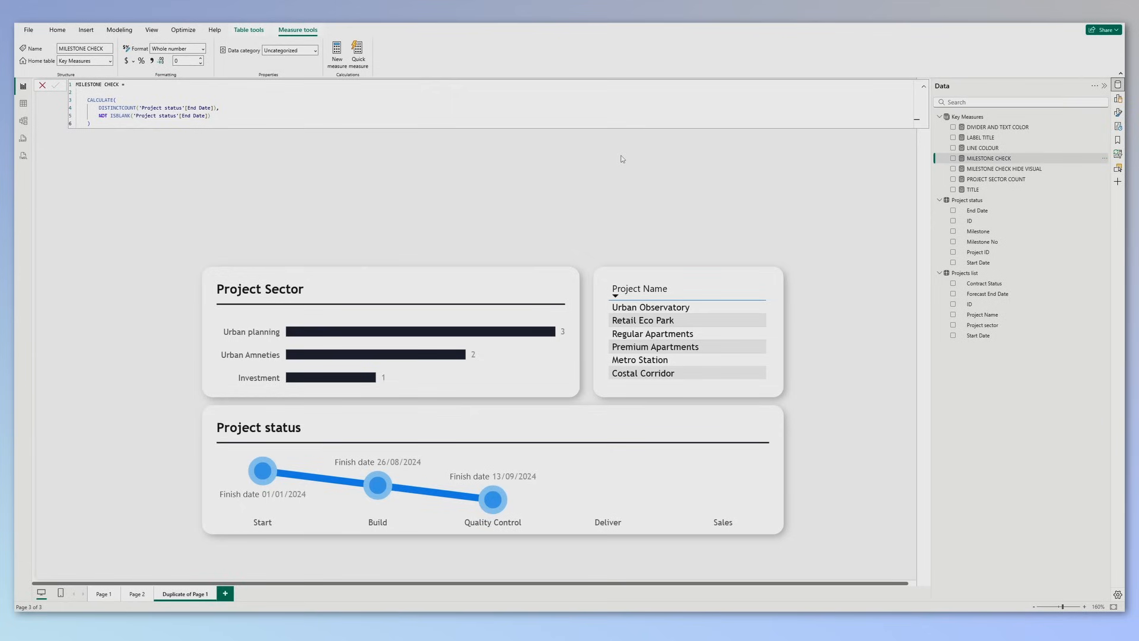
click(650, 307)
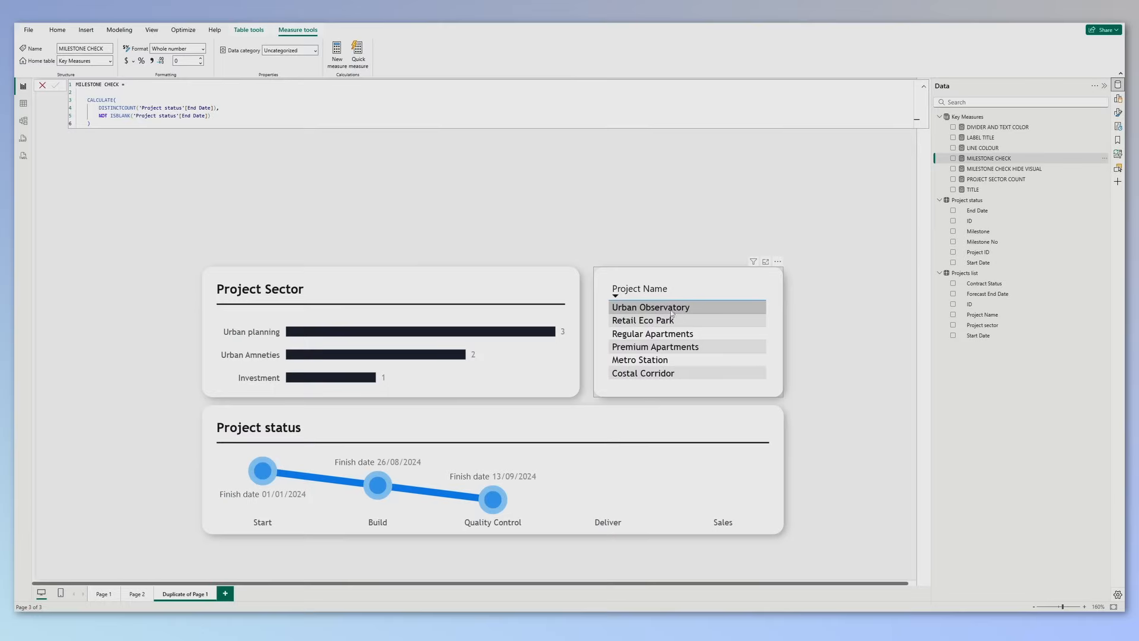
click(642, 320)
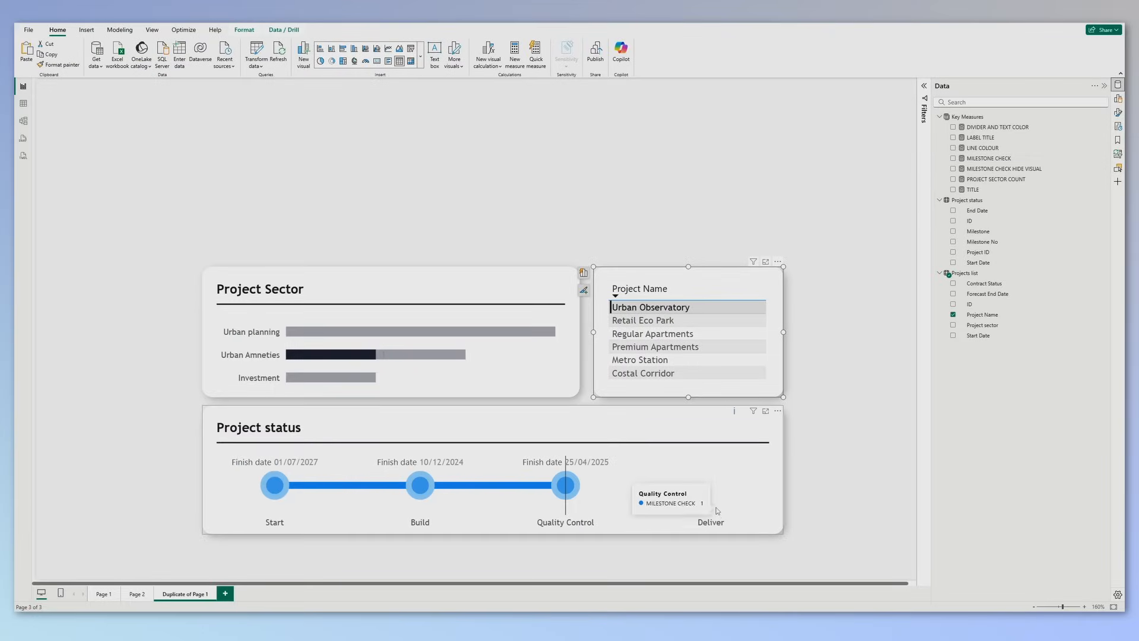
mouse_move(716, 495)
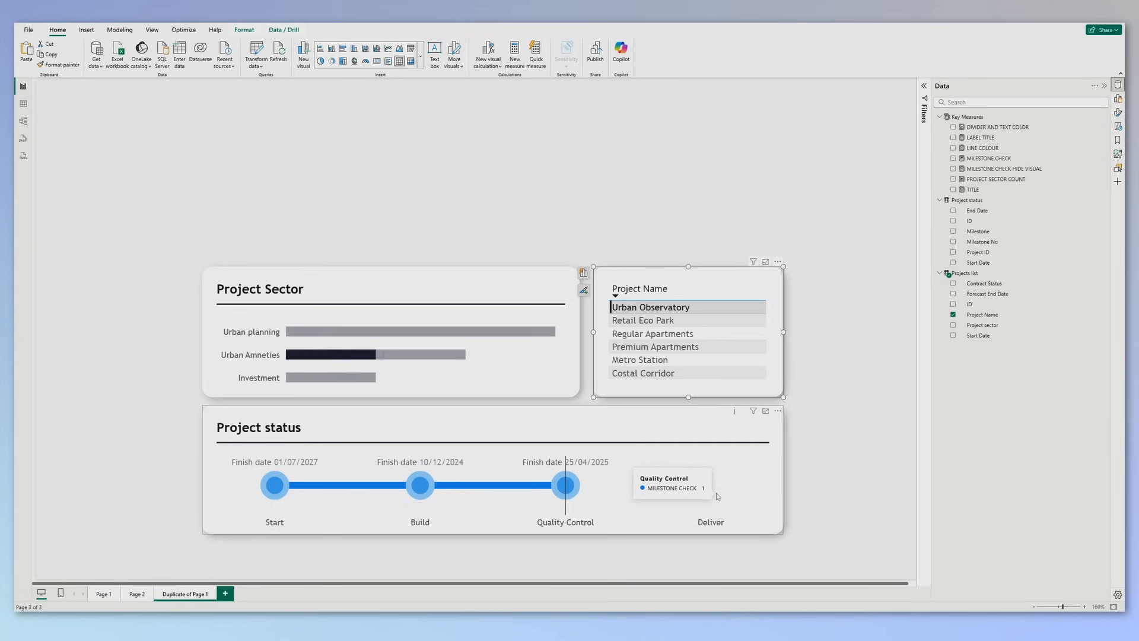
mouse_move(857, 457)
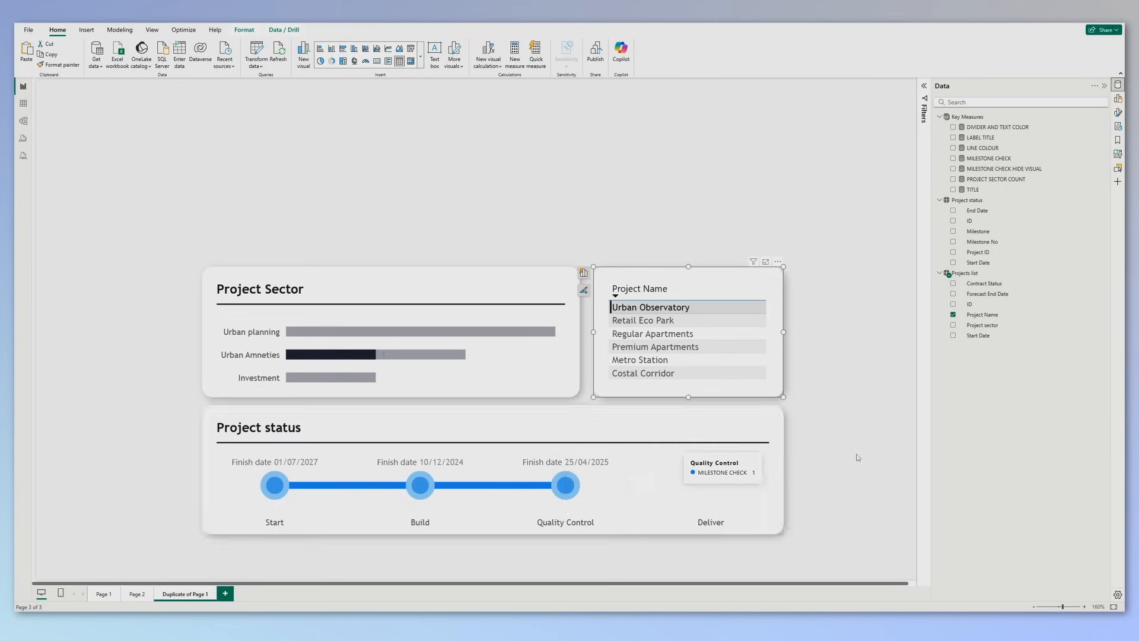
click(650, 307)
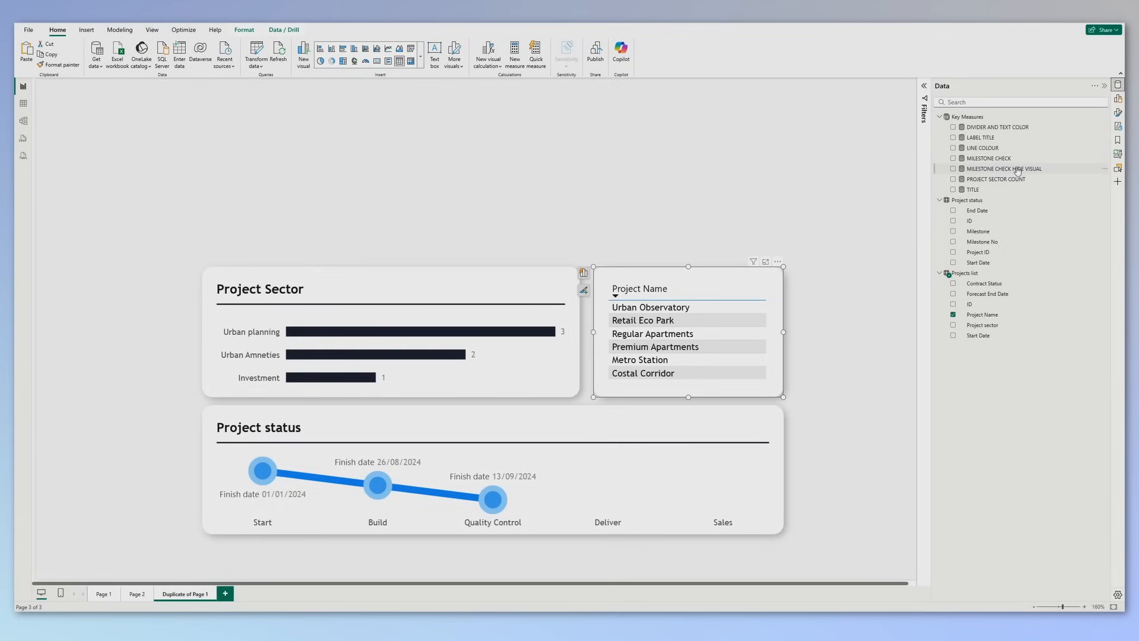
click(1005, 169)
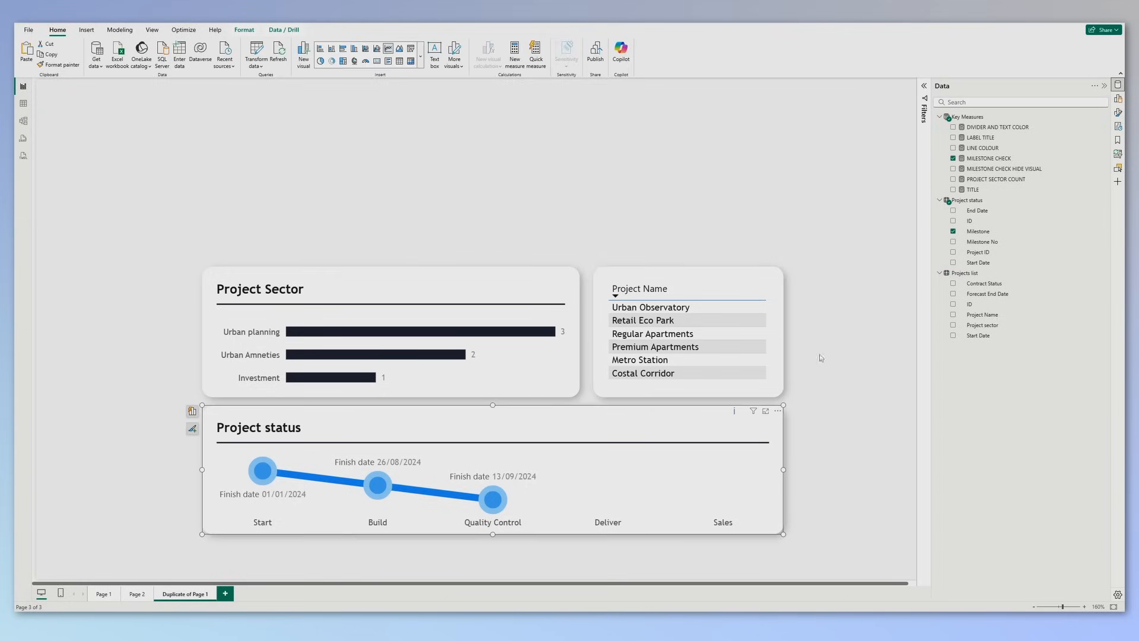
mouse_move(916, 397)
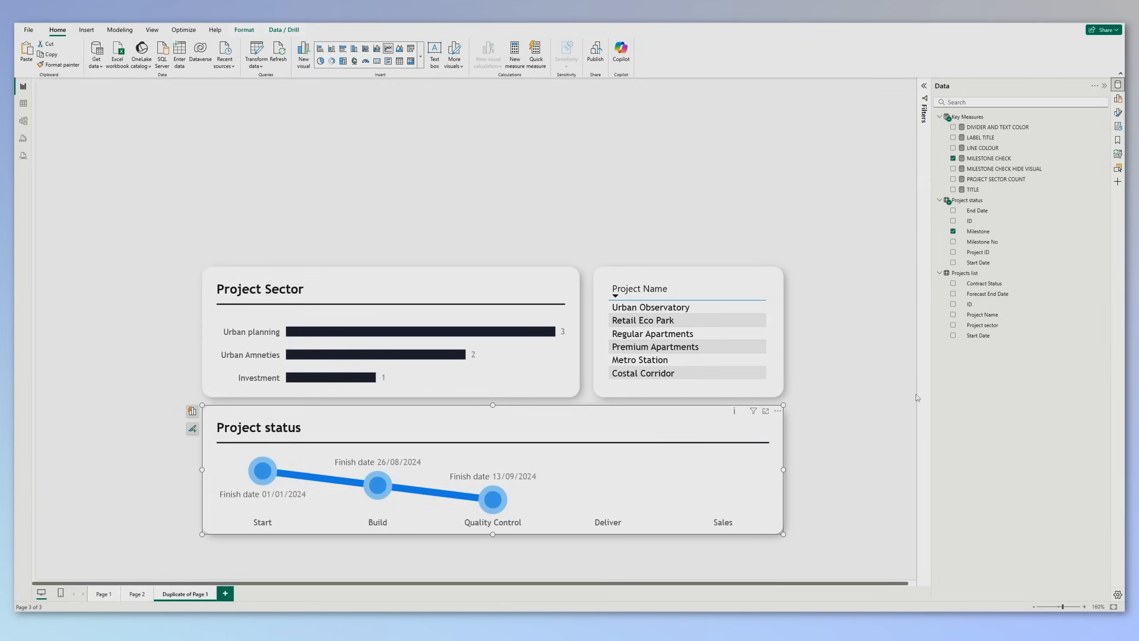
- Replace the timeline's Y-axis measure with MILESTONE CHECK HIDE VISUAL and test with Retail Eco Park
click(1118, 100)
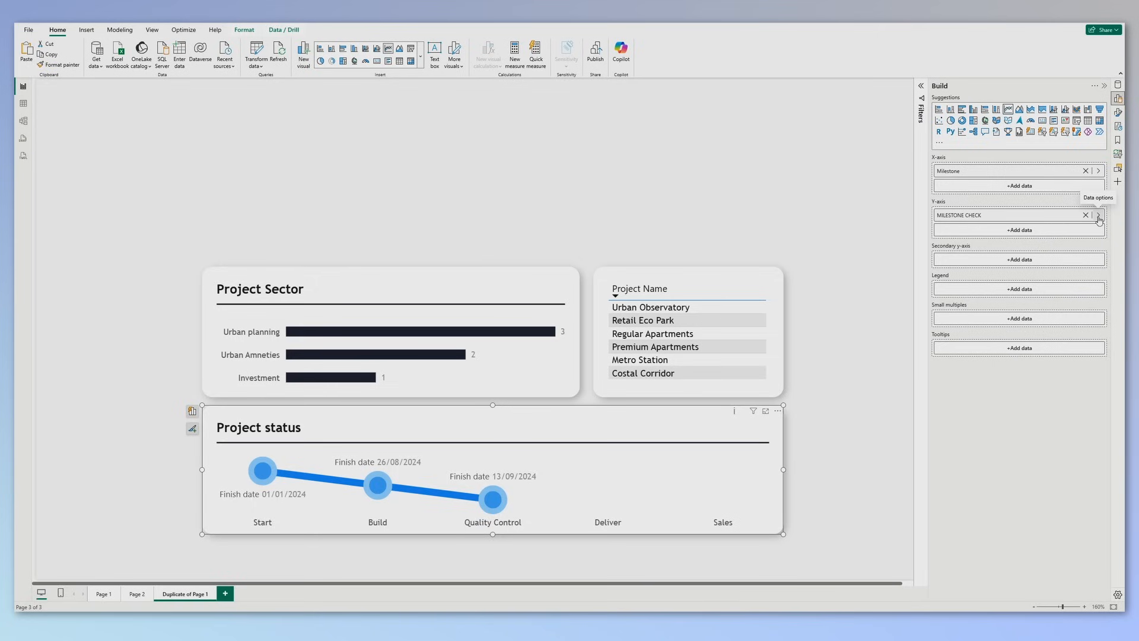
click(1098, 214)
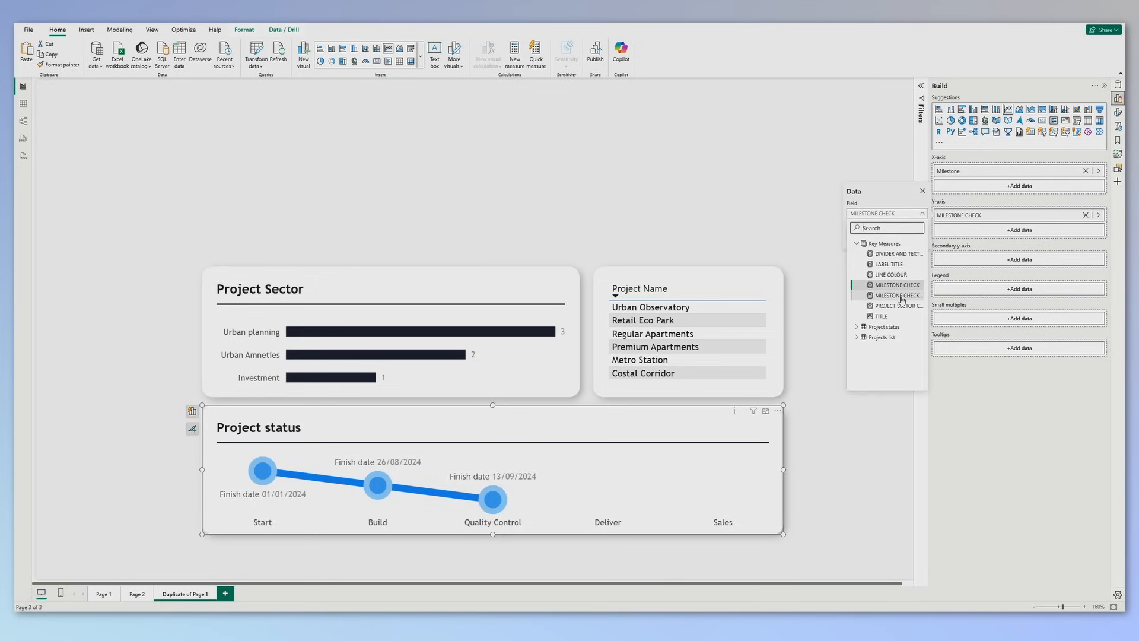
mouse_move(901, 295)
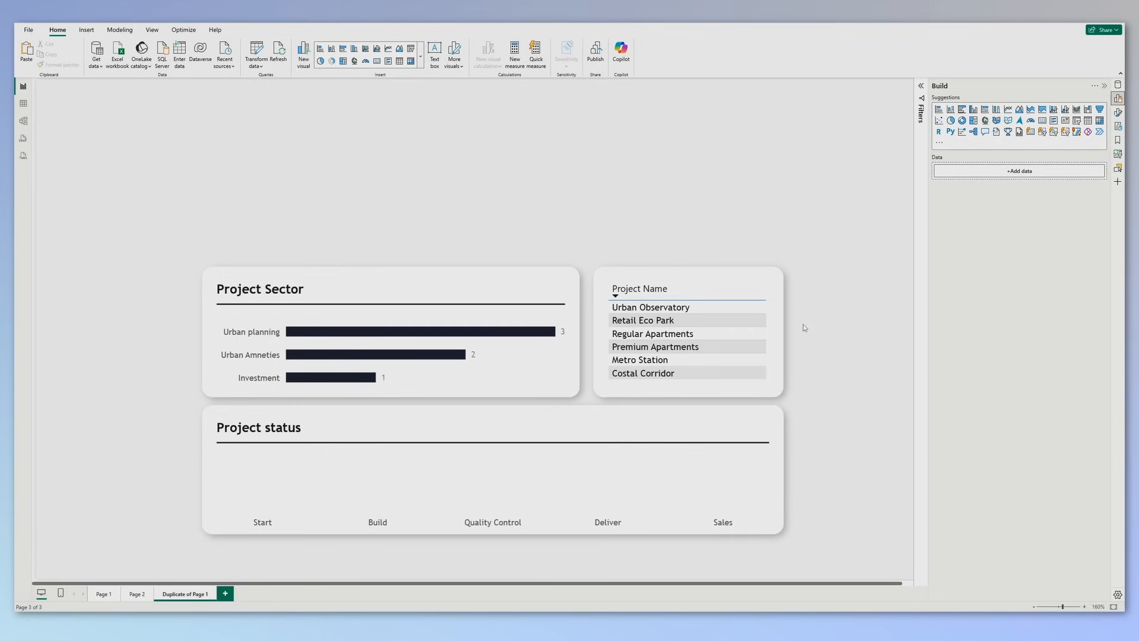
click(650, 306)
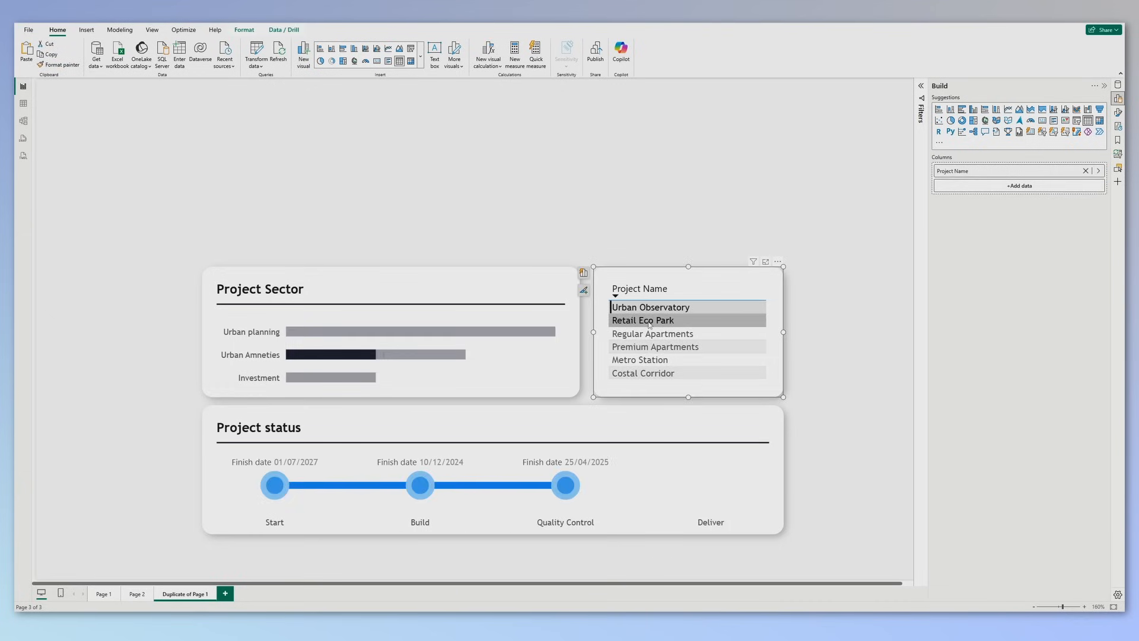
click(650, 307)
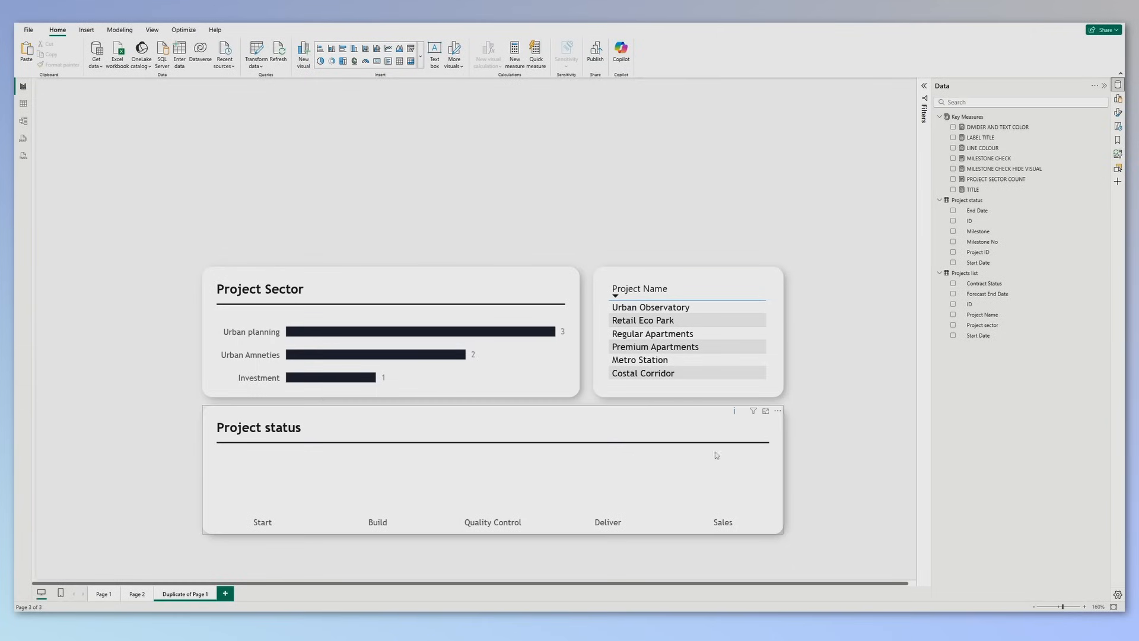
mouse_move(632, 530)
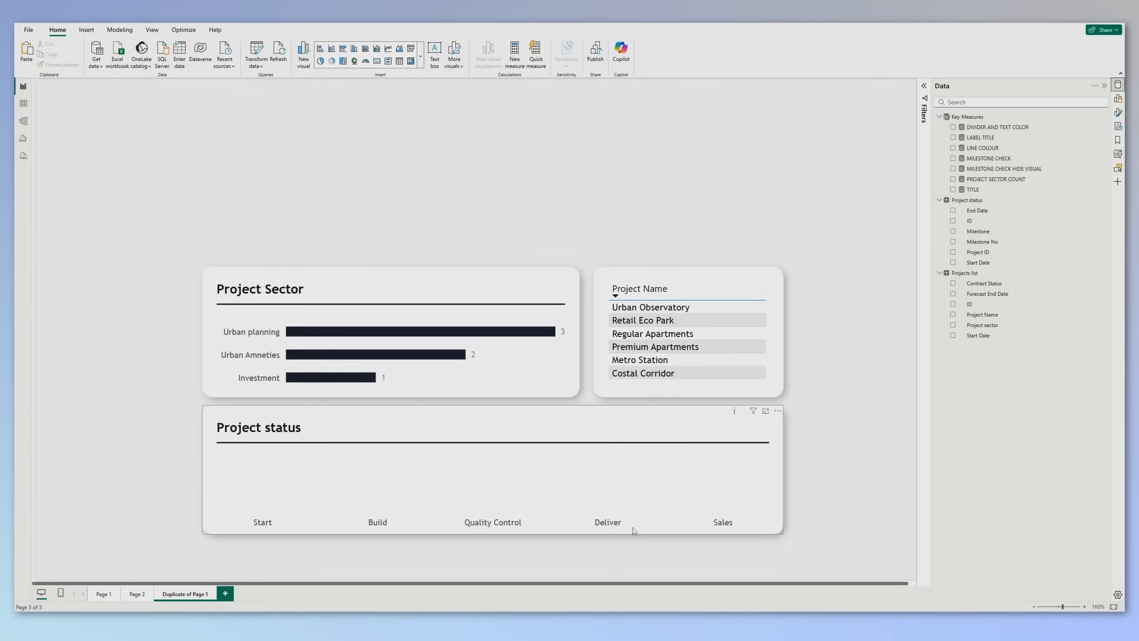
mouse_move(845, 263)
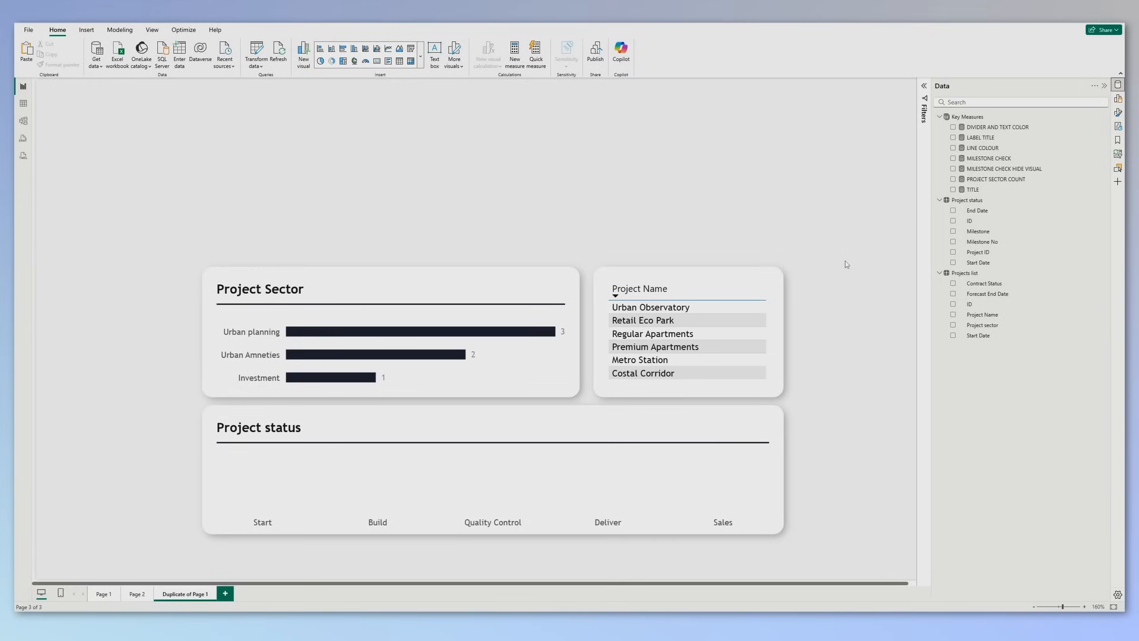
click(971, 190)
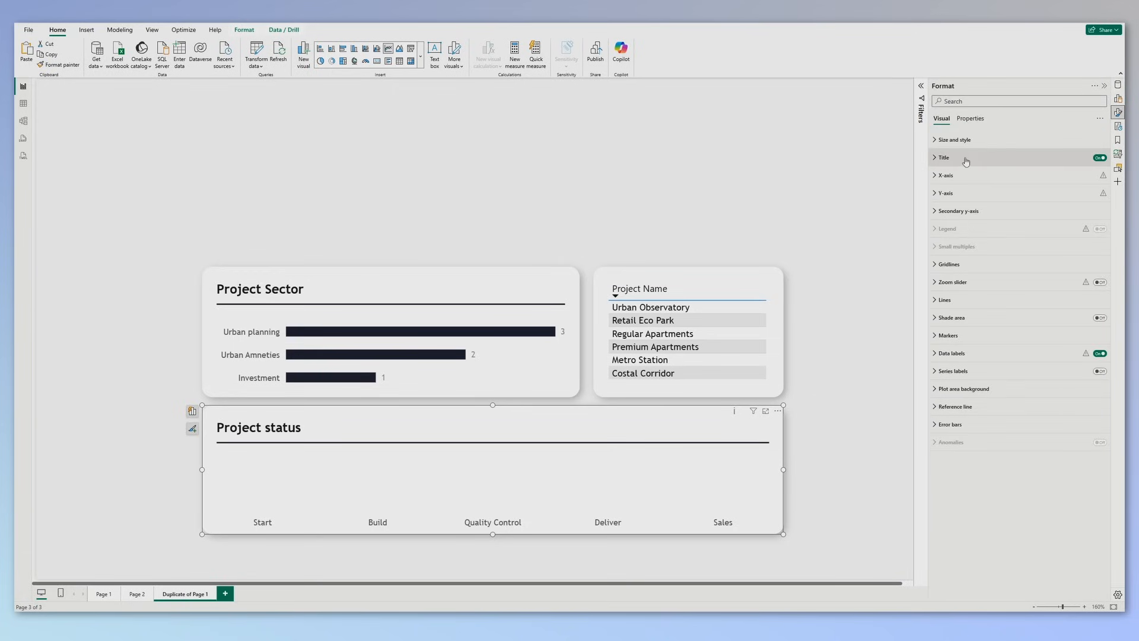
- Set the chart title text to the field value Key Measures > TITLE and preview
click(945, 158)
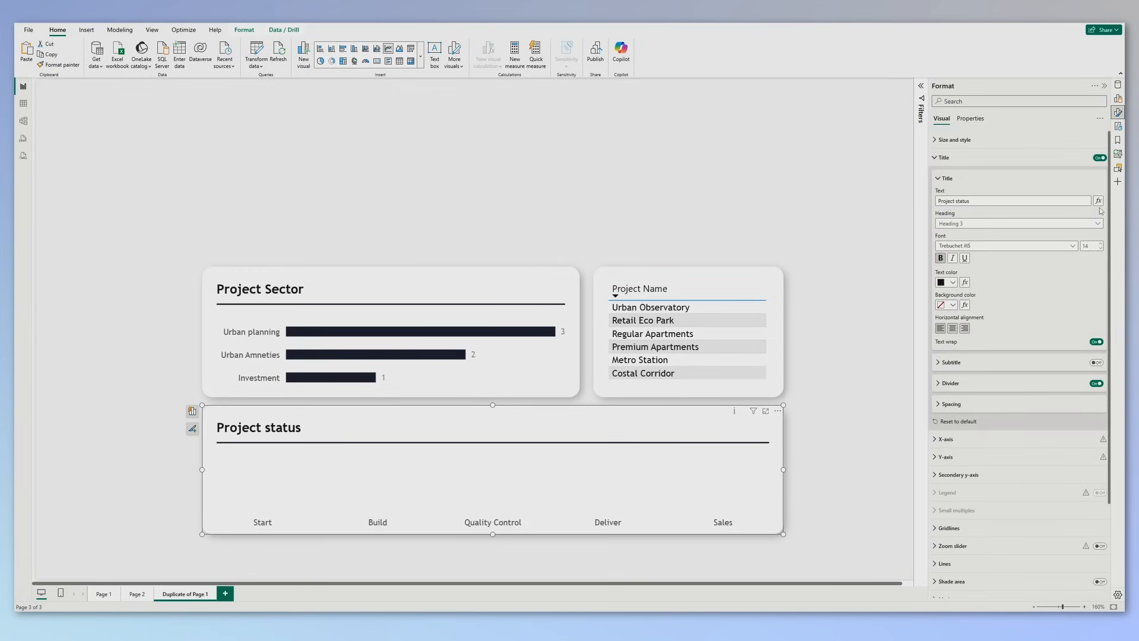
mouse_move(1099, 200)
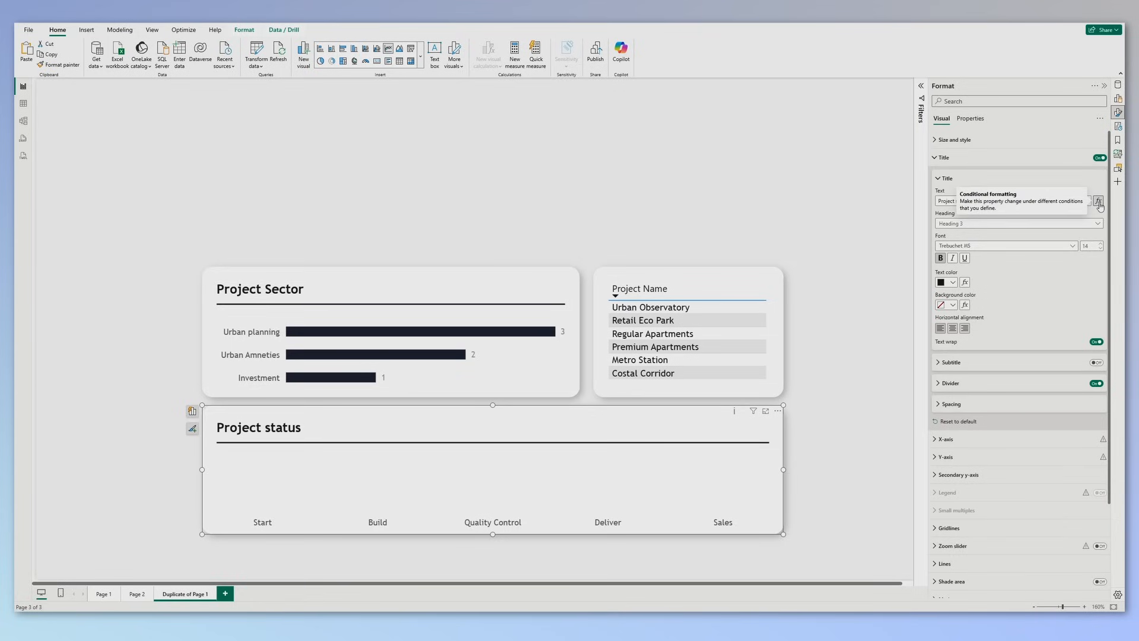
click(1100, 201)
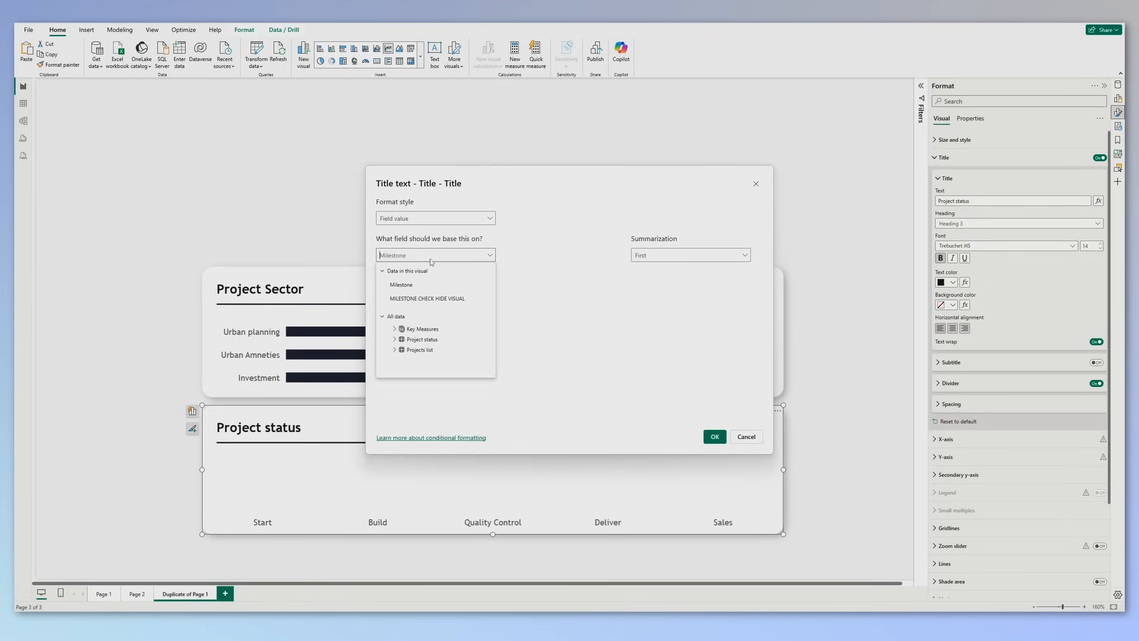
click(395, 328)
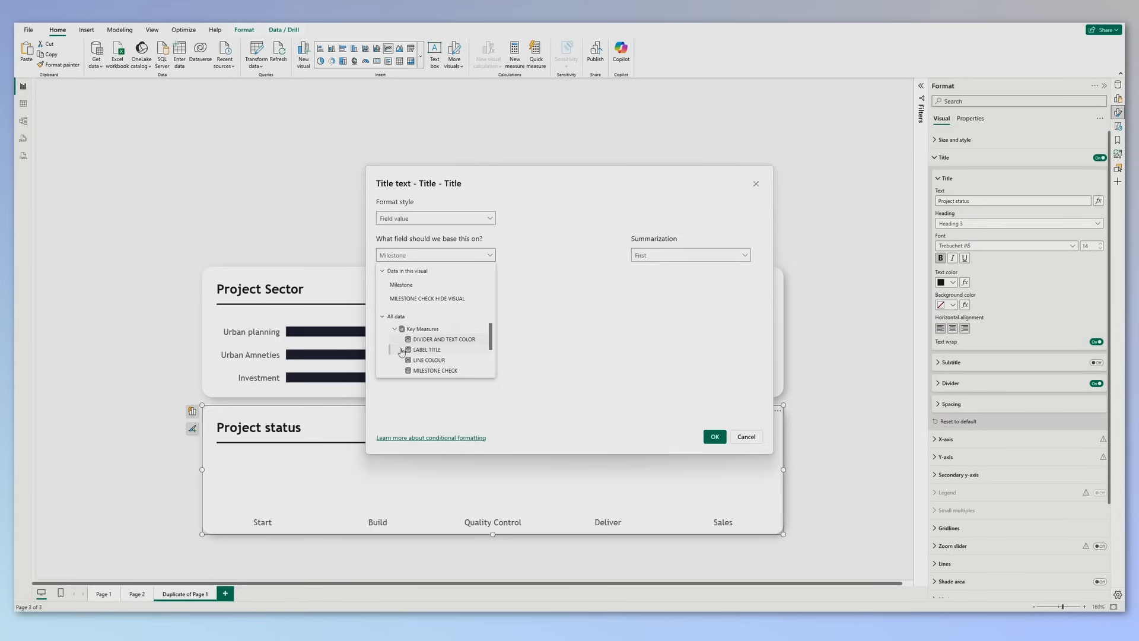
click(427, 350)
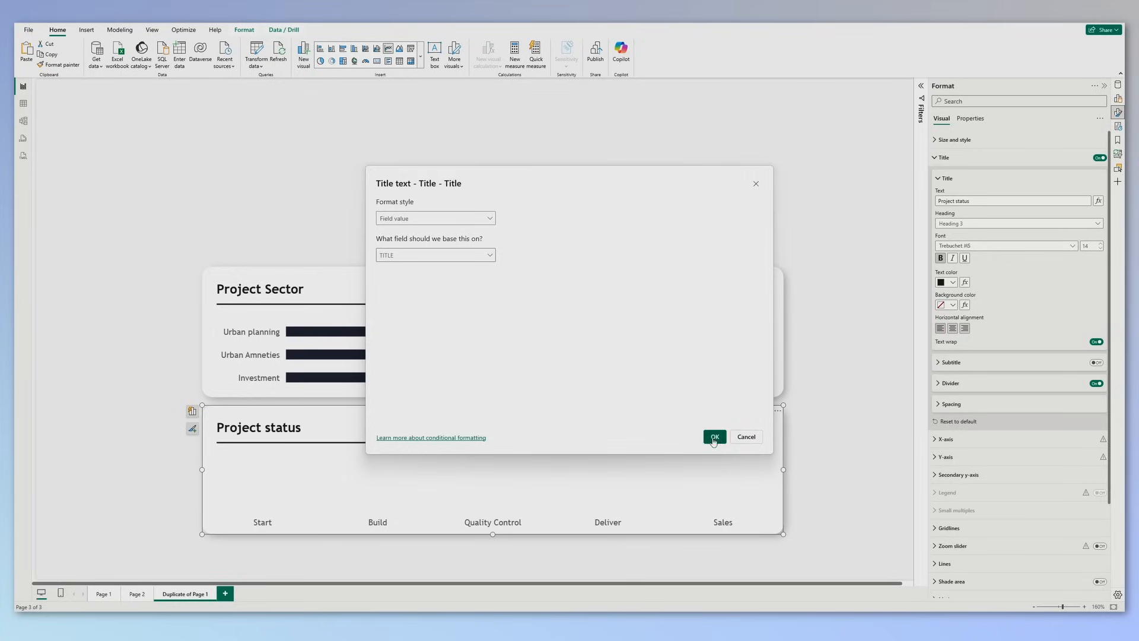
click(713, 437)
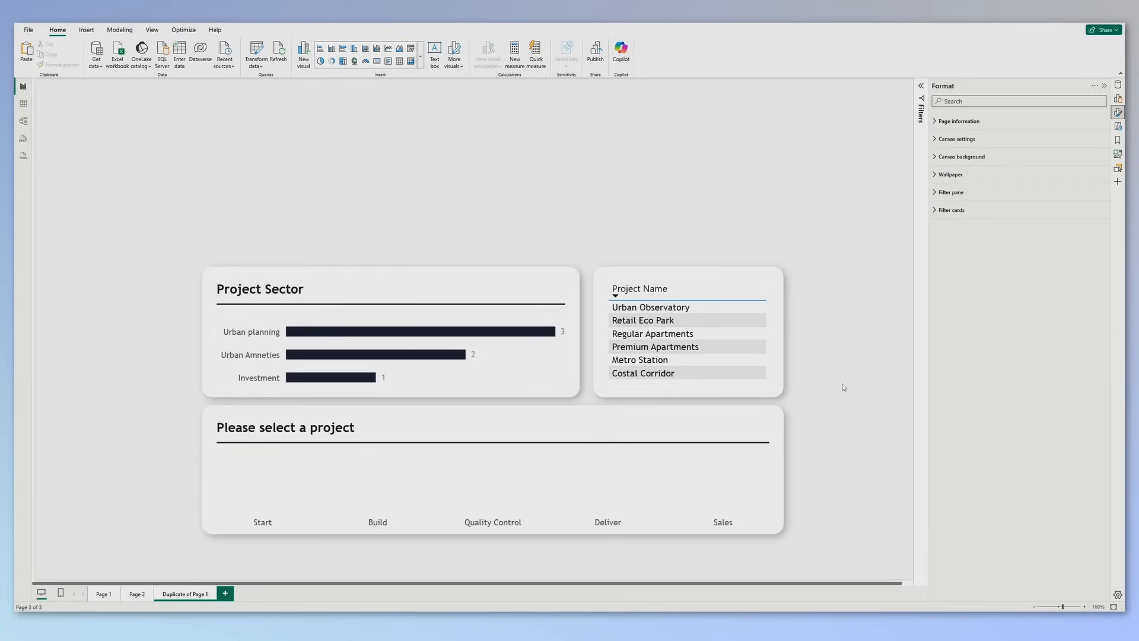
mouse_move(805, 359)
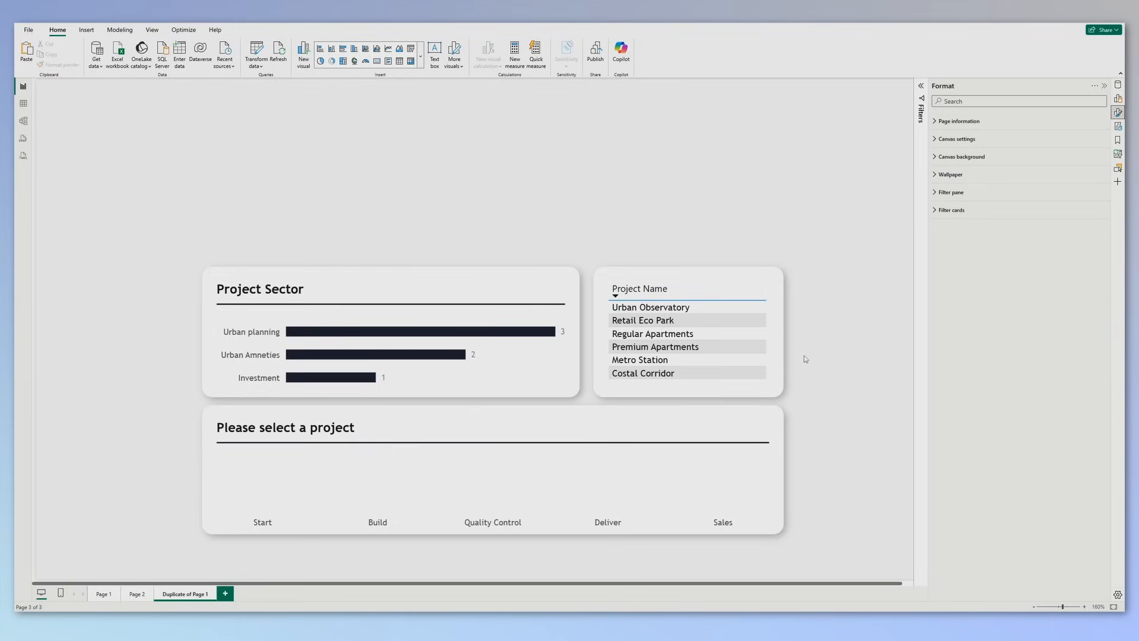
click(650, 307)
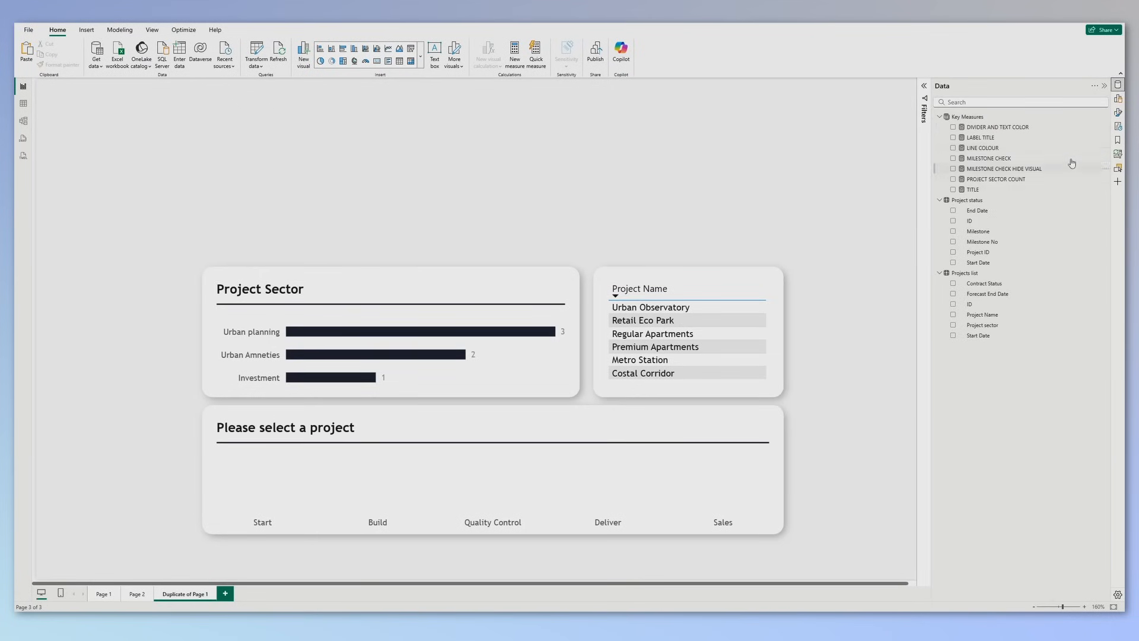
mouse_move(989, 168)
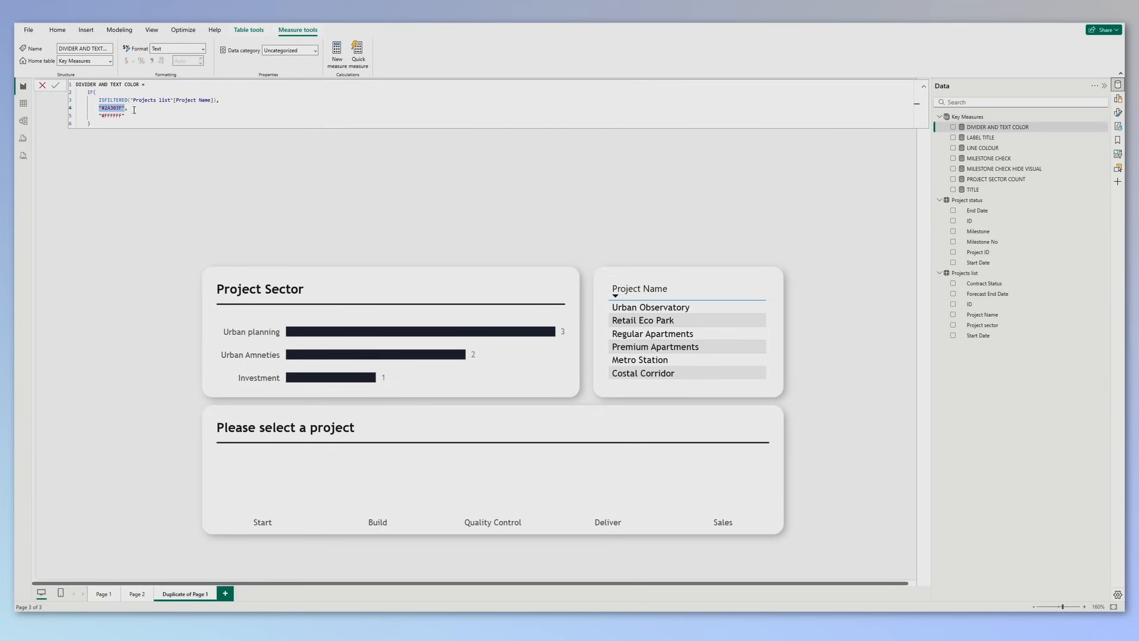
- Open the DIVIDER AND TEXT COLOR measure to inspect its colour DAX
double_click(111, 114)
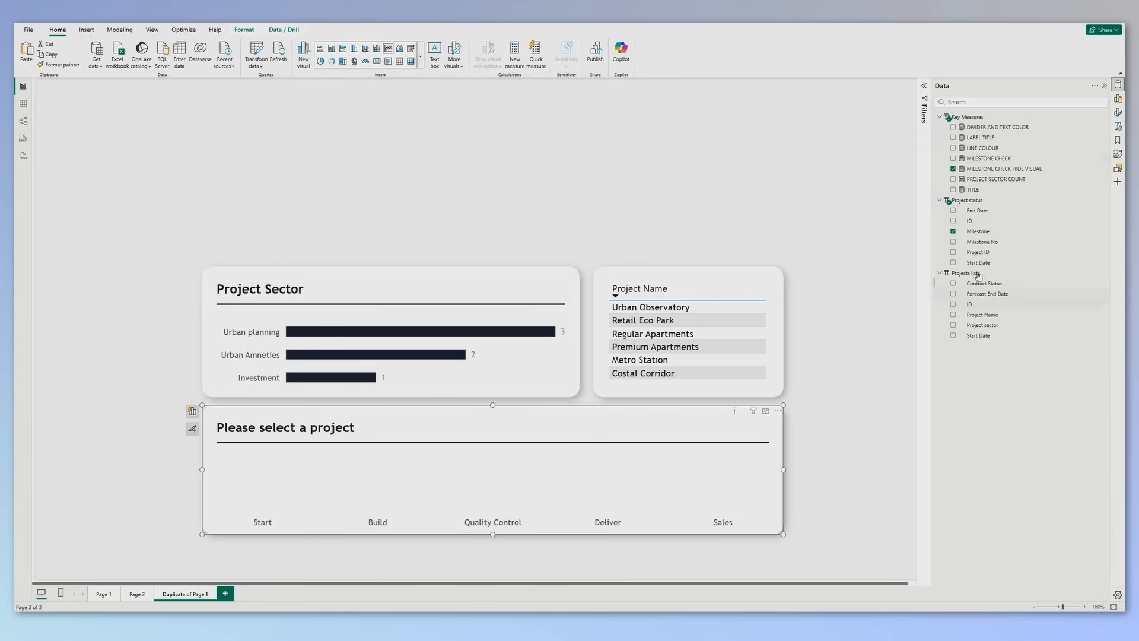
- Set the title divider colour to field value DIVIDER AND TEXT COLOR and preview deselected
click(1117, 102)
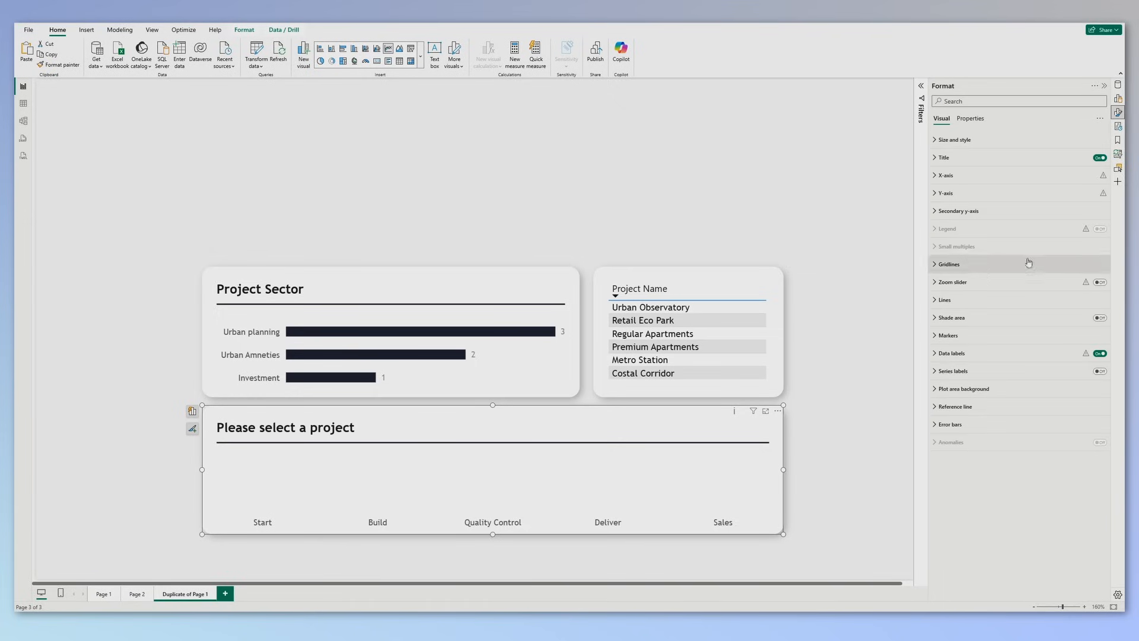
click(944, 157)
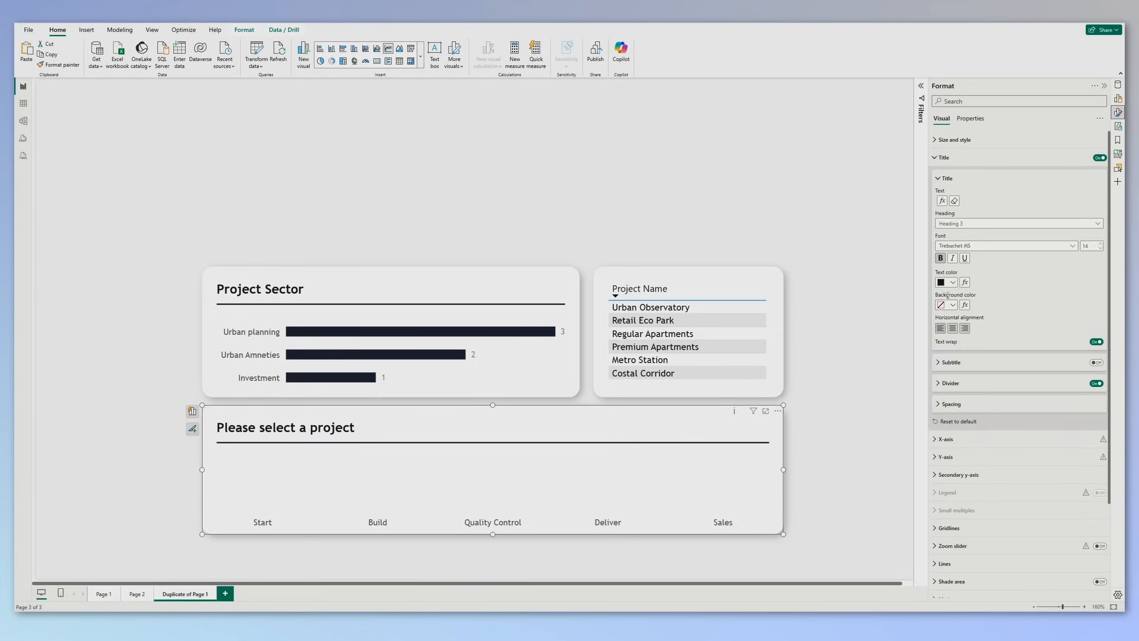
click(950, 383)
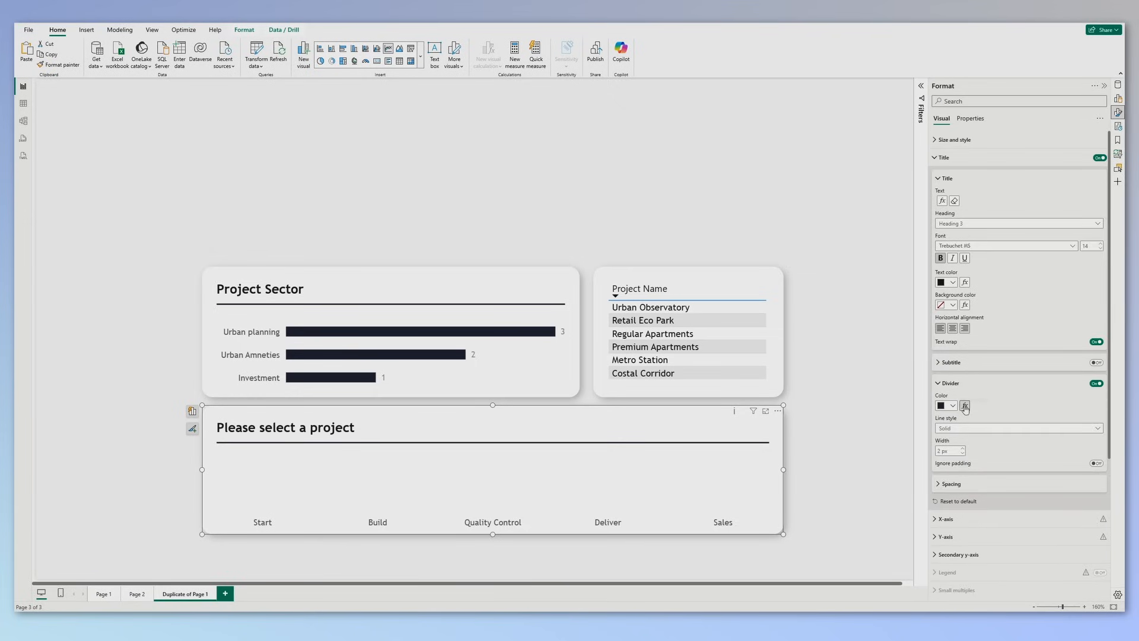
click(964, 405)
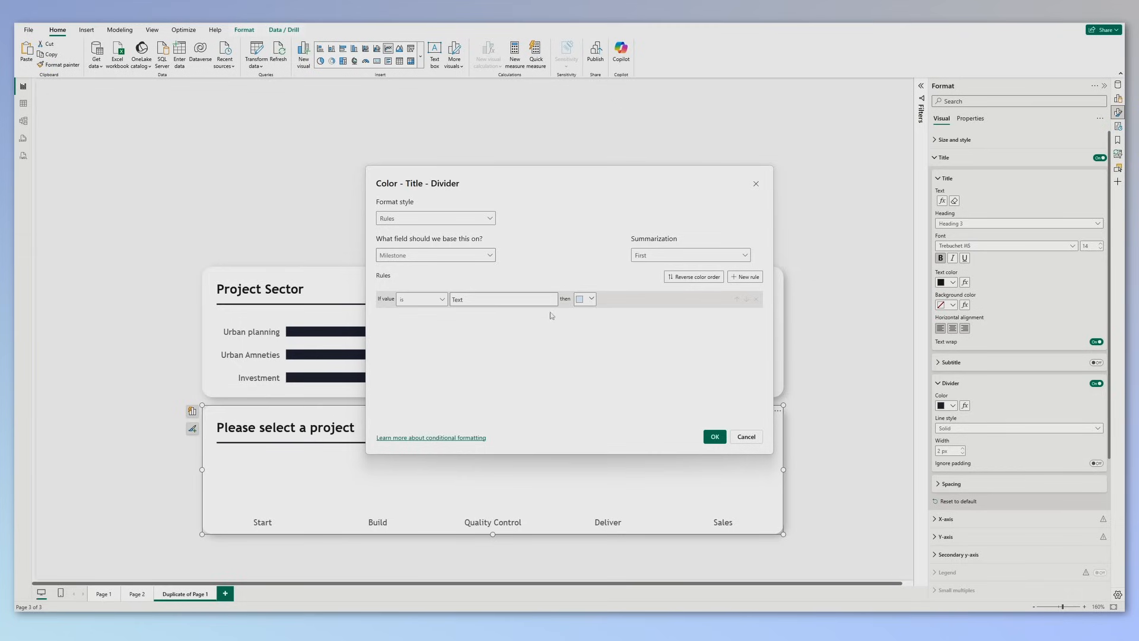
click(435, 218)
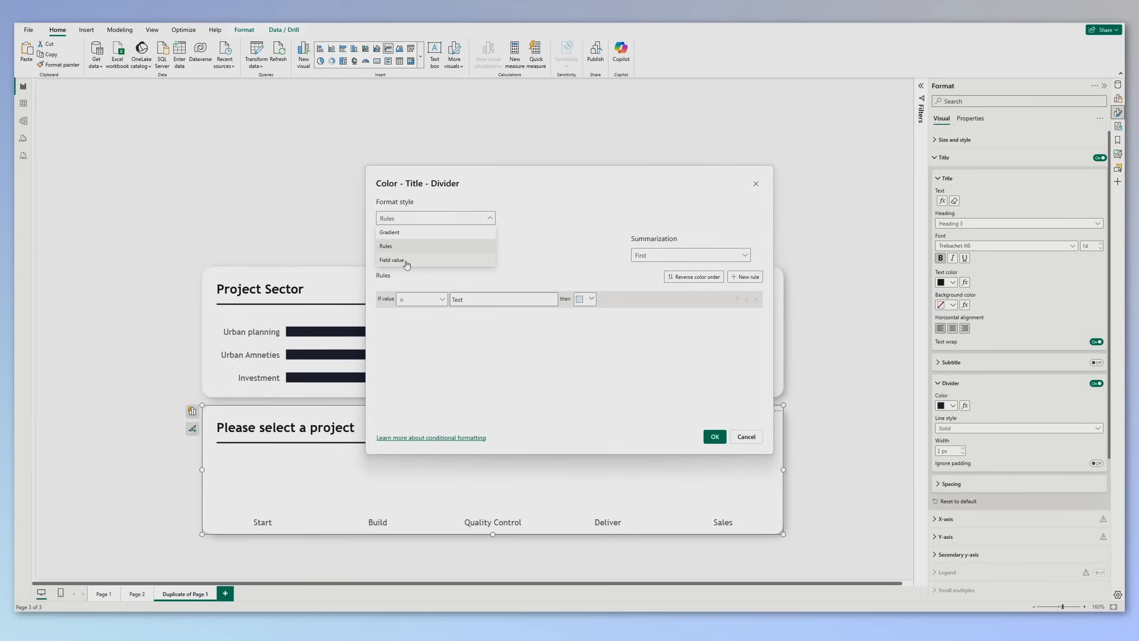
click(391, 260)
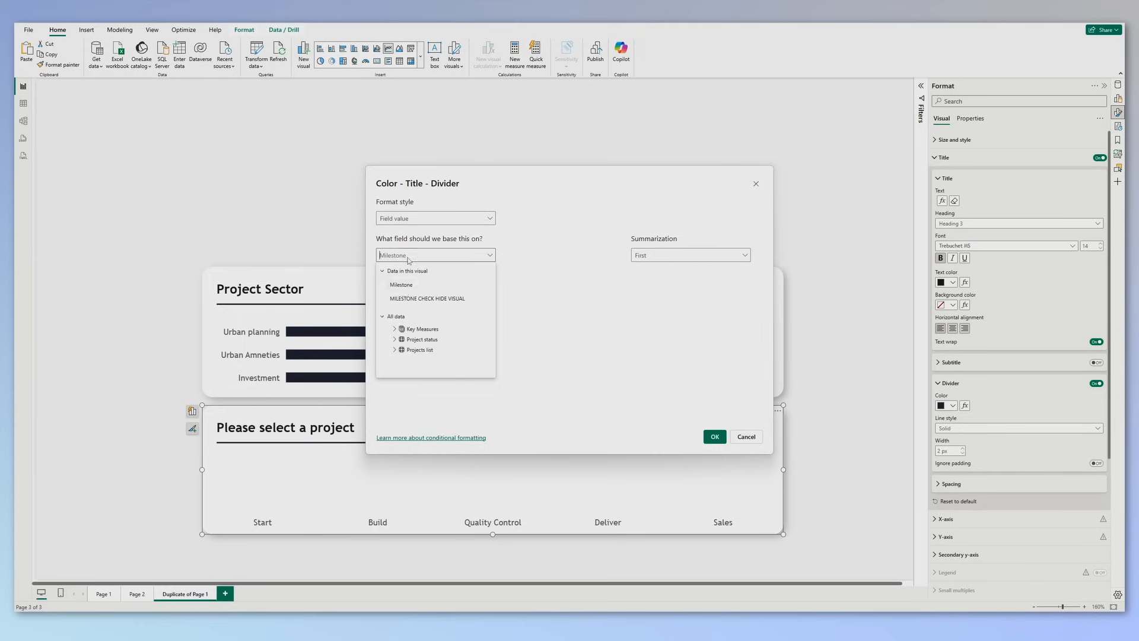
click(421, 328)
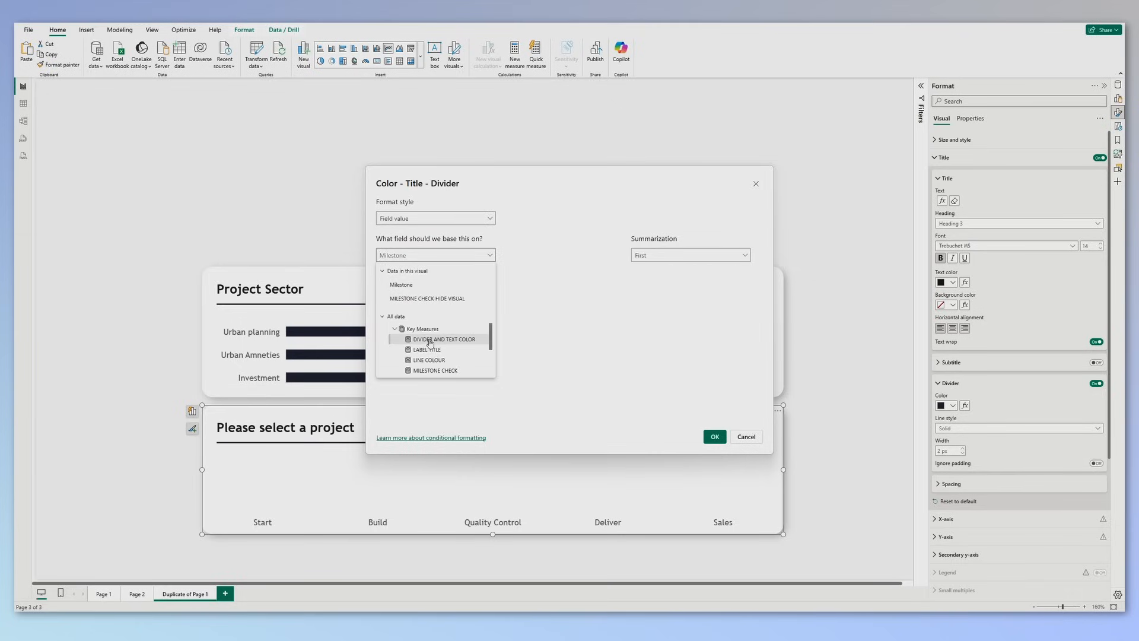
click(714, 436)
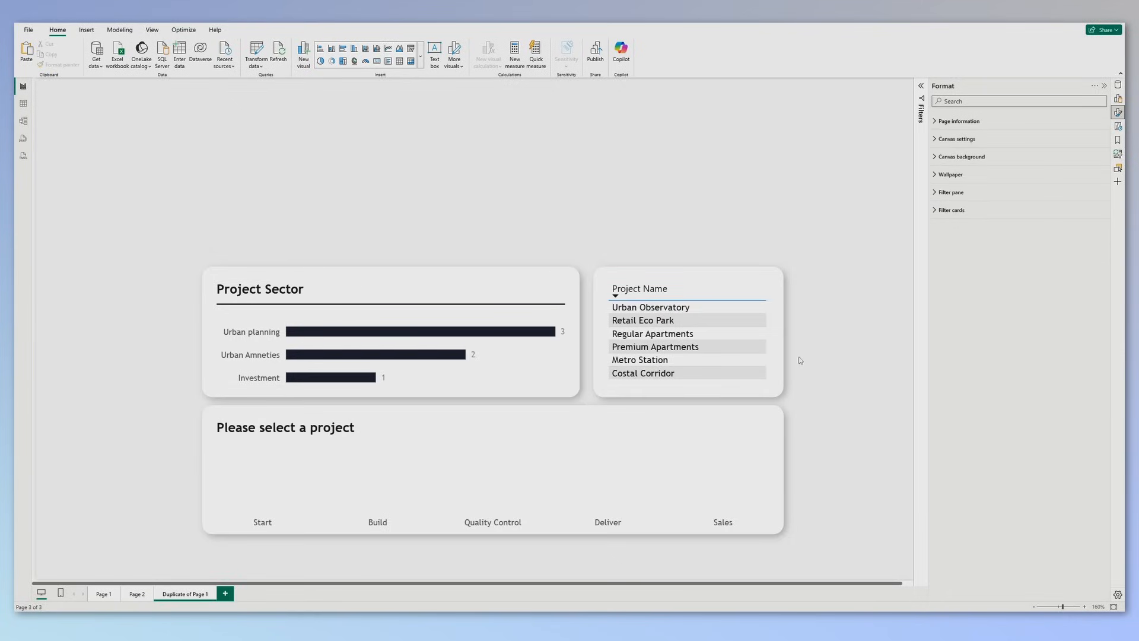
click(650, 307)
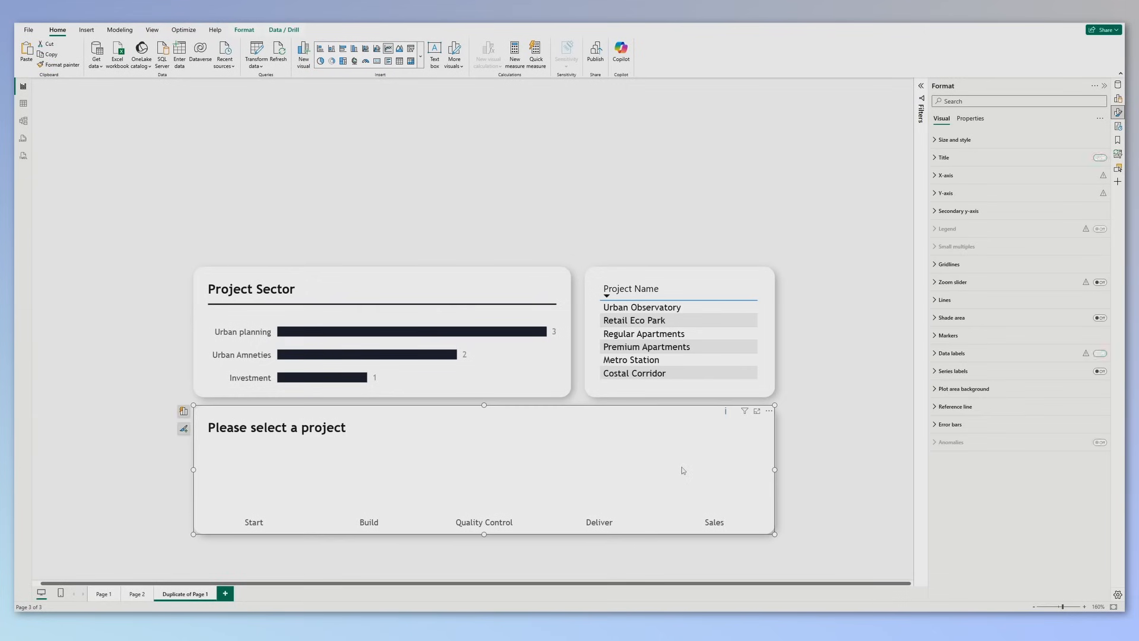
- Make the X-axis label colour conditional, based on a field value
click(946, 175)
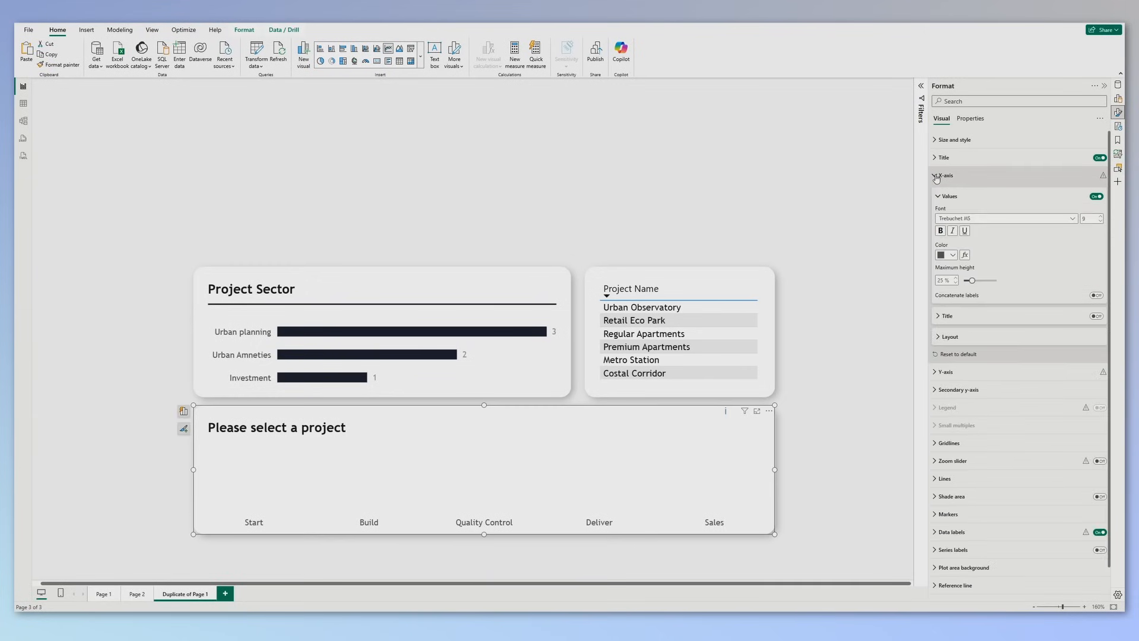
mouse_move(965, 255)
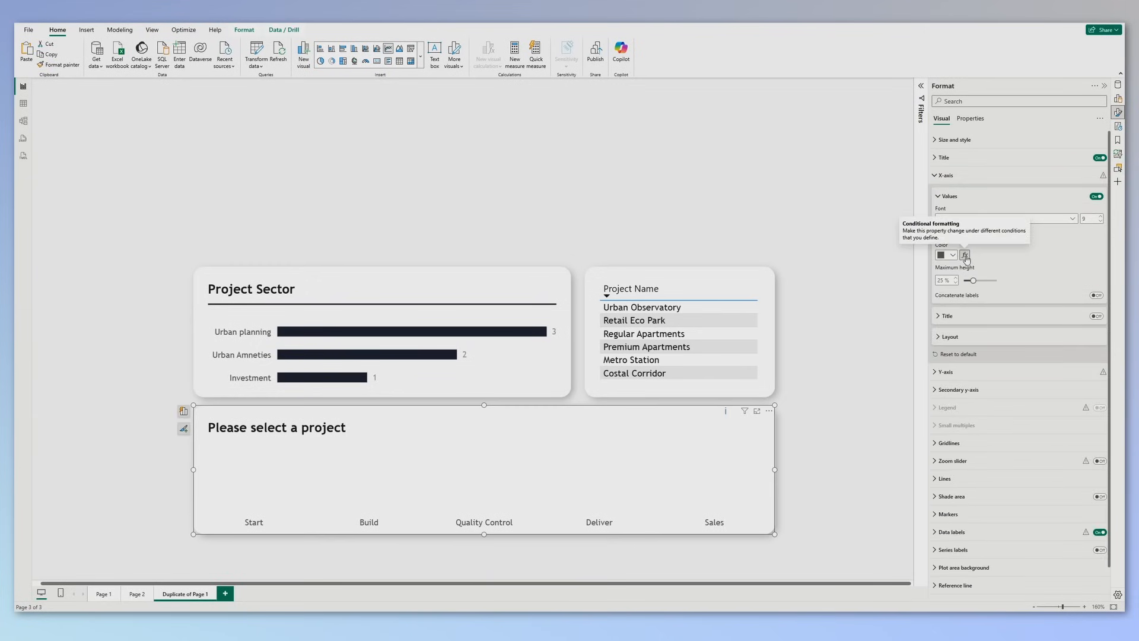
click(965, 255)
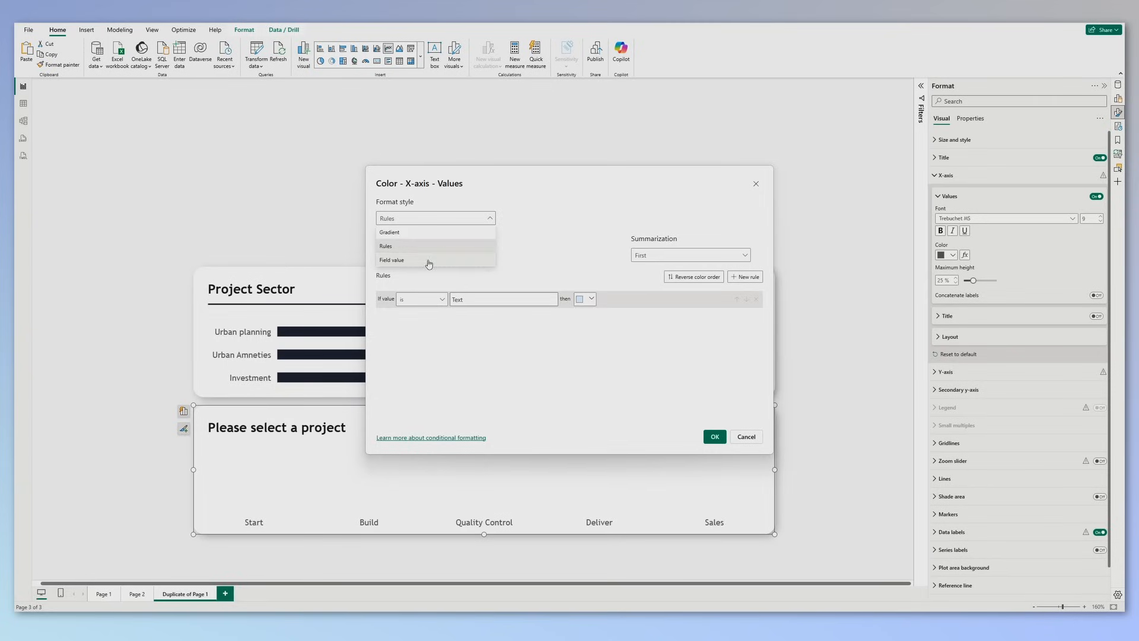
click(391, 259)
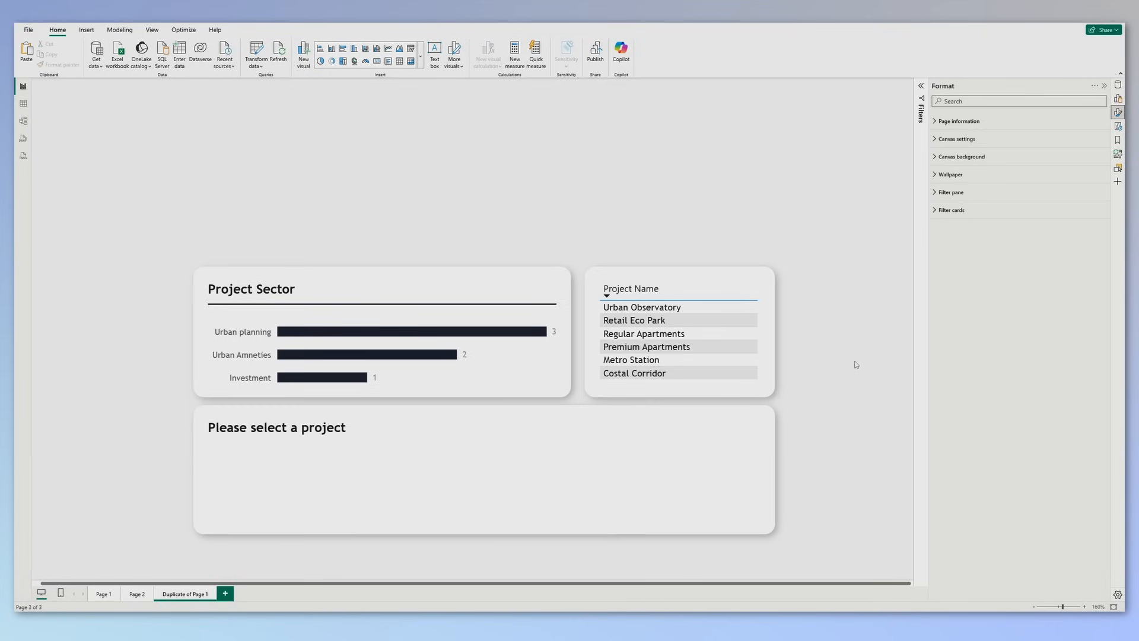
- Test the labels by selecting Retail Eco Park and Urban Observatory, then clearing the selection
click(634, 320)
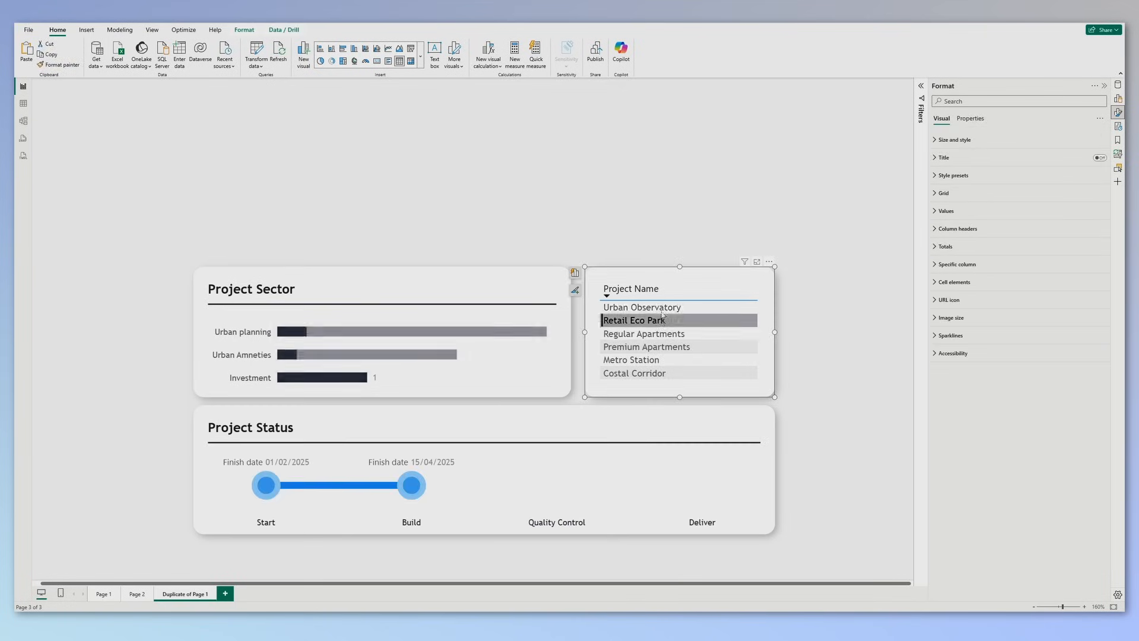
click(646, 346)
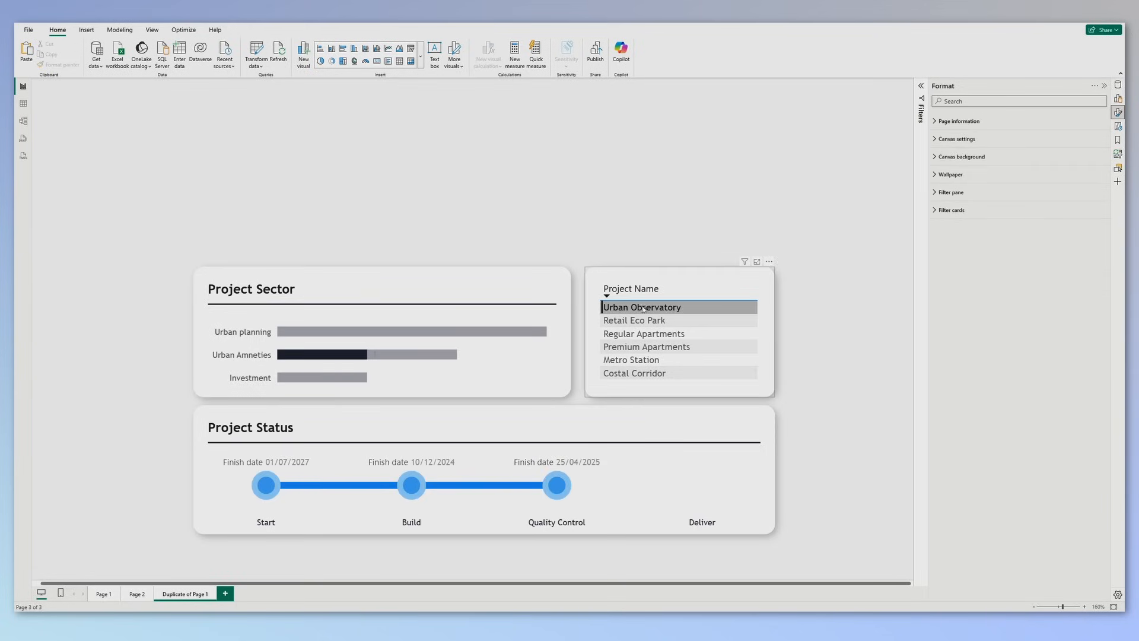
click(679, 331)
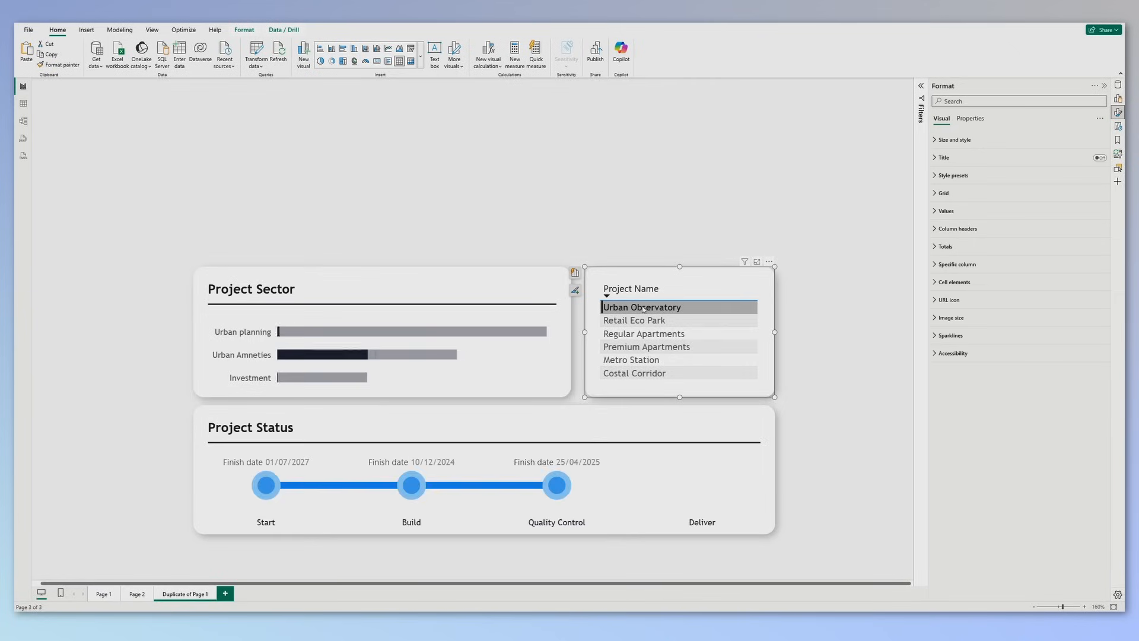
click(641, 307)
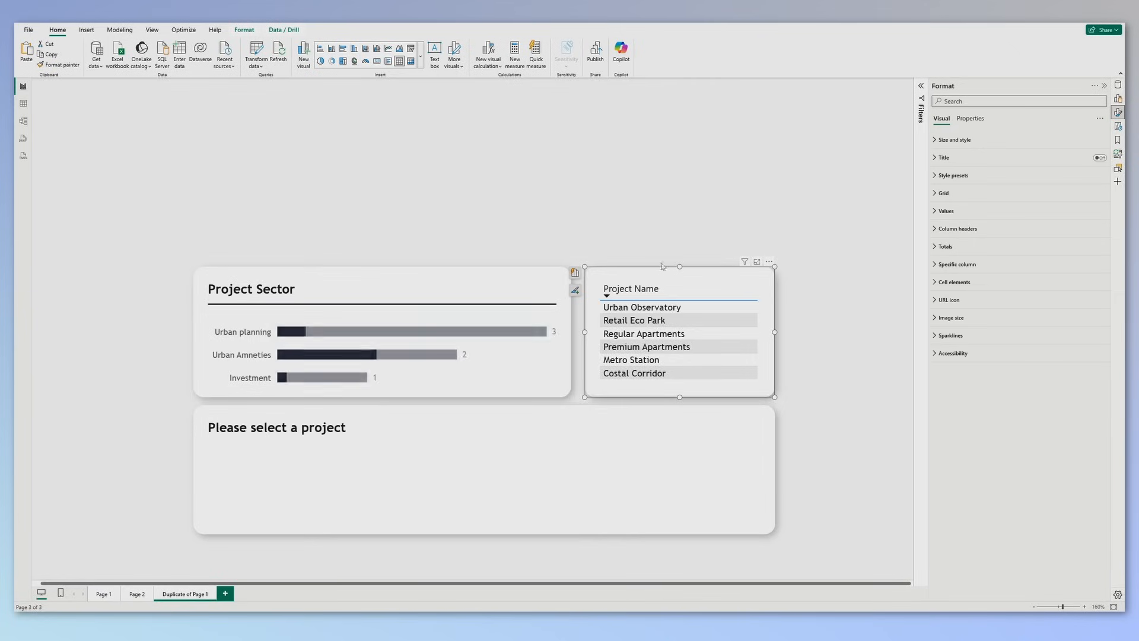
click(103, 594)
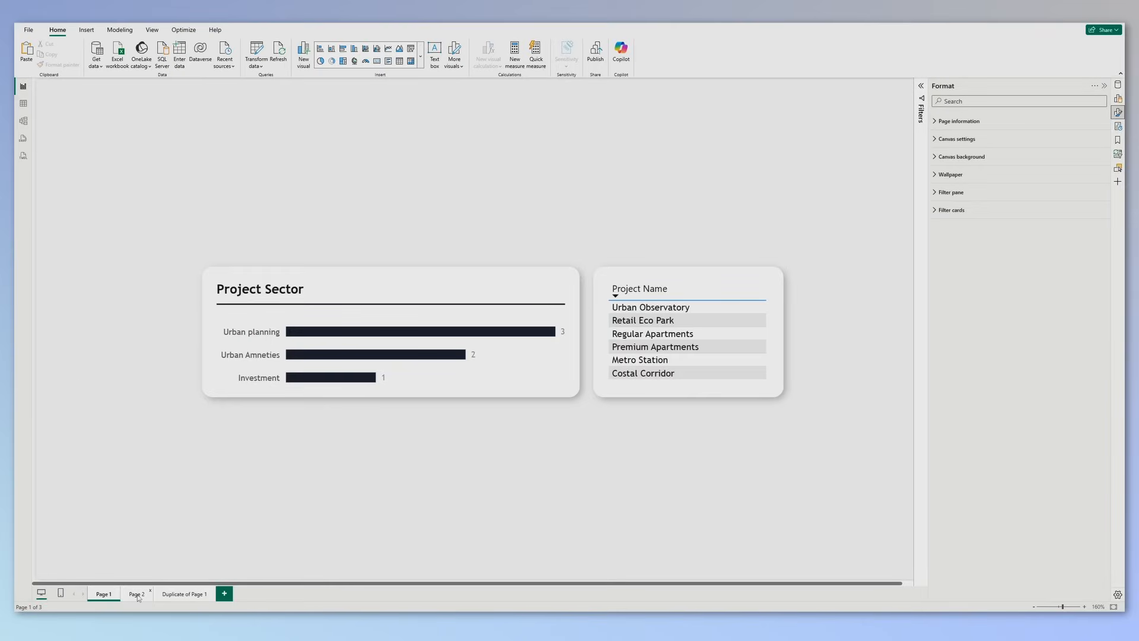
mouse_move(137, 594)
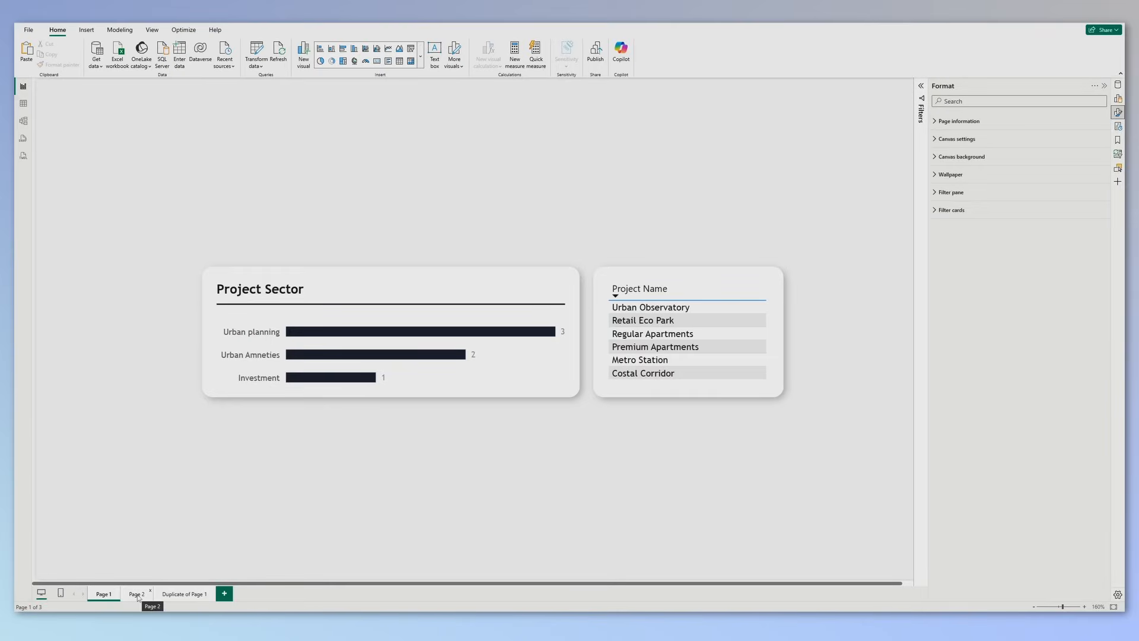
- Go to Page 2 and select the Project slicer for removal
click(137, 593)
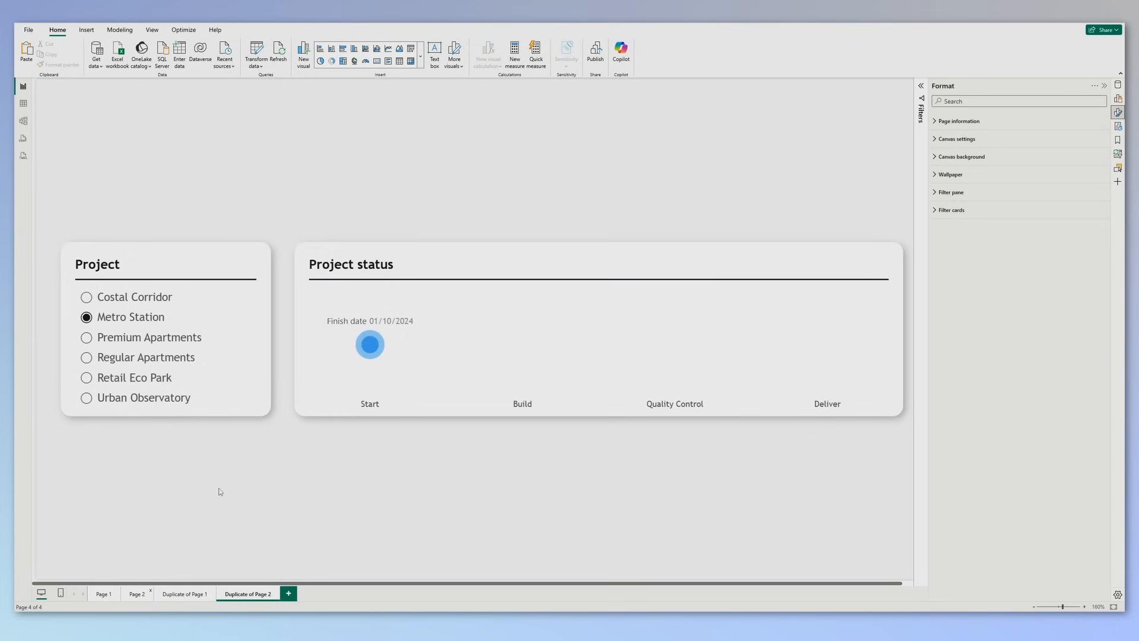
click(186, 262)
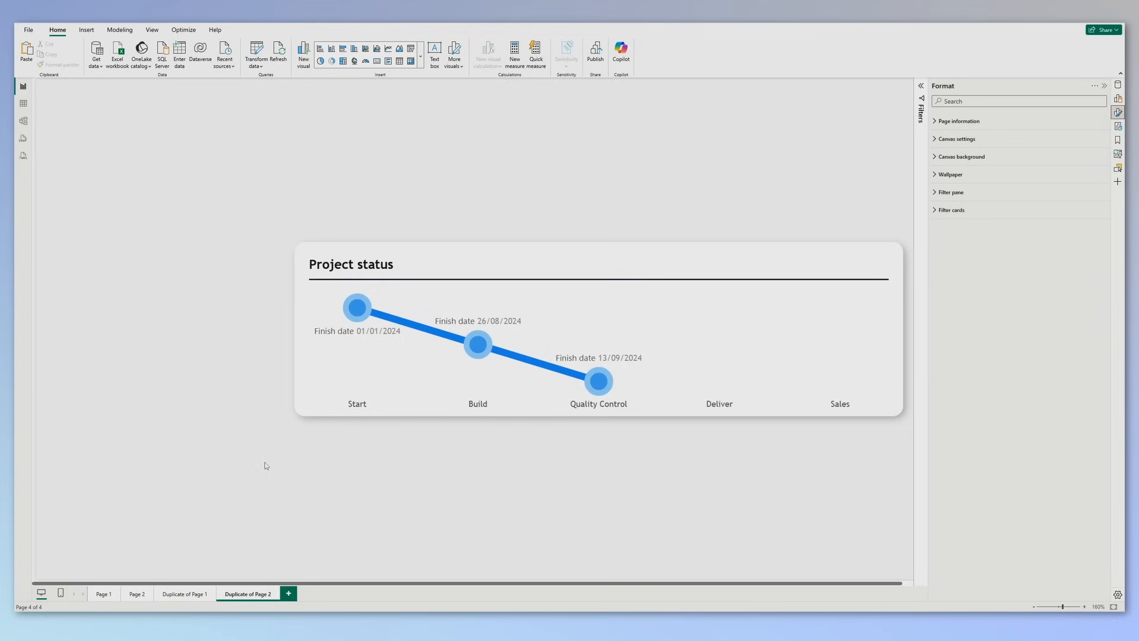
mouse_move(284, 471)
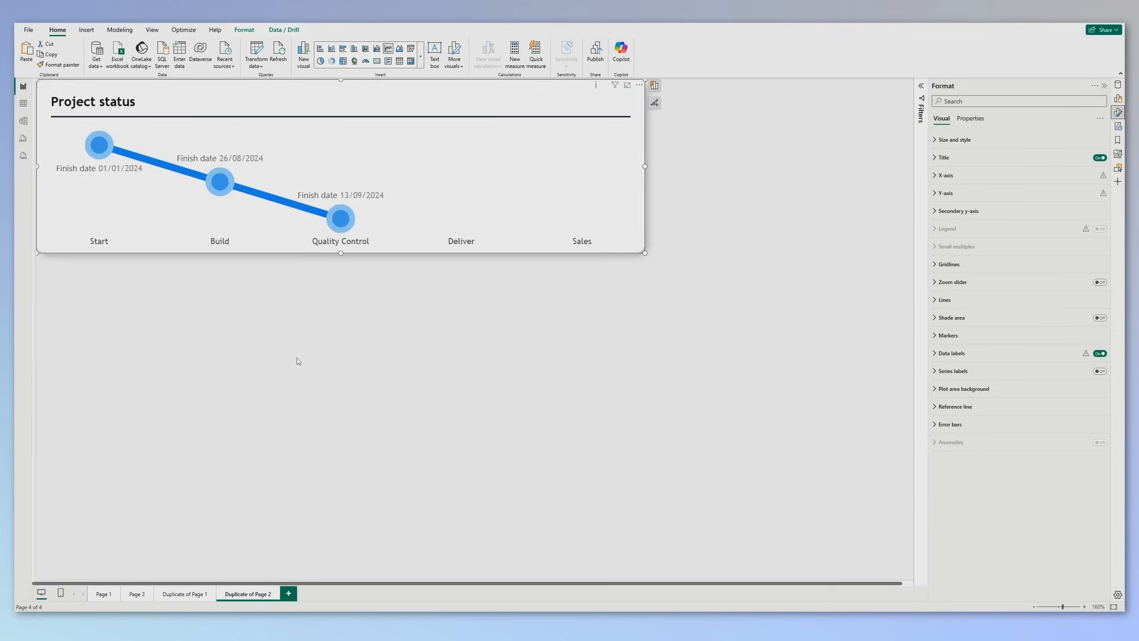
- Set the page canvas to Custom size, 876 px wide by 250 px tall
click(954, 140)
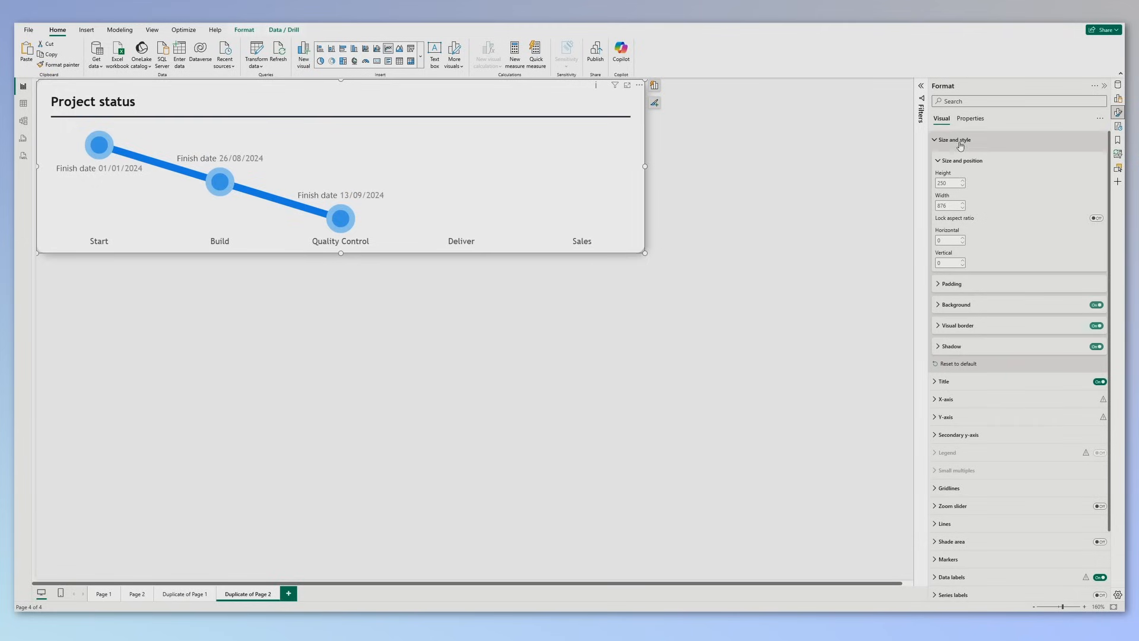
mouse_move(820, 237)
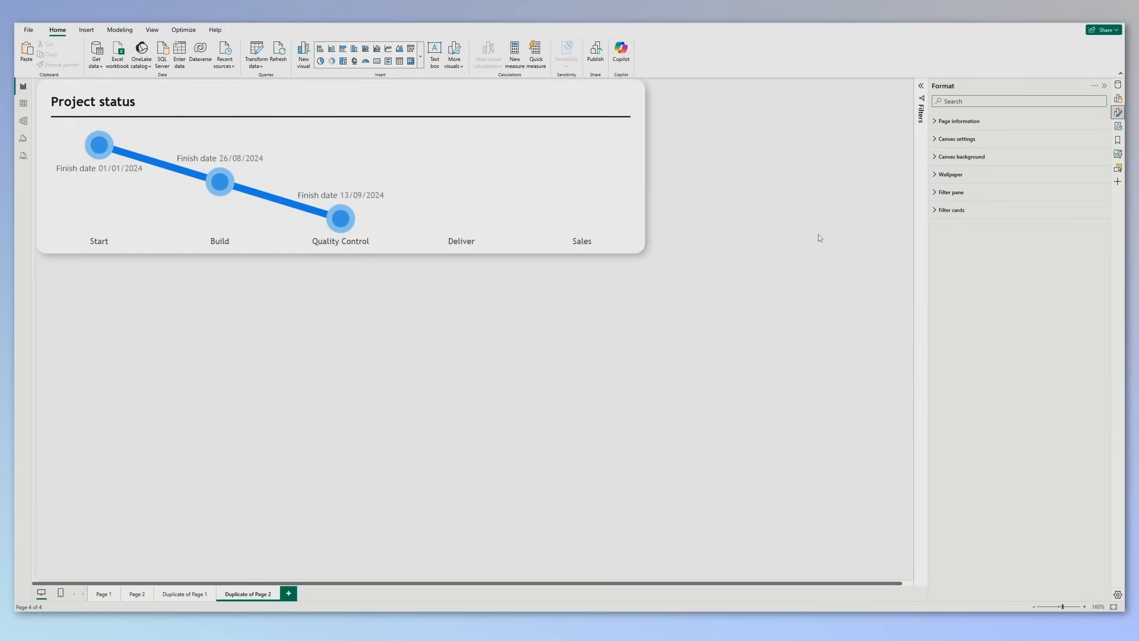
click(956, 139)
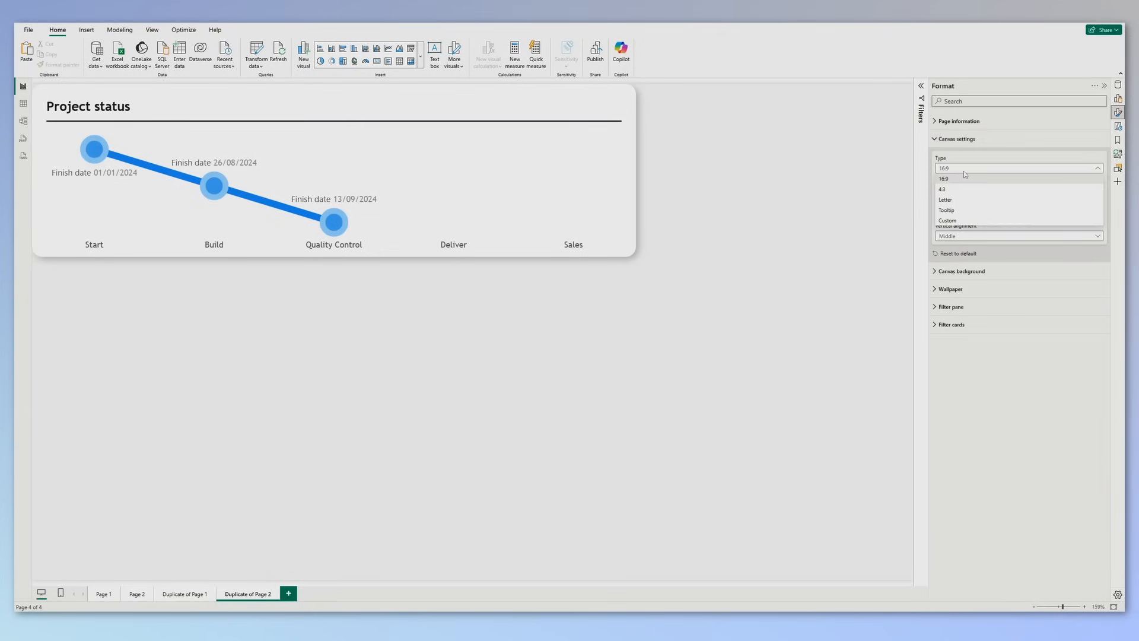
click(947, 220)
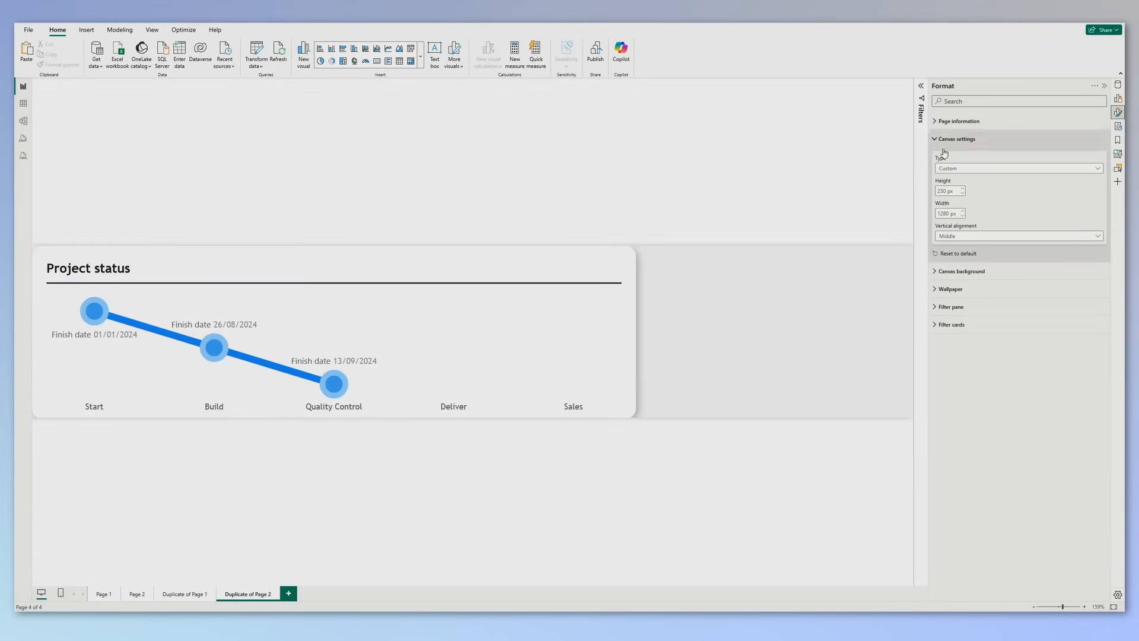
triple_click(949, 213)
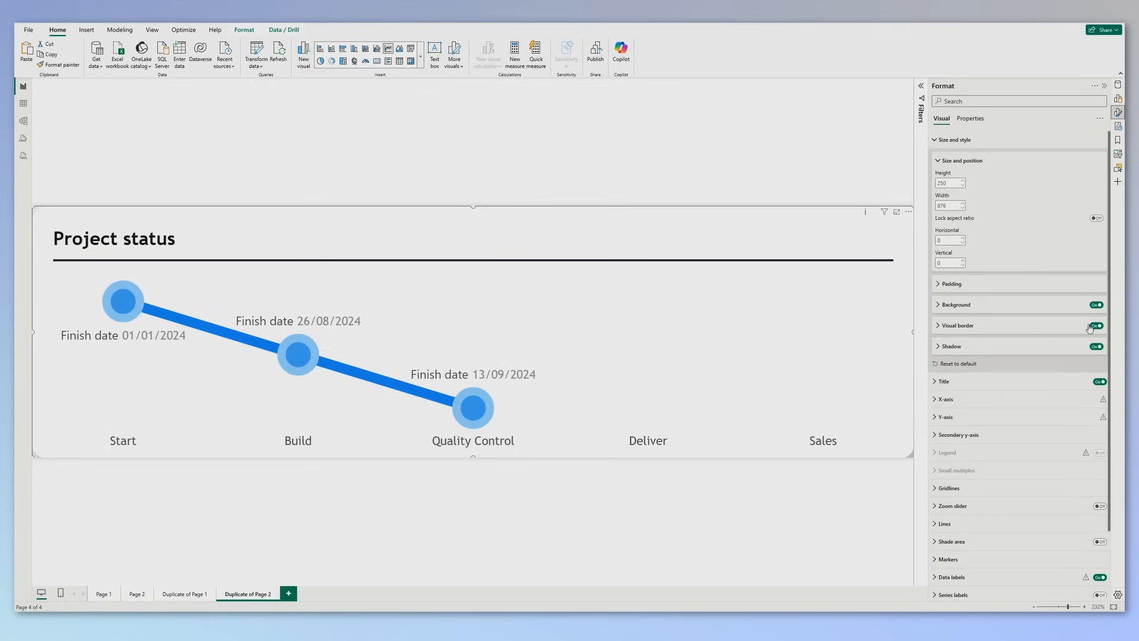
click(1098, 325)
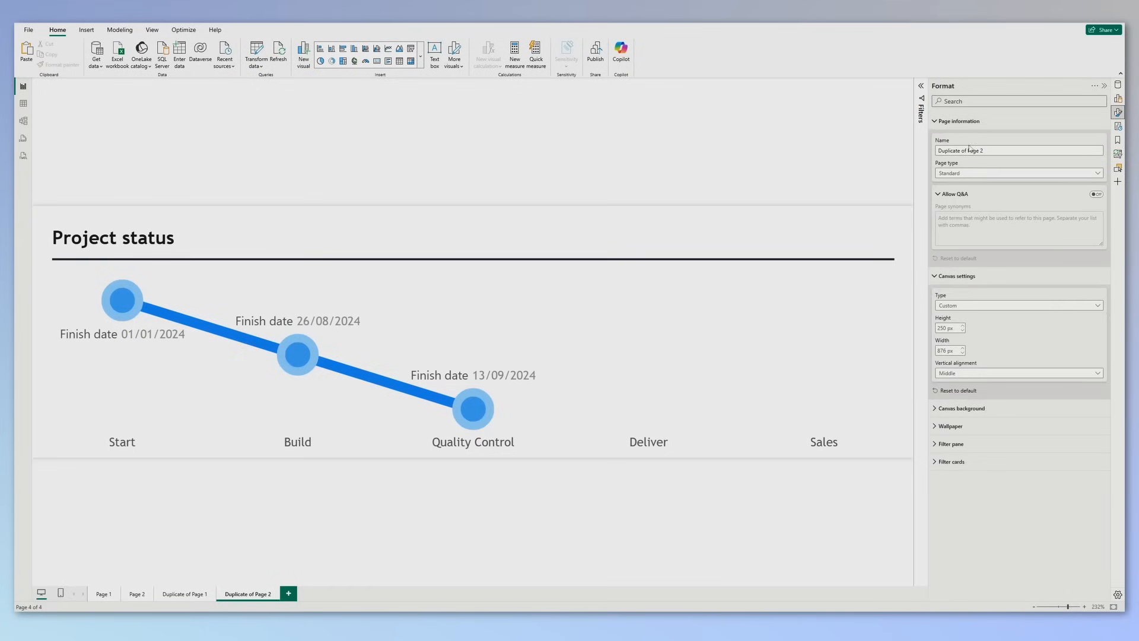
- Set the page type to Tooltip with Project Name as its tooltip field
click(1017, 173)
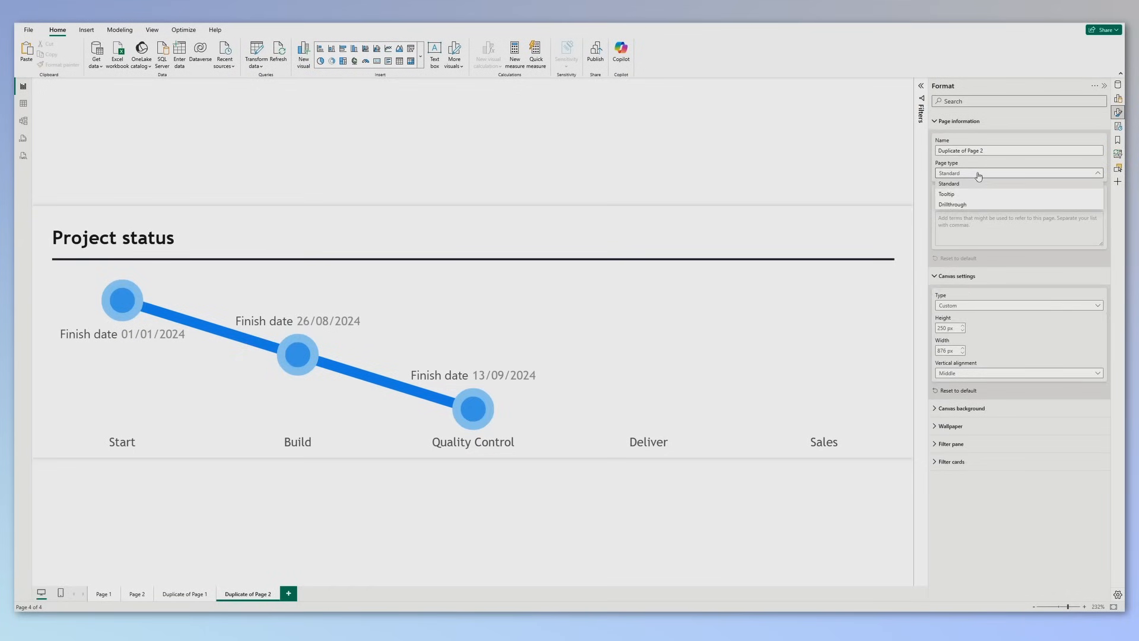
mouse_move(971, 188)
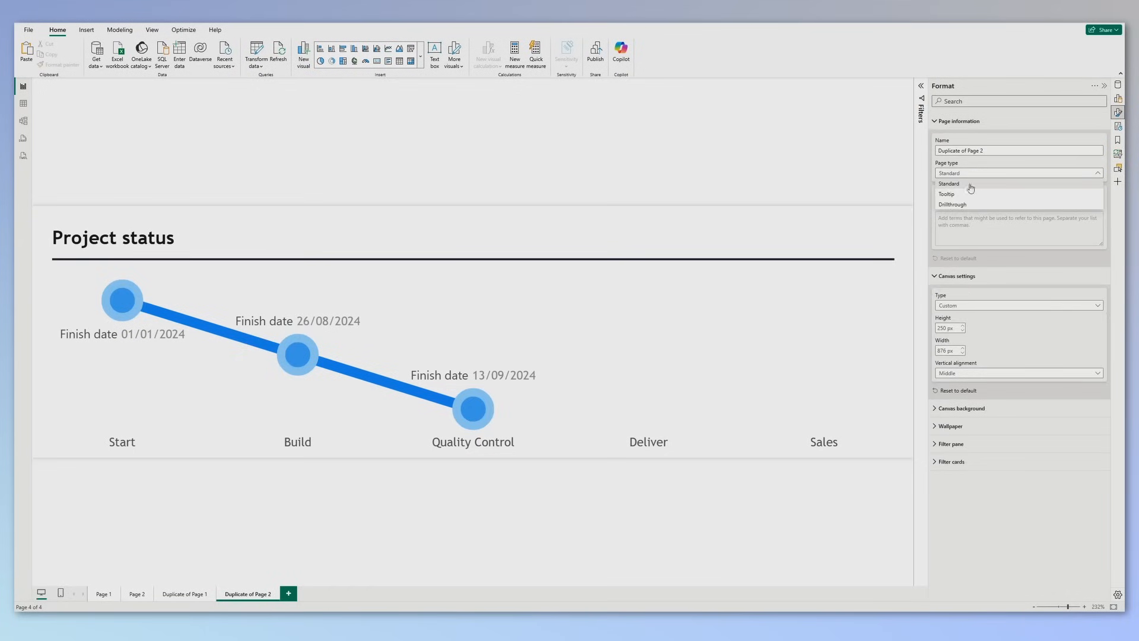
mouse_move(959, 194)
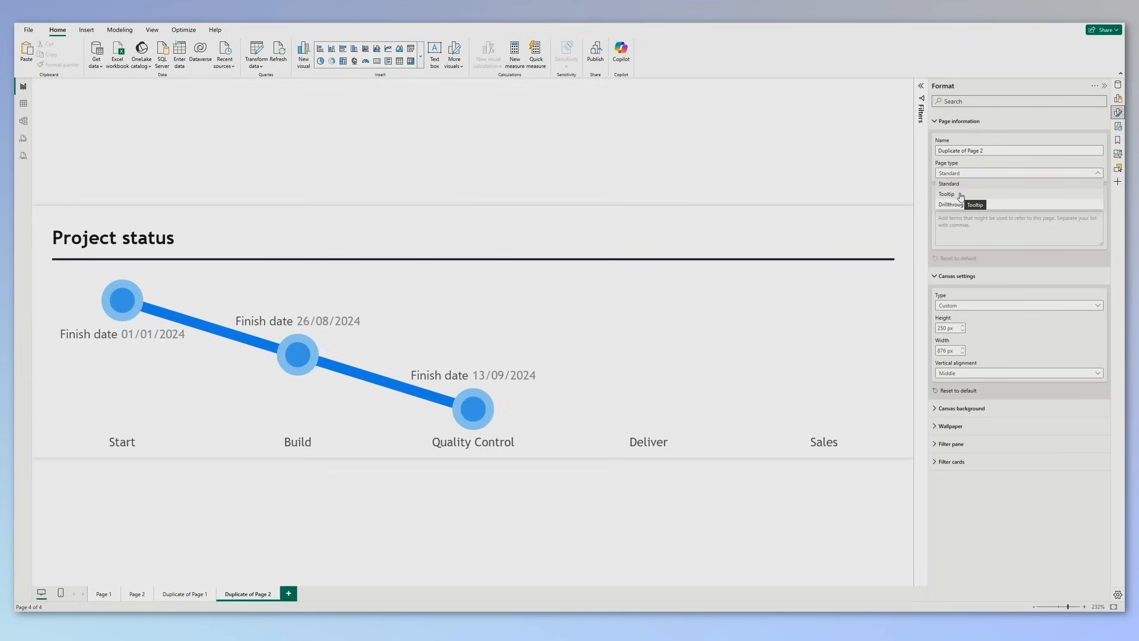
click(947, 194)
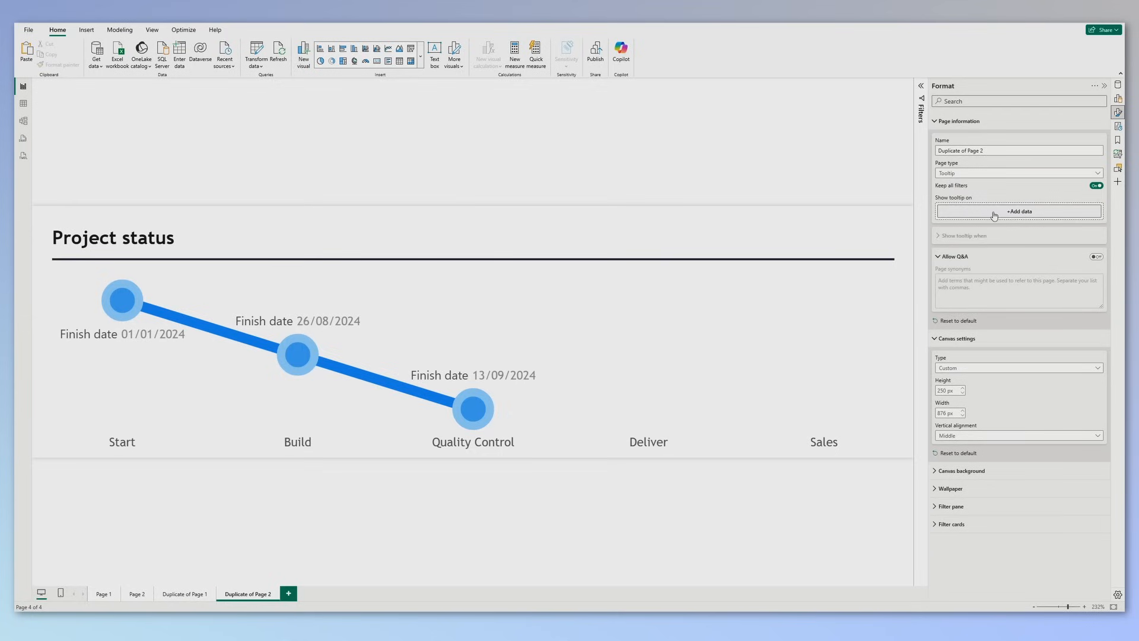
click(1017, 211)
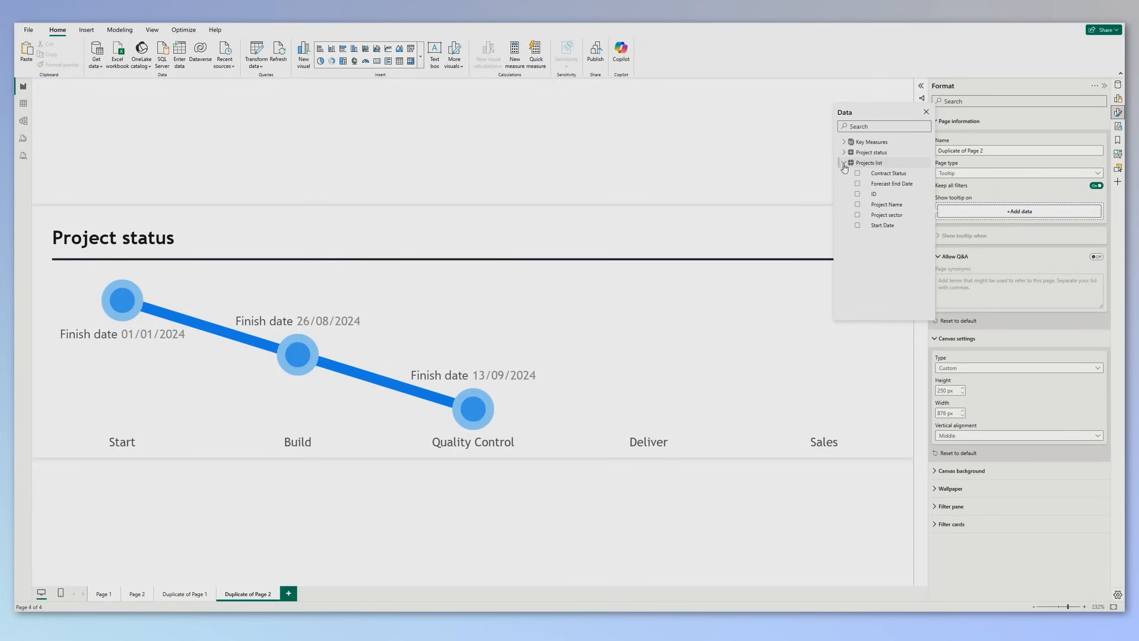
mouse_move(886, 204)
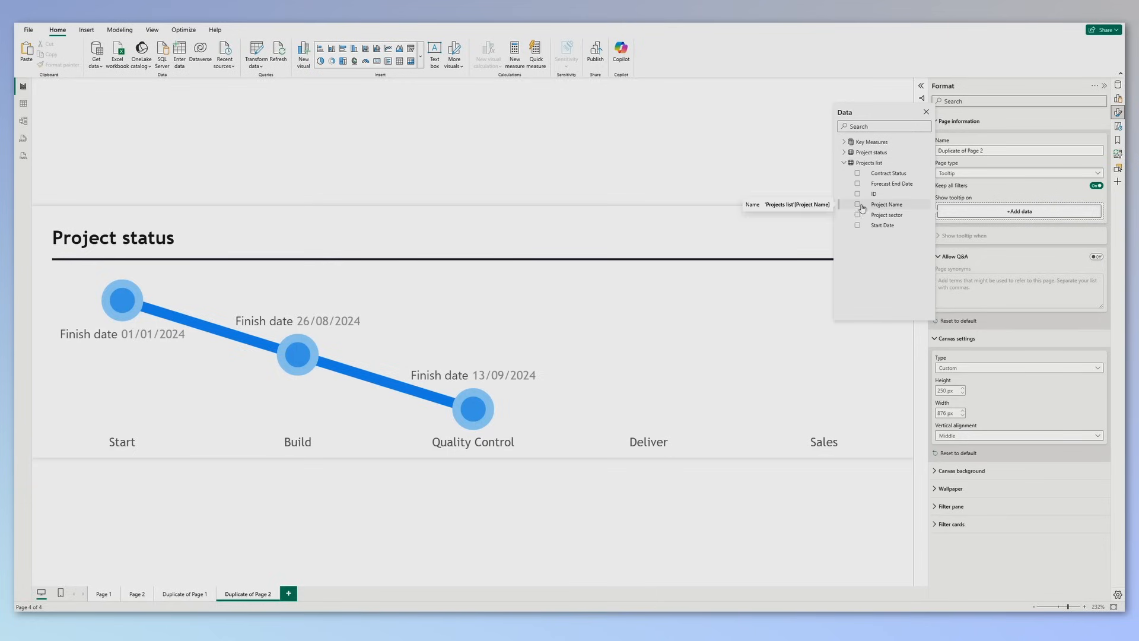
click(858, 204)
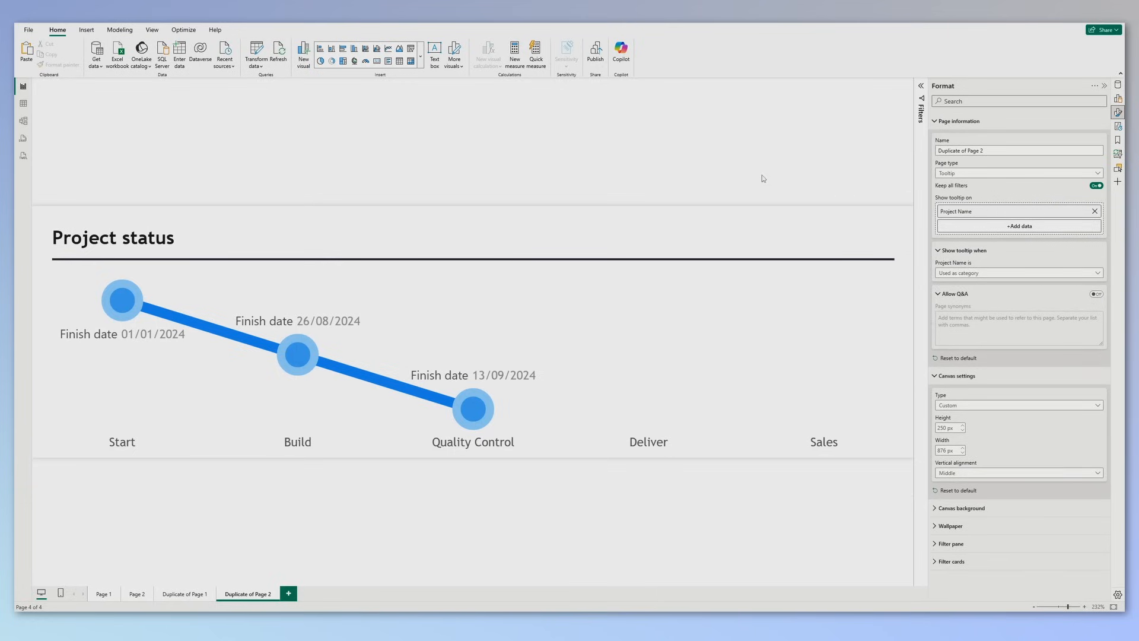
mouse_move(207, 544)
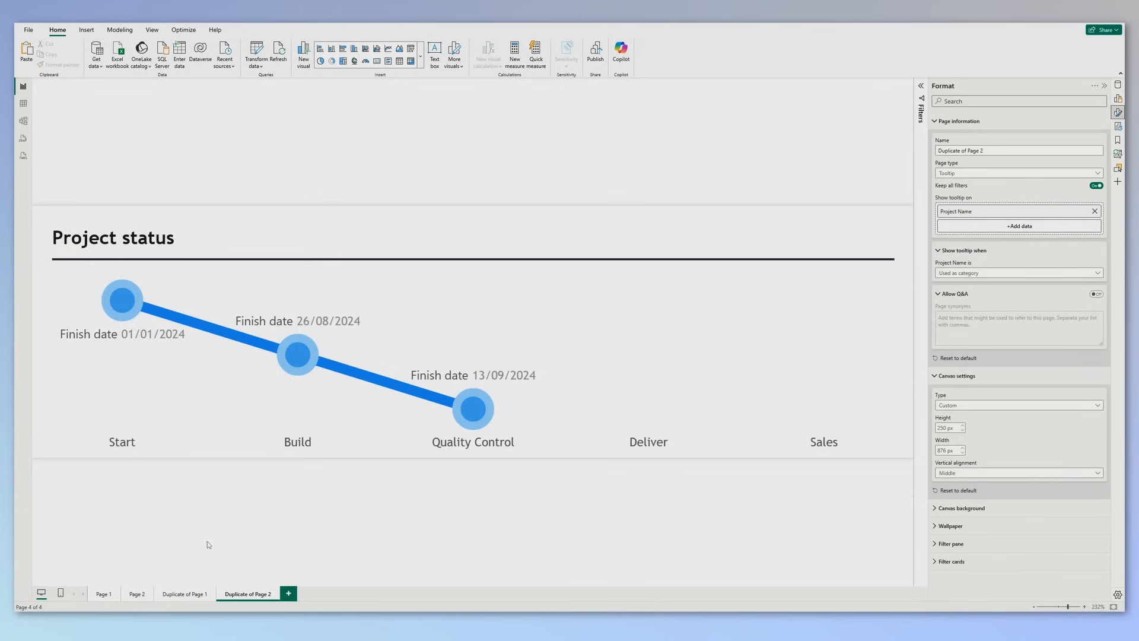
- Turn on Report page tooltips for Page 1's Project Name table, using Duplicate of Page 2
click(103, 594)
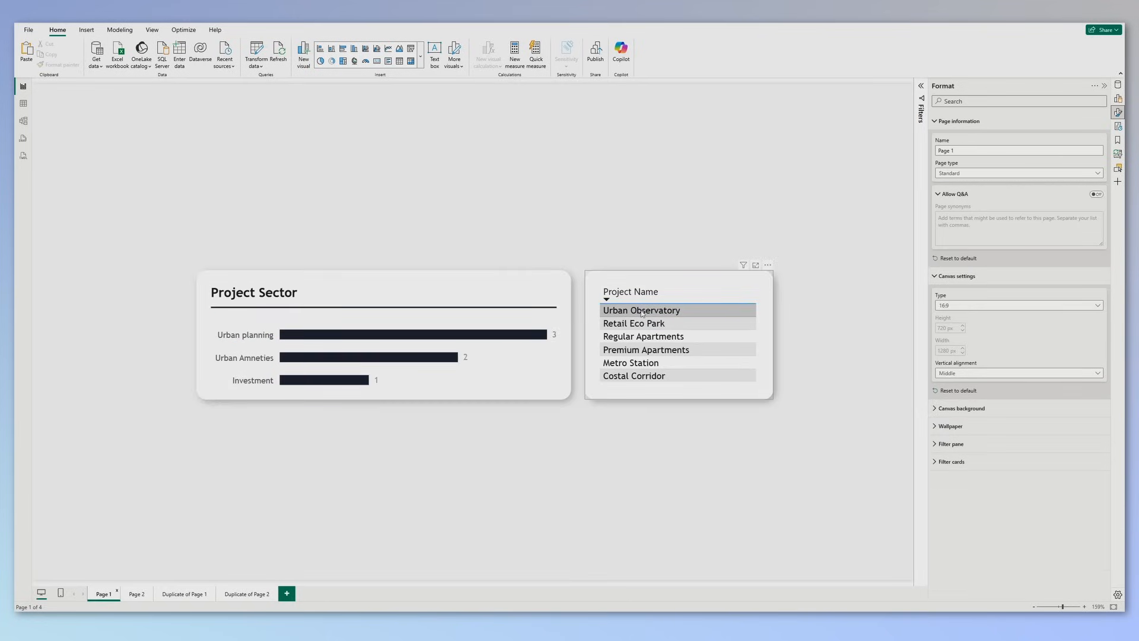
click(676, 291)
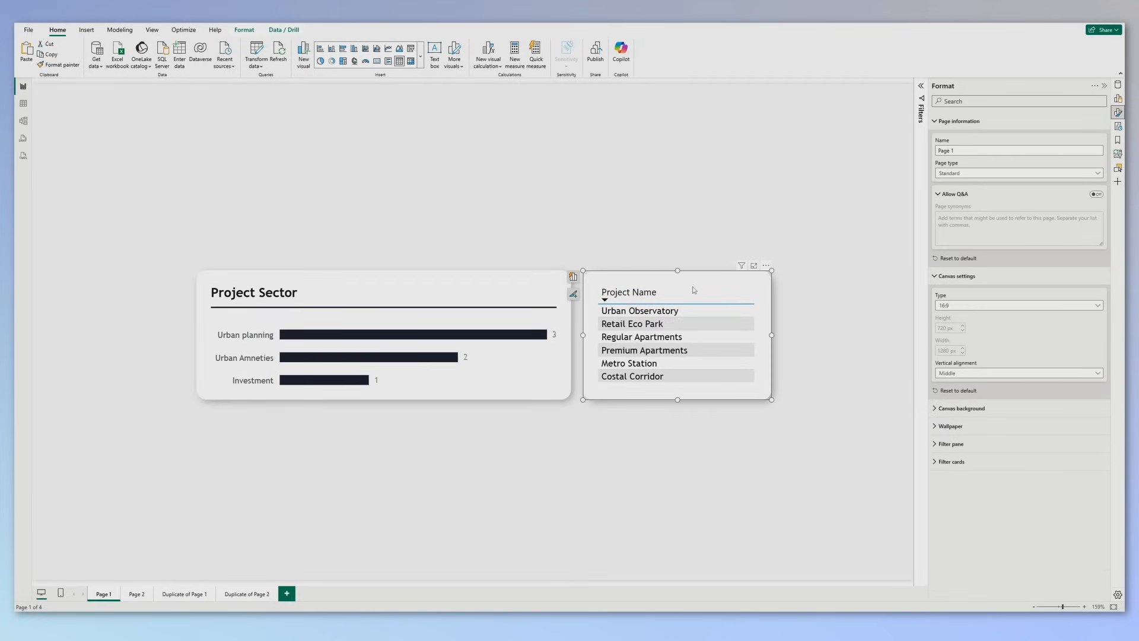
click(970, 119)
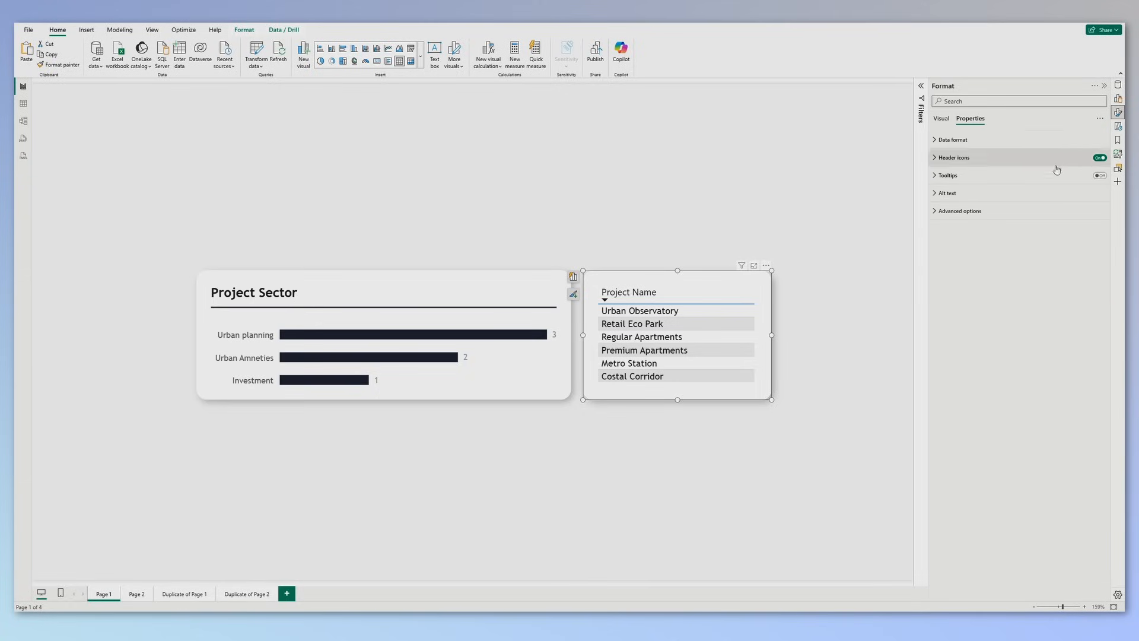
click(1101, 175)
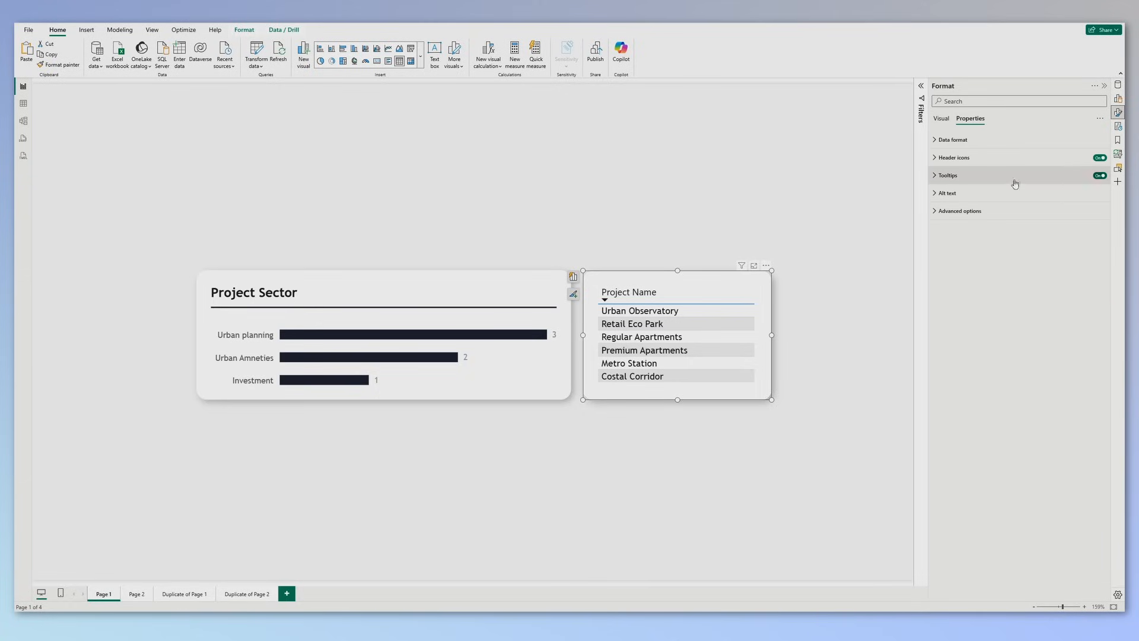
click(947, 176)
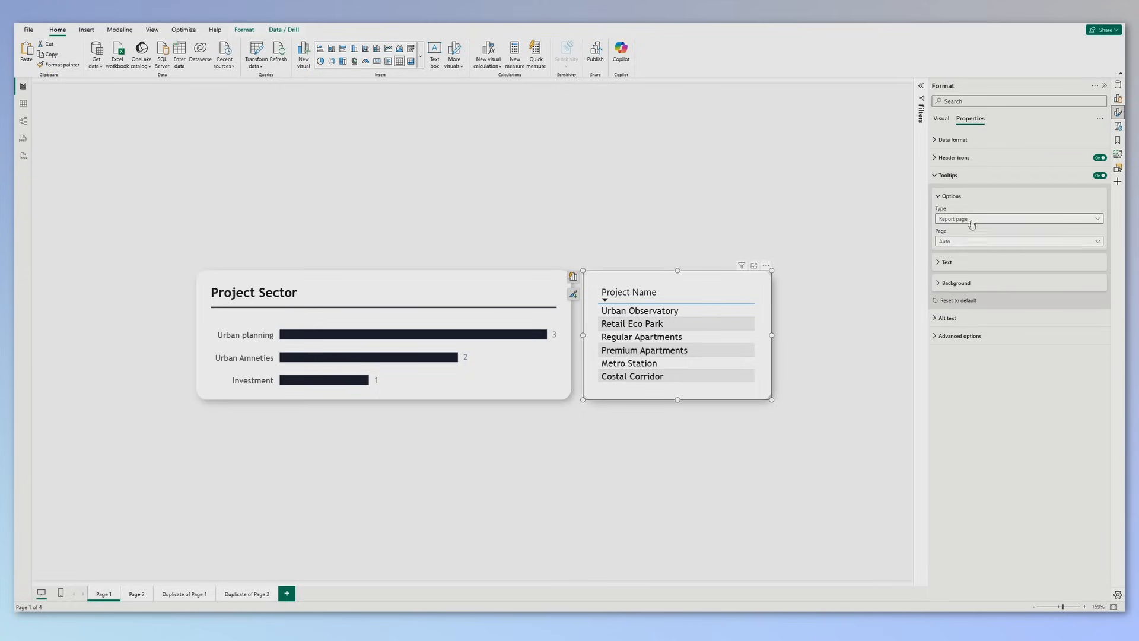
click(1017, 218)
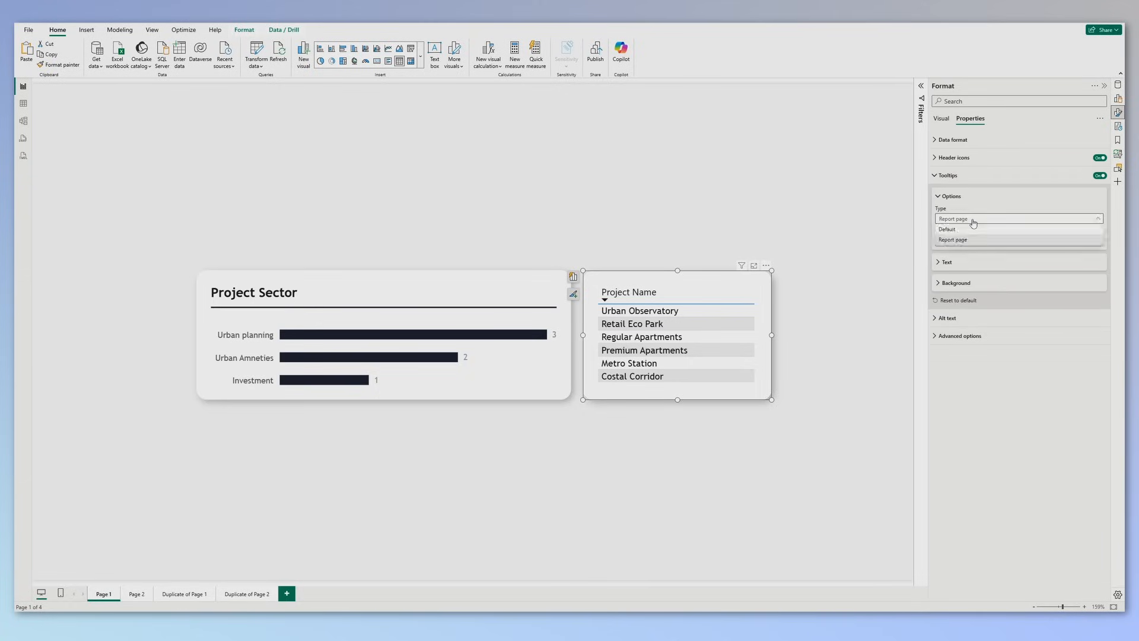
click(953, 239)
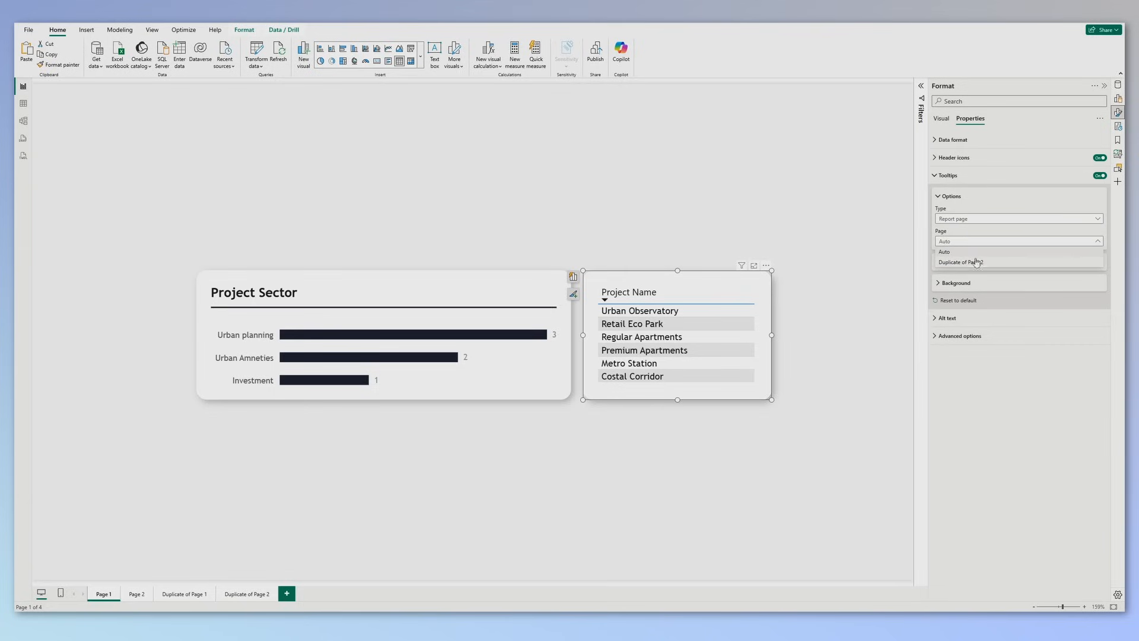
mouse_move(961, 262)
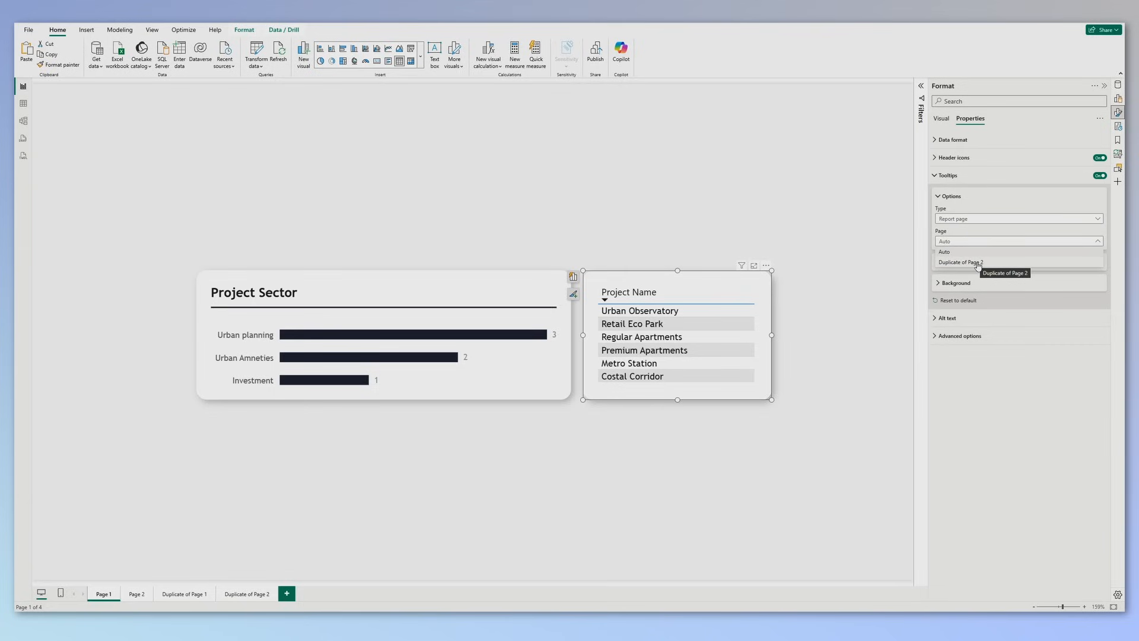
click(961, 262)
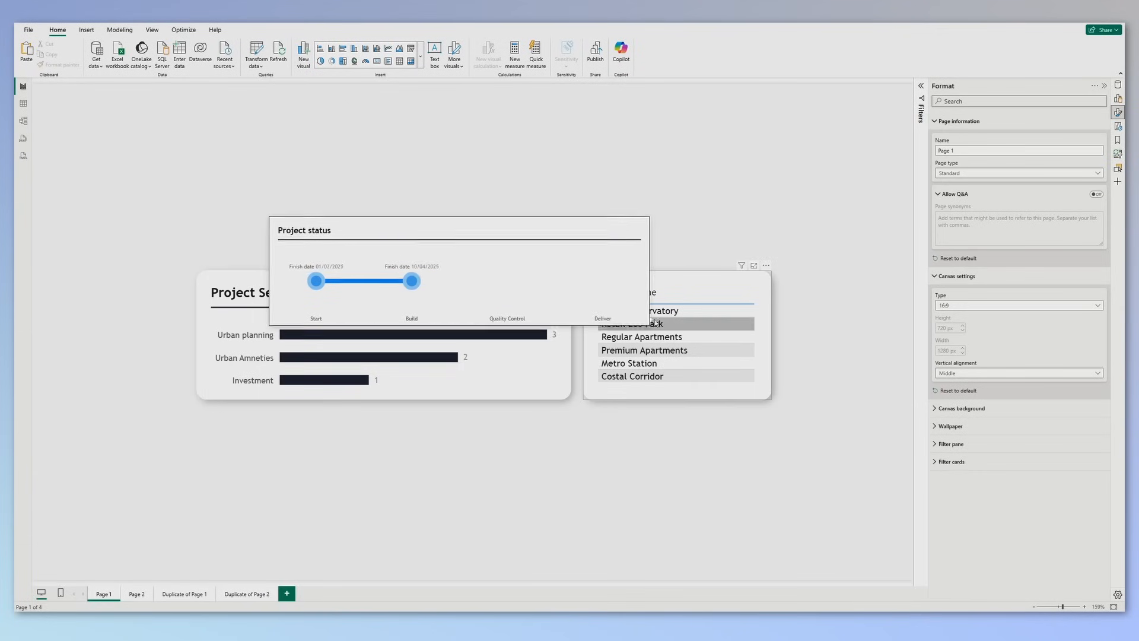
click(690, 217)
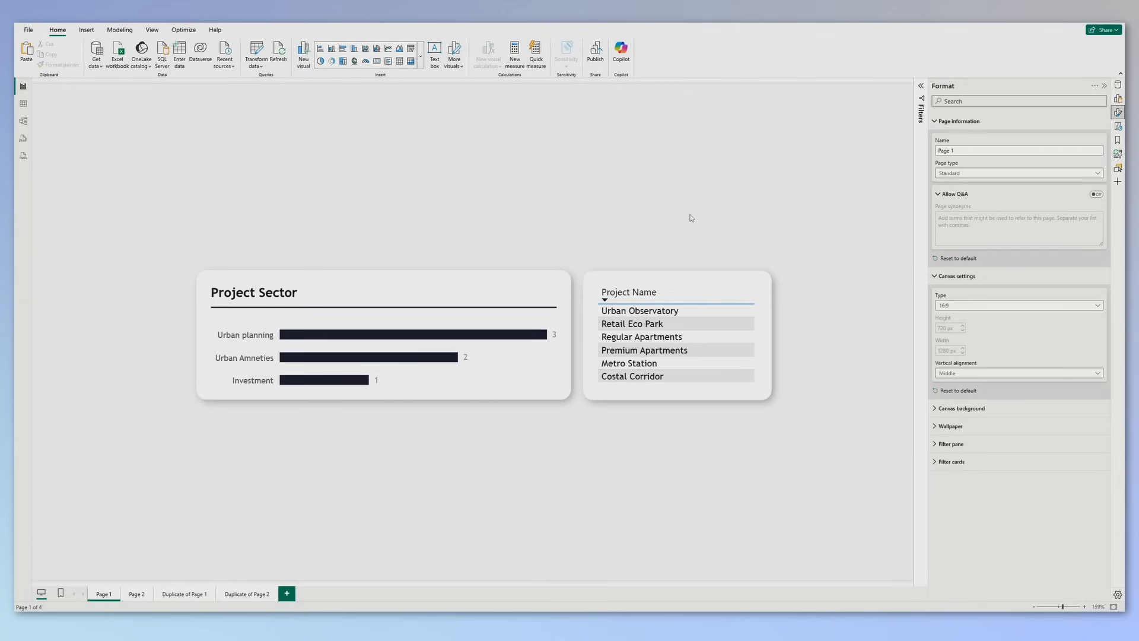
mouse_move(686, 237)
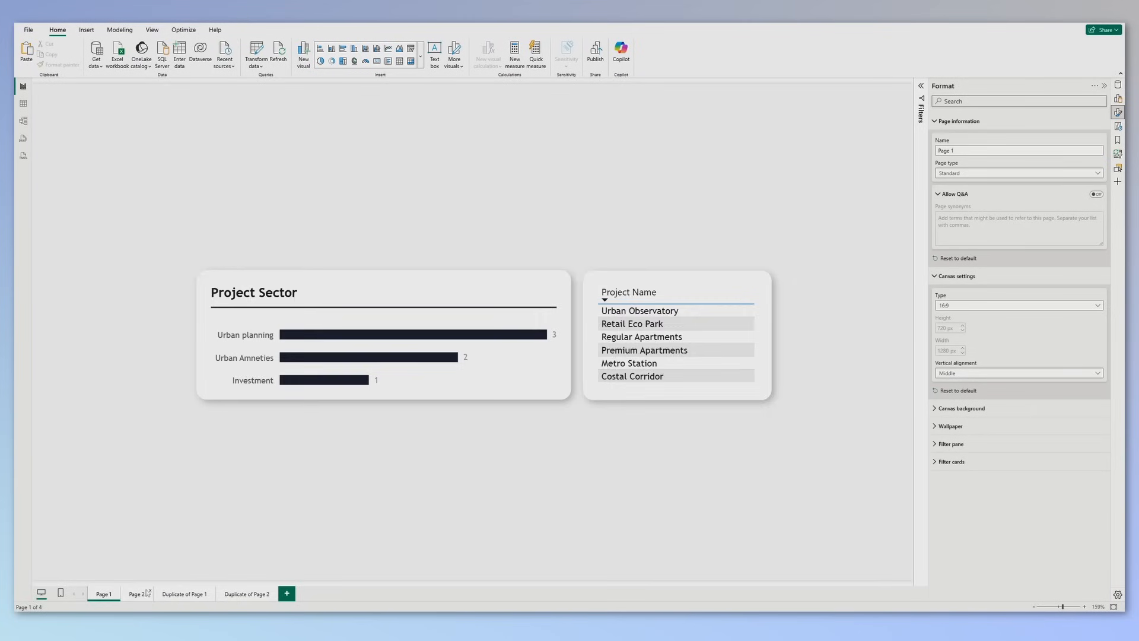
- Duplicate Page 2 again and select the Project slicer on the copy
right_click(136, 594)
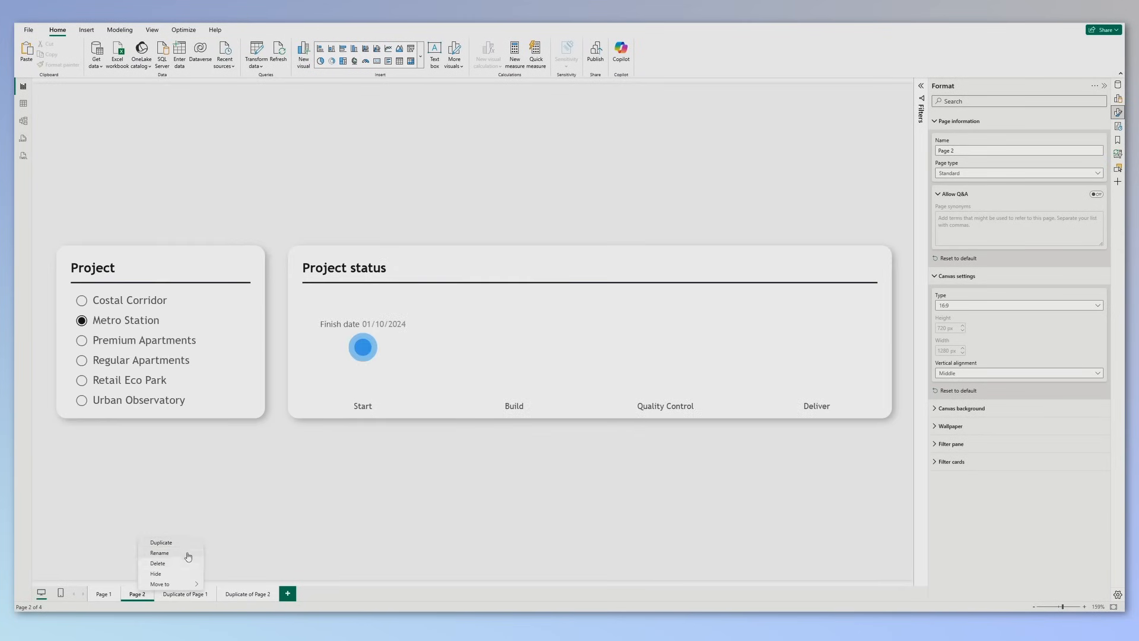
click(161, 542)
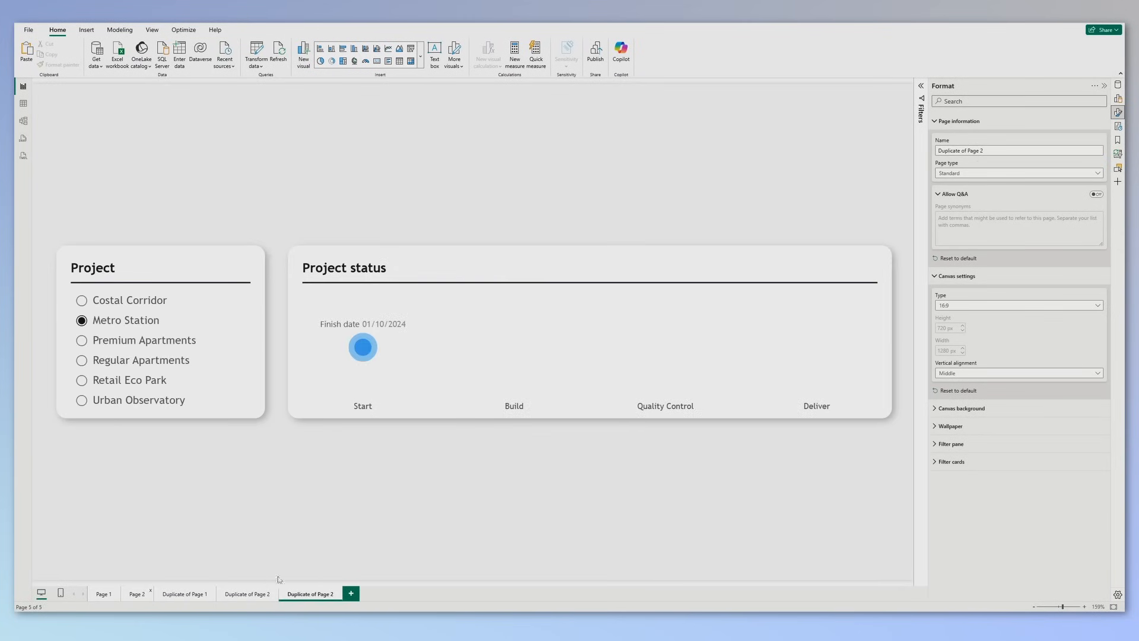
mouse_move(324, 598)
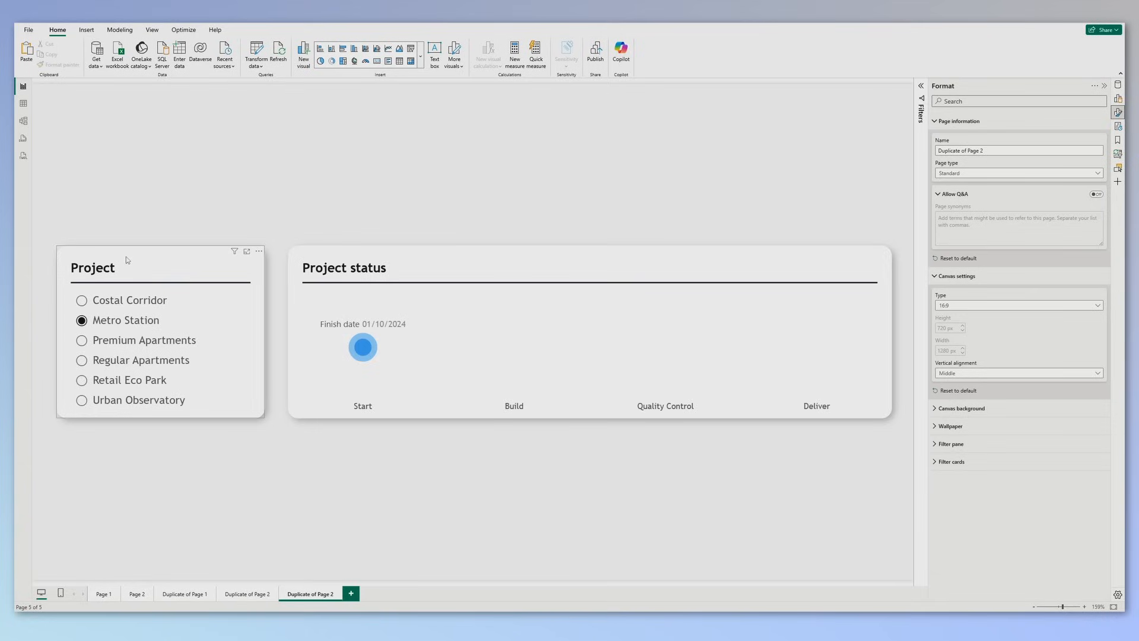
click(135, 266)
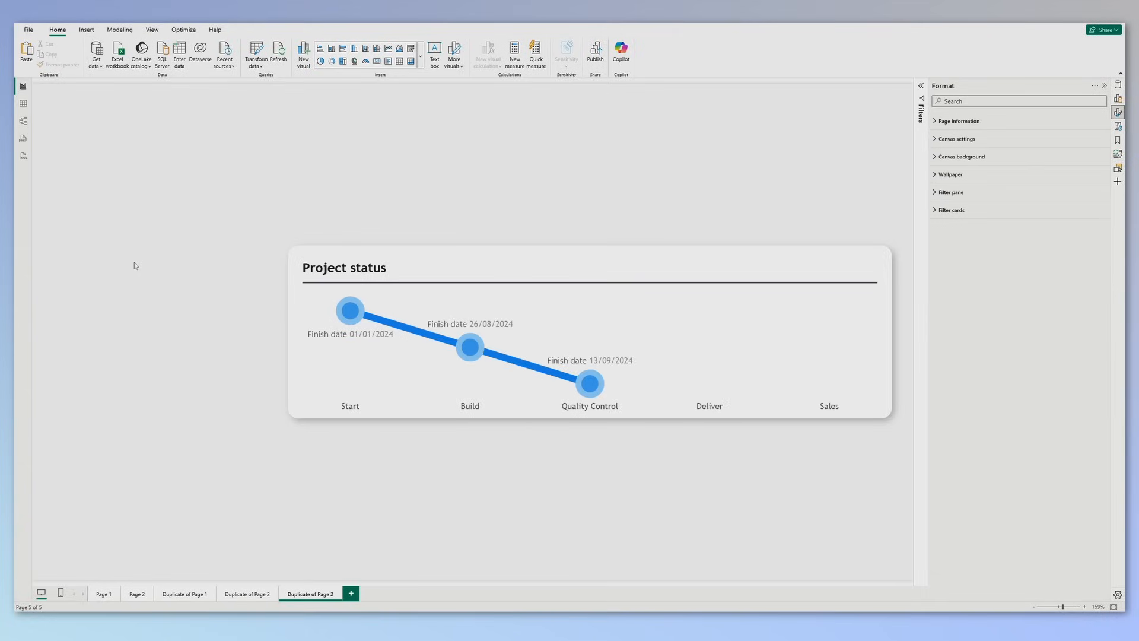
mouse_move(154, 158)
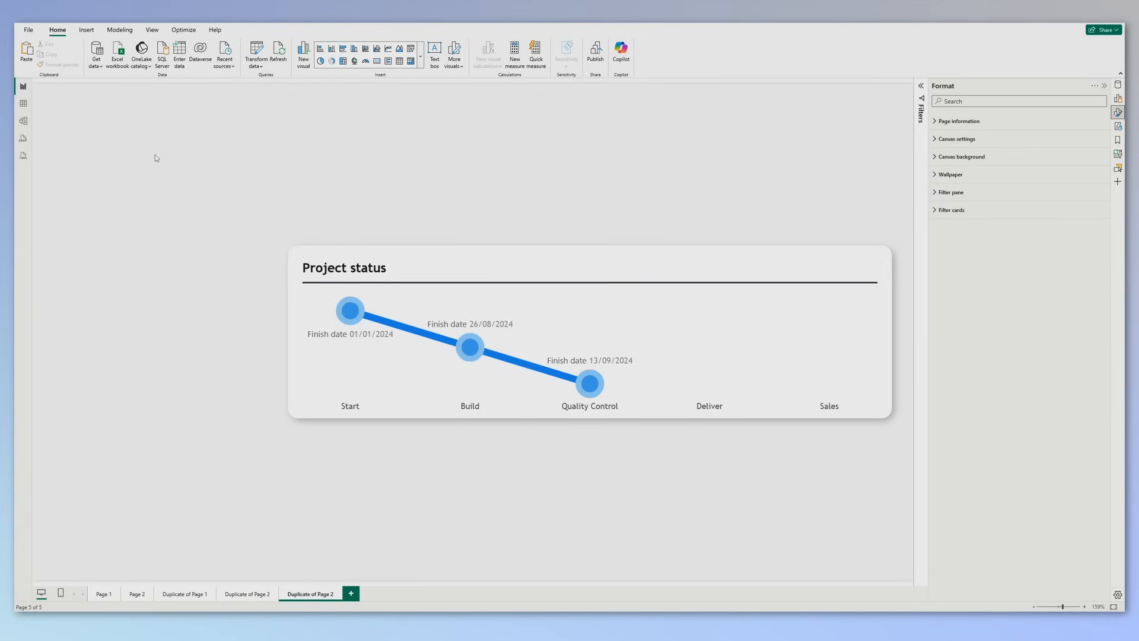
- Set the Page 2 copy's page type to Drillthrough from Projects list > Project Name, then return to Page 1
click(958, 121)
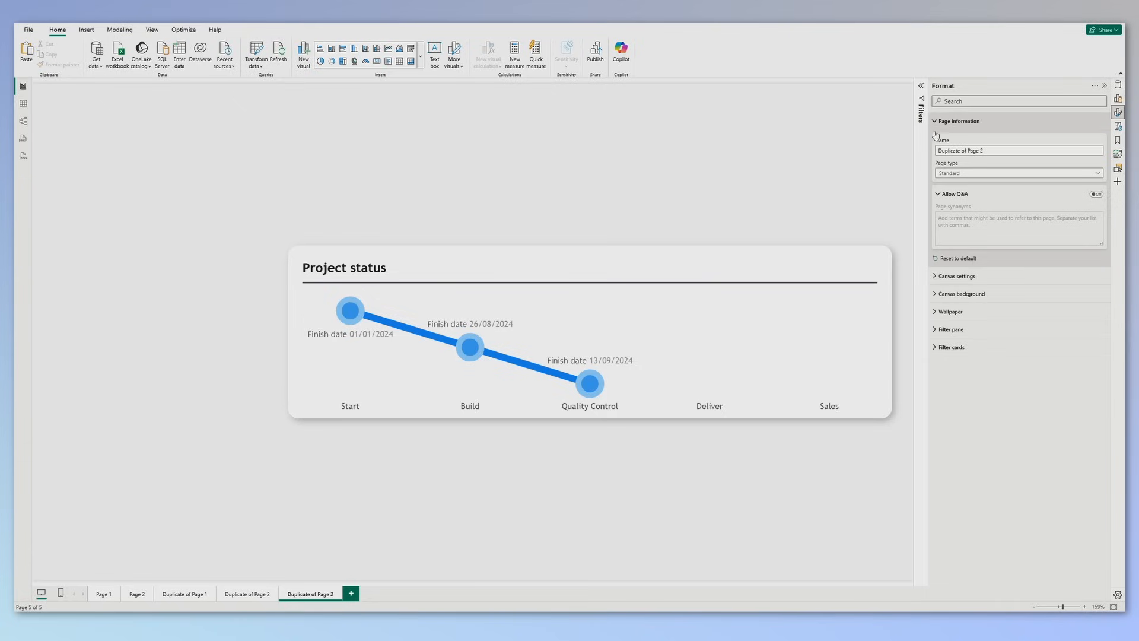
click(1019, 173)
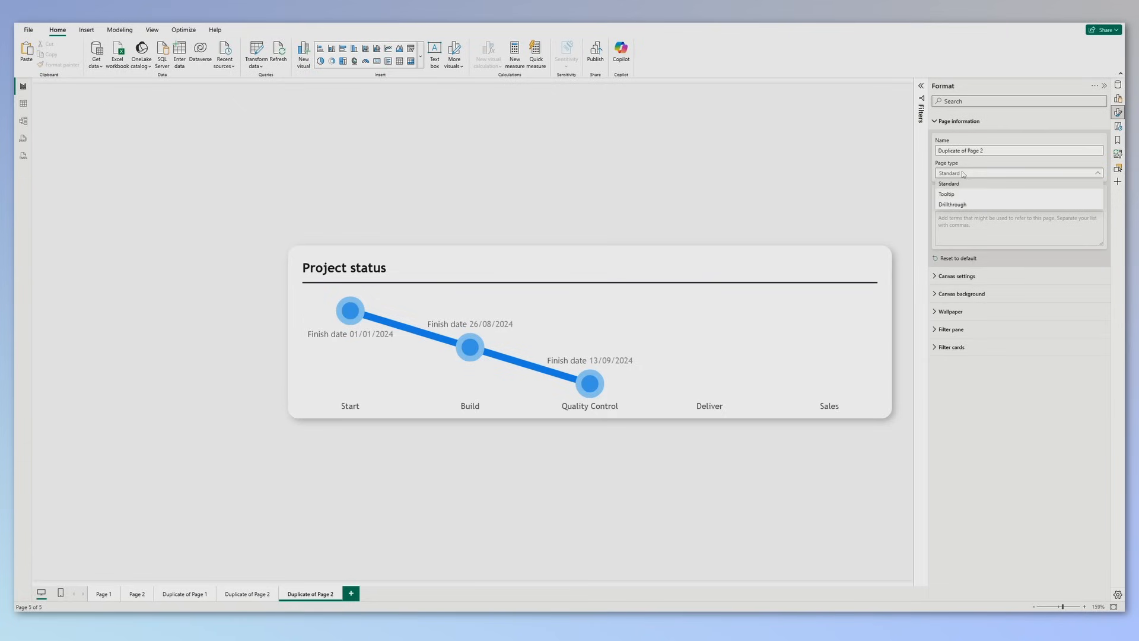
mouse_move(961, 204)
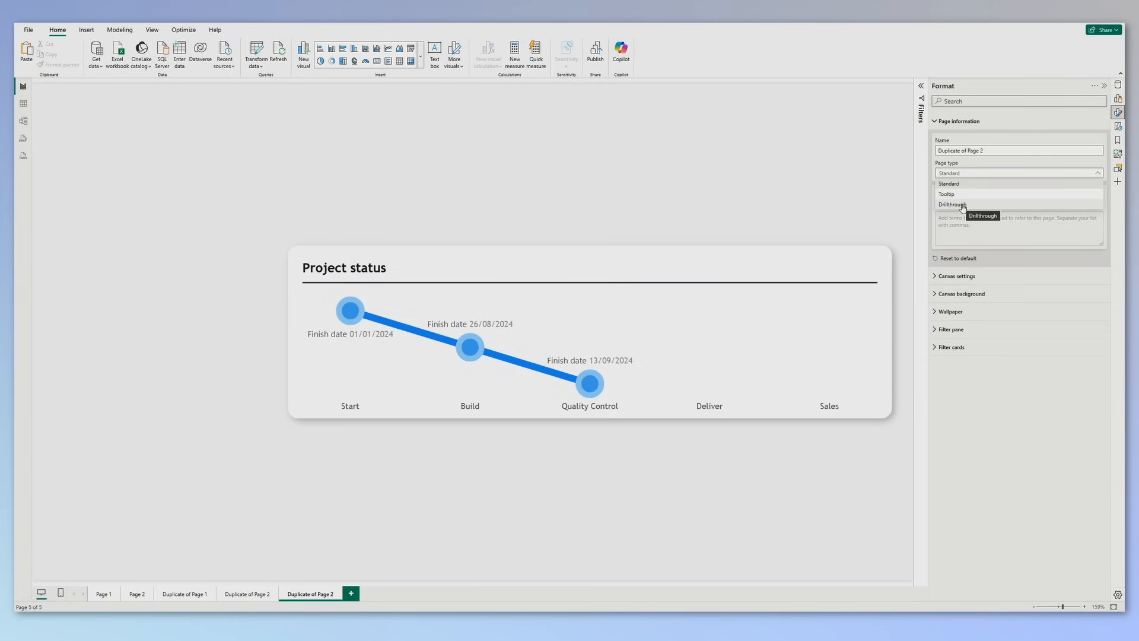
click(954, 204)
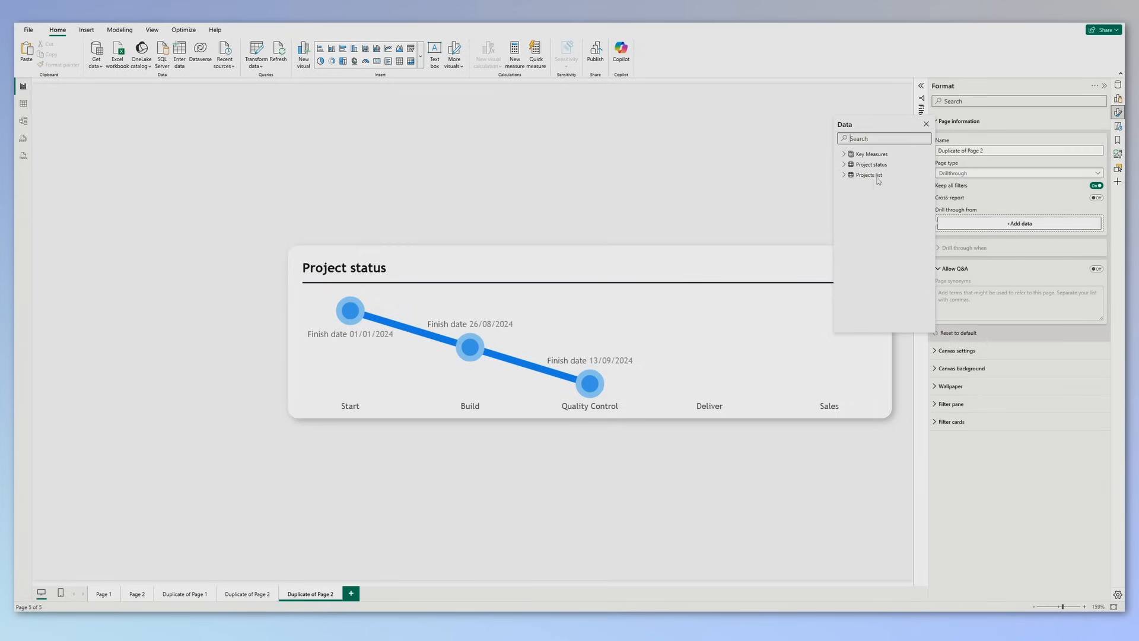
click(869, 174)
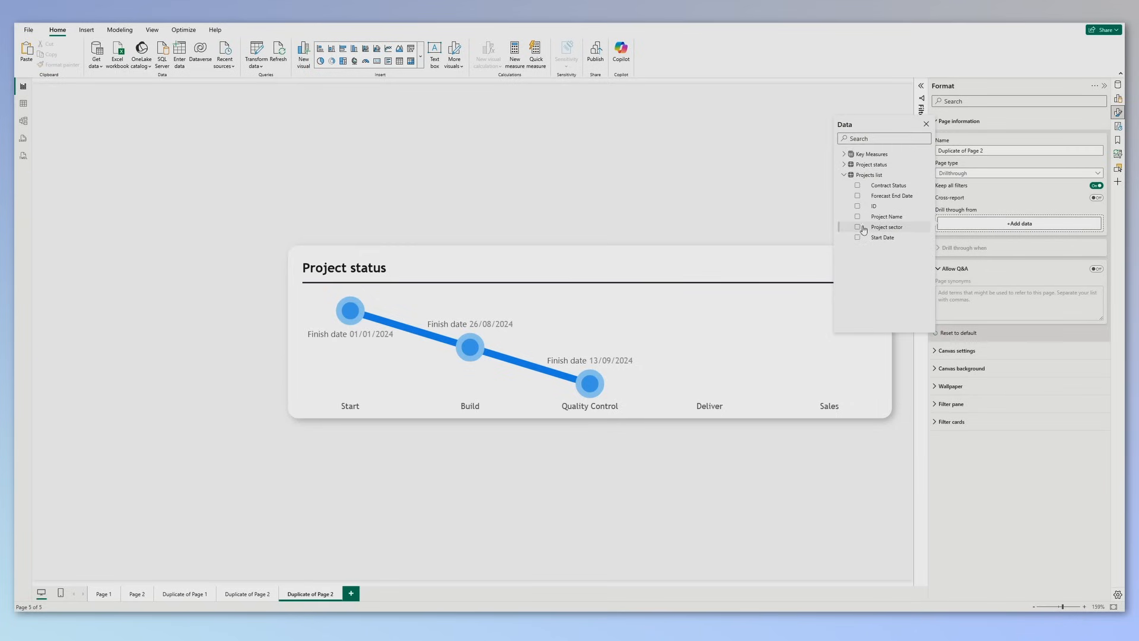
click(888, 216)
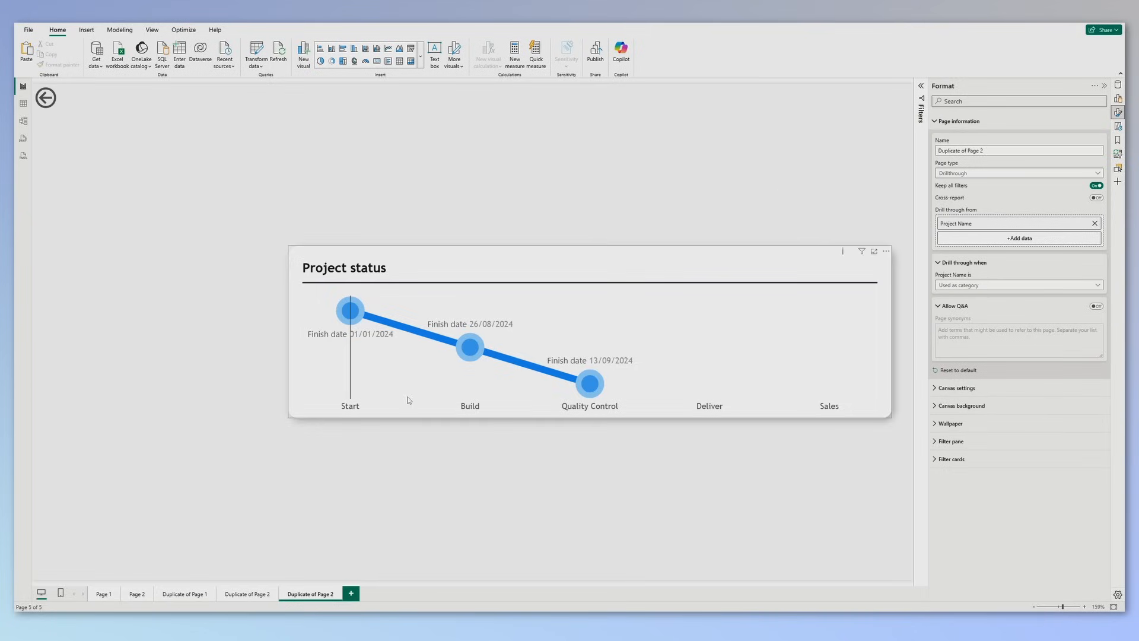
click(103, 593)
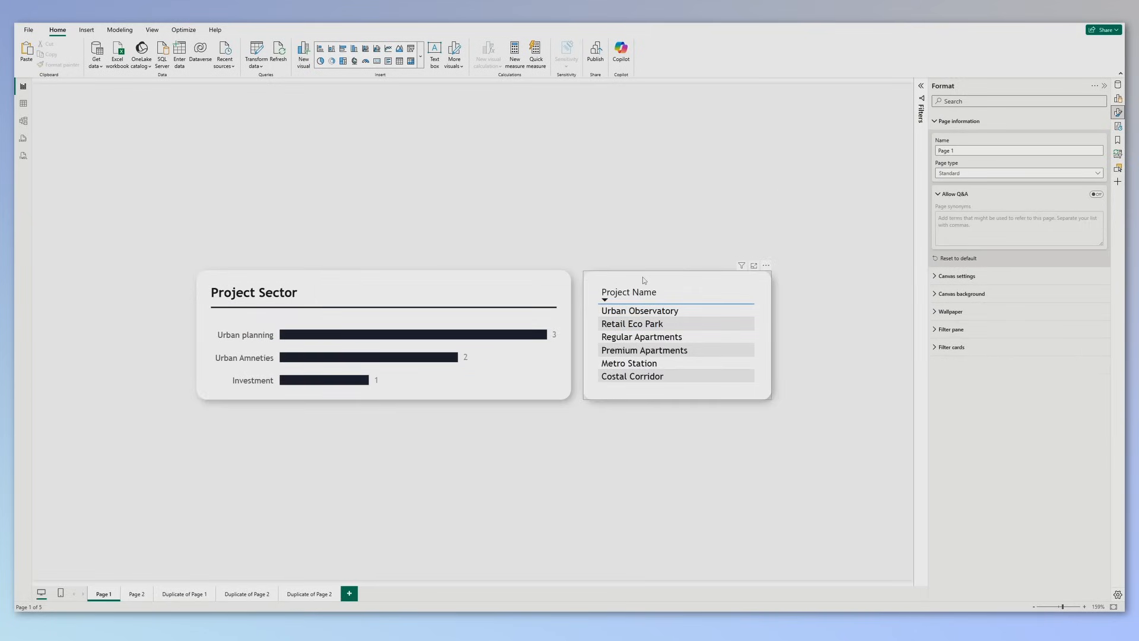
click(676, 334)
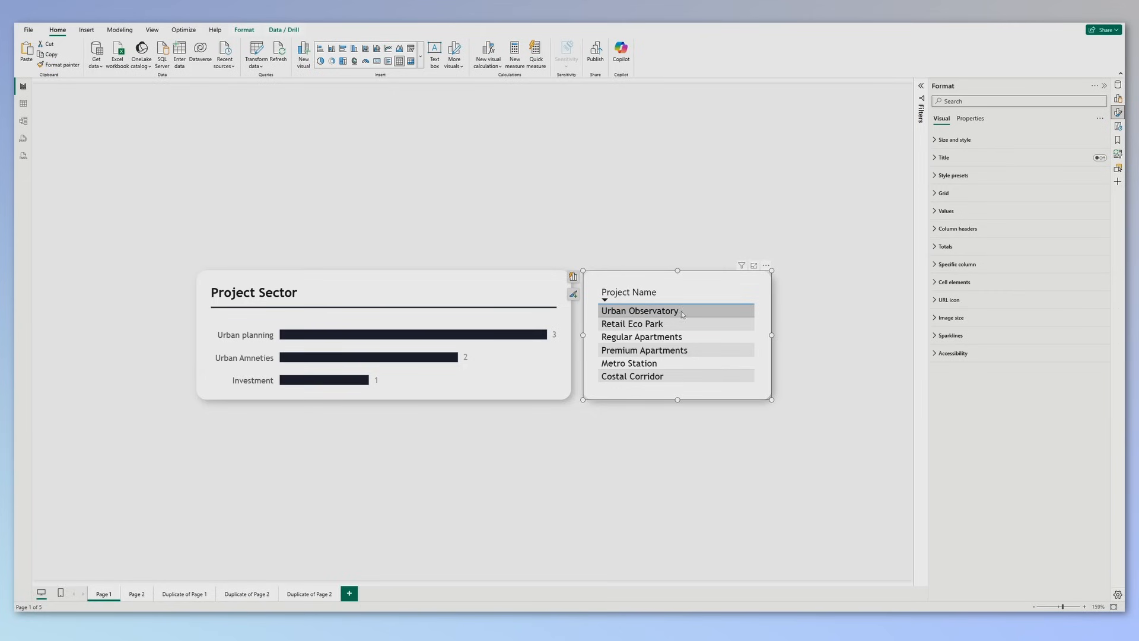
right_click(640, 310)
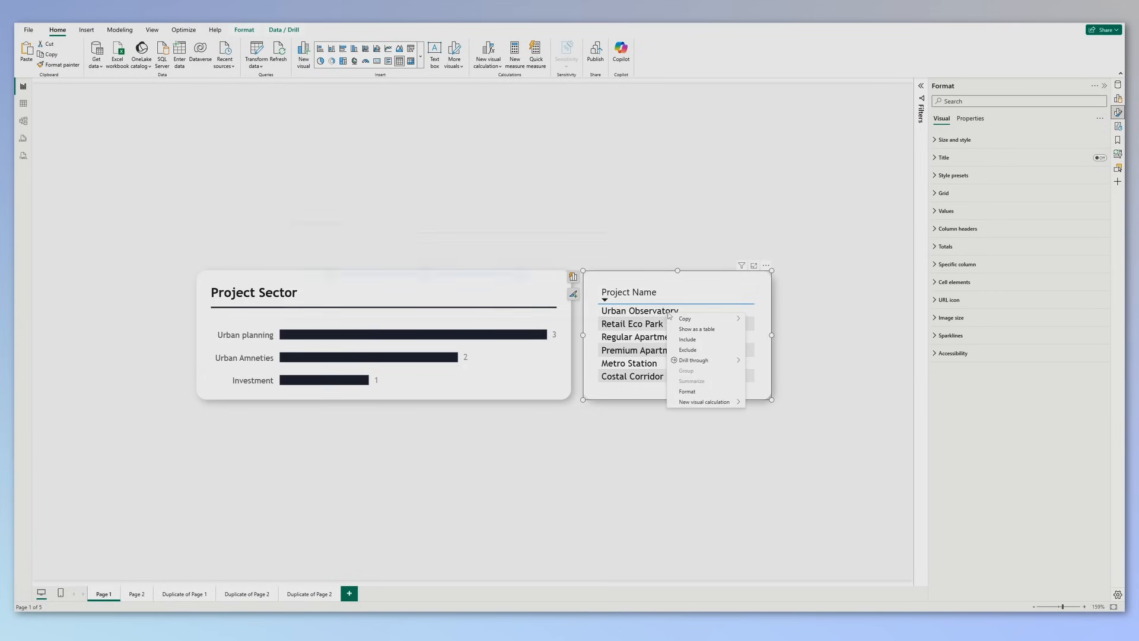
mouse_move(694, 359)
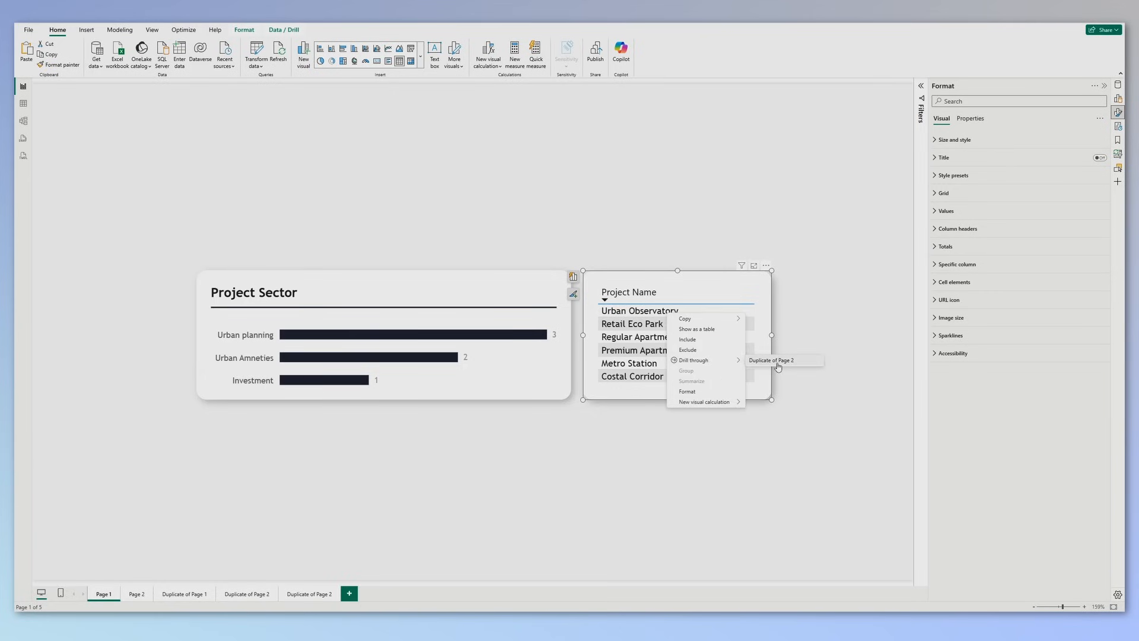
click(770, 360)
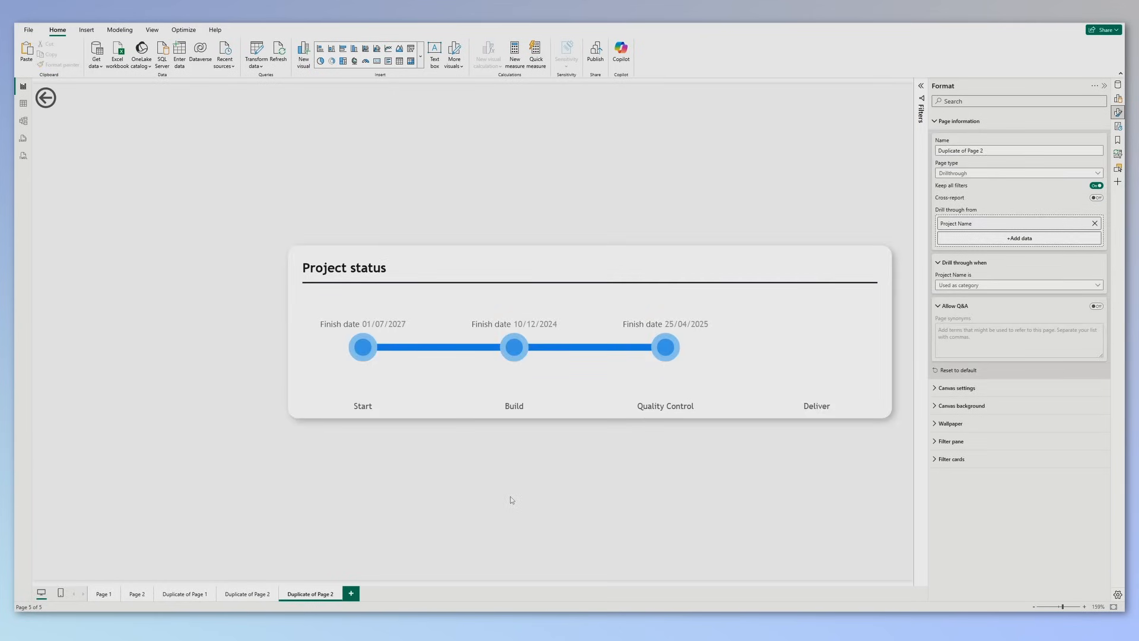
click(104, 593)
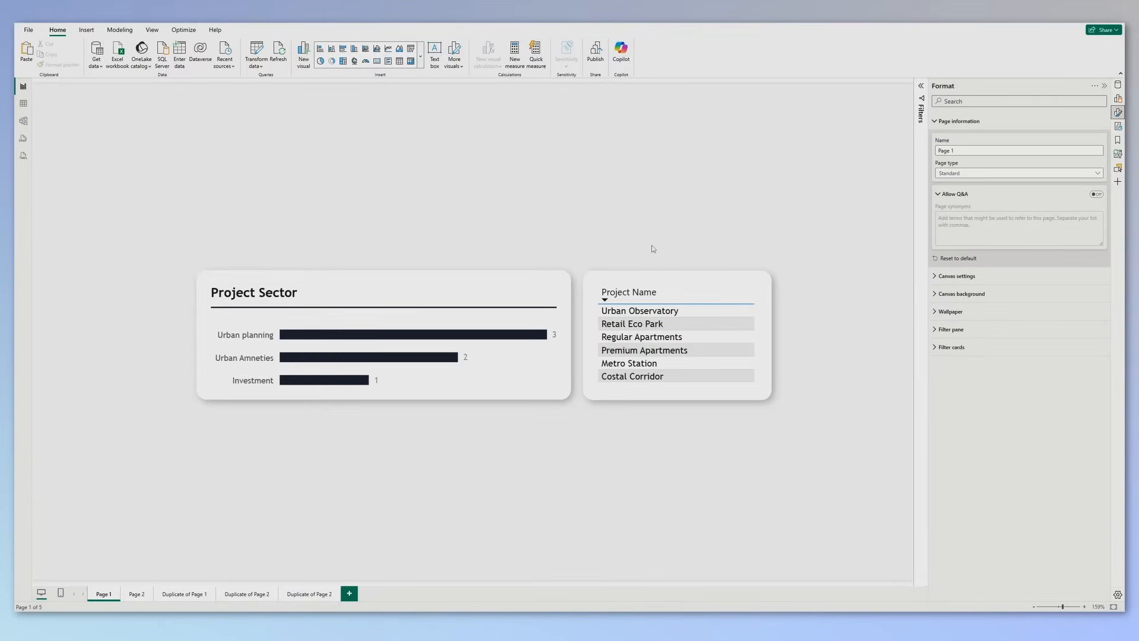
- Insert a blank button above Page 1's project table and give it the text 'More info'
click(85, 29)
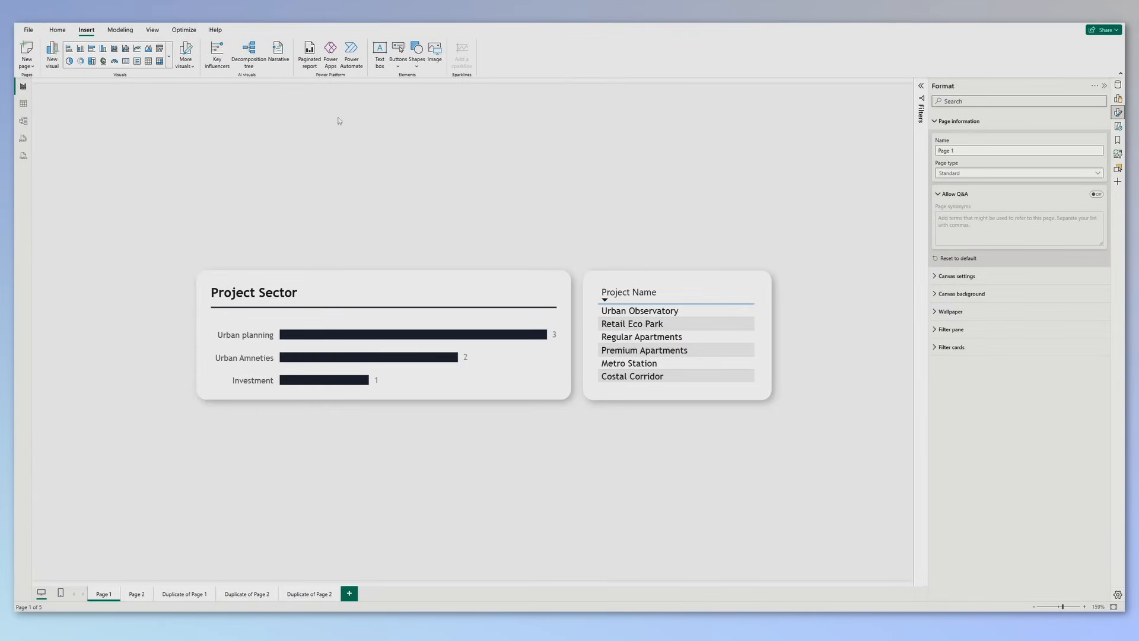
click(398, 55)
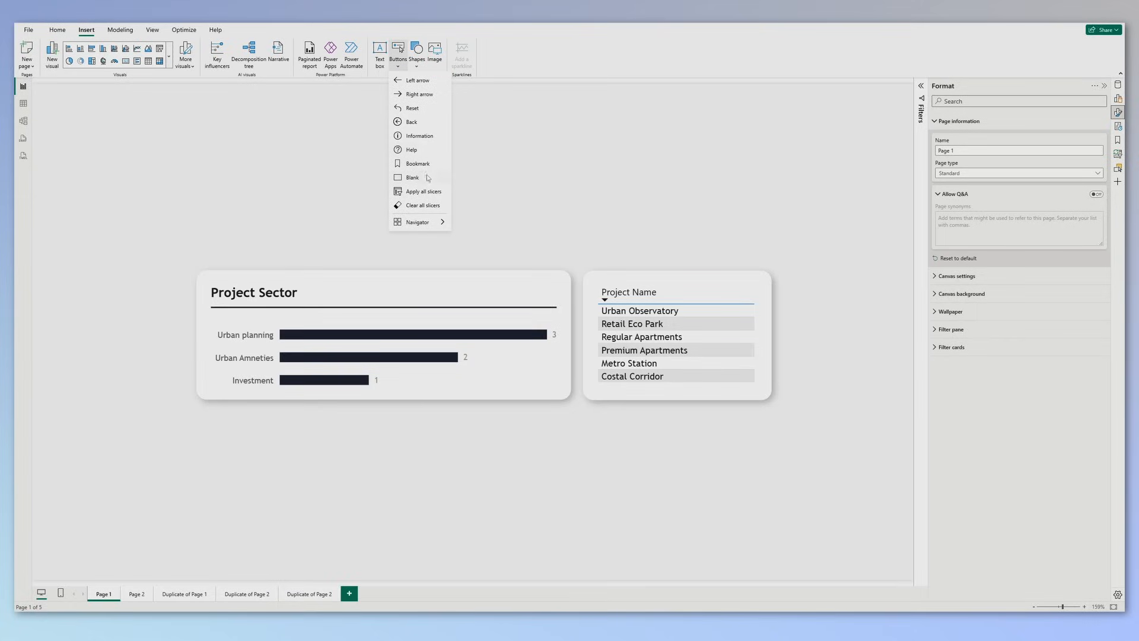
click(413, 177)
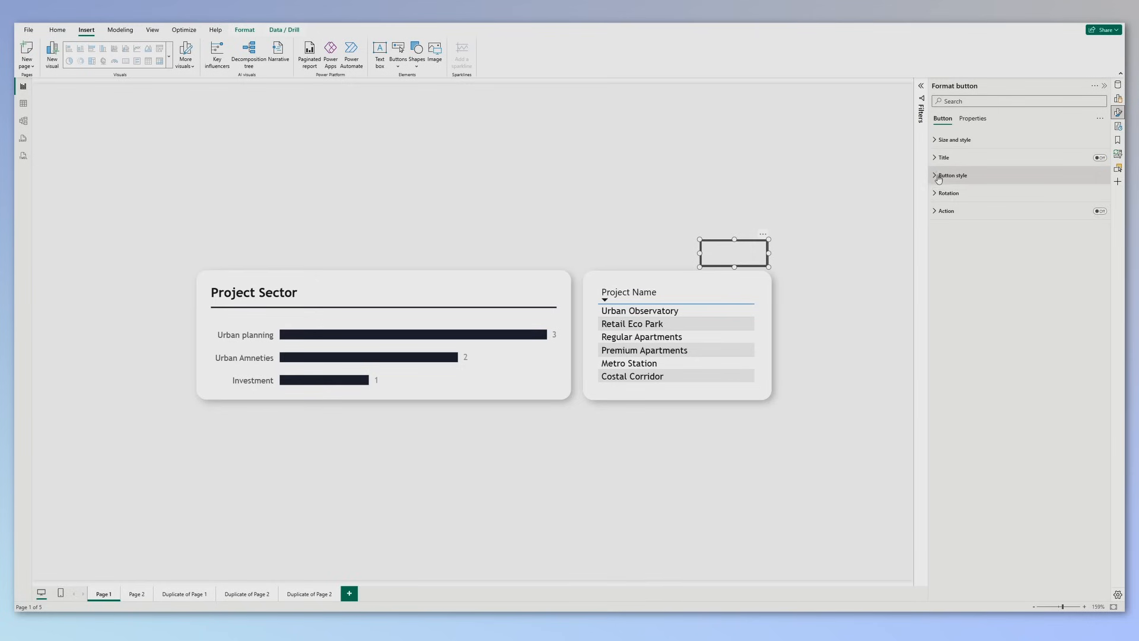
click(952, 175)
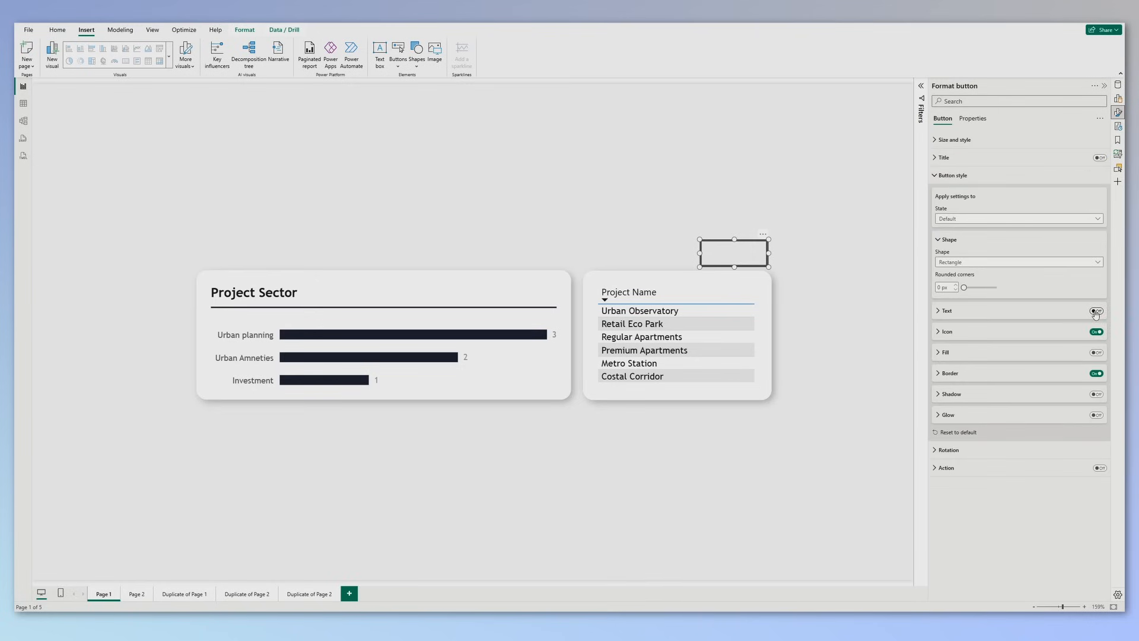
click(1098, 311)
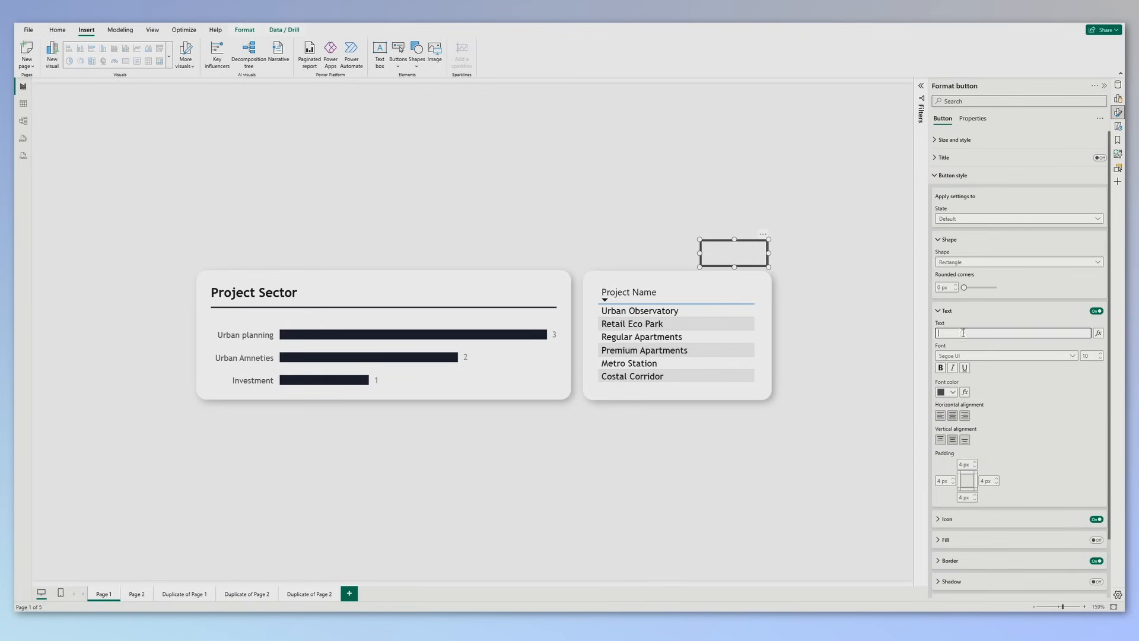
text(More in)
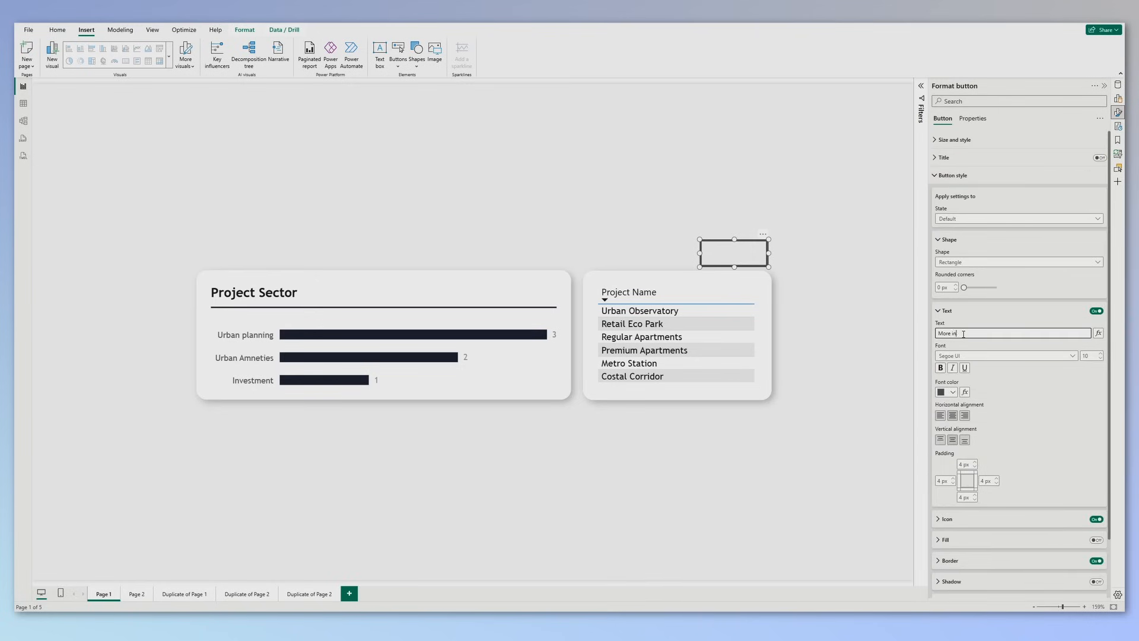
click(953, 175)
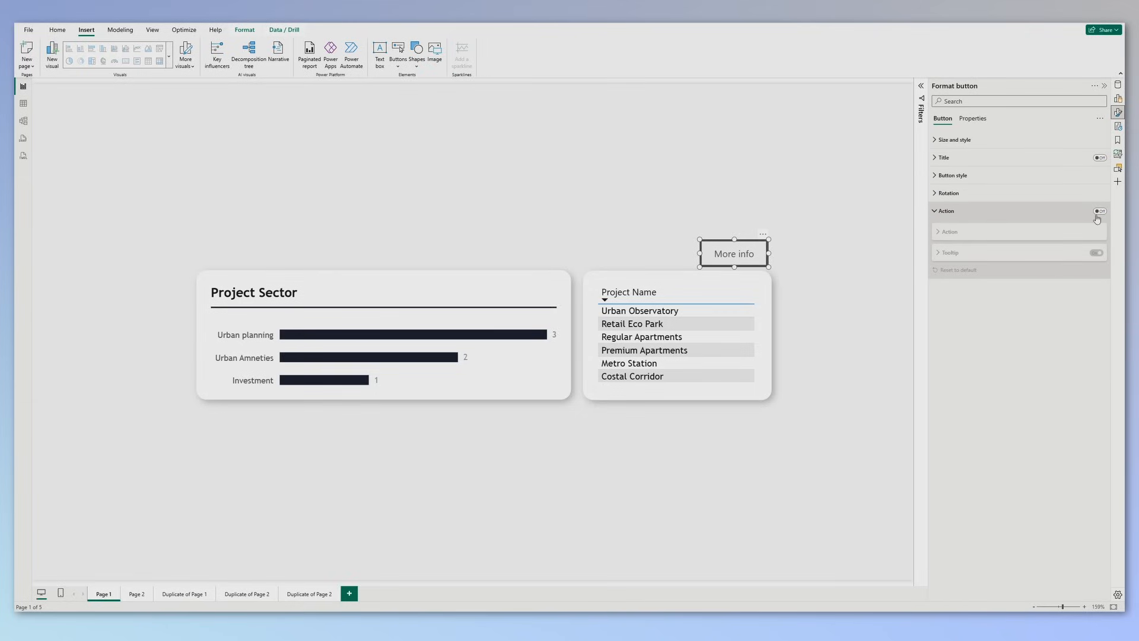
- Switch on the More info button's action, open its action type, and select Urban Observatory in the table
click(1097, 211)
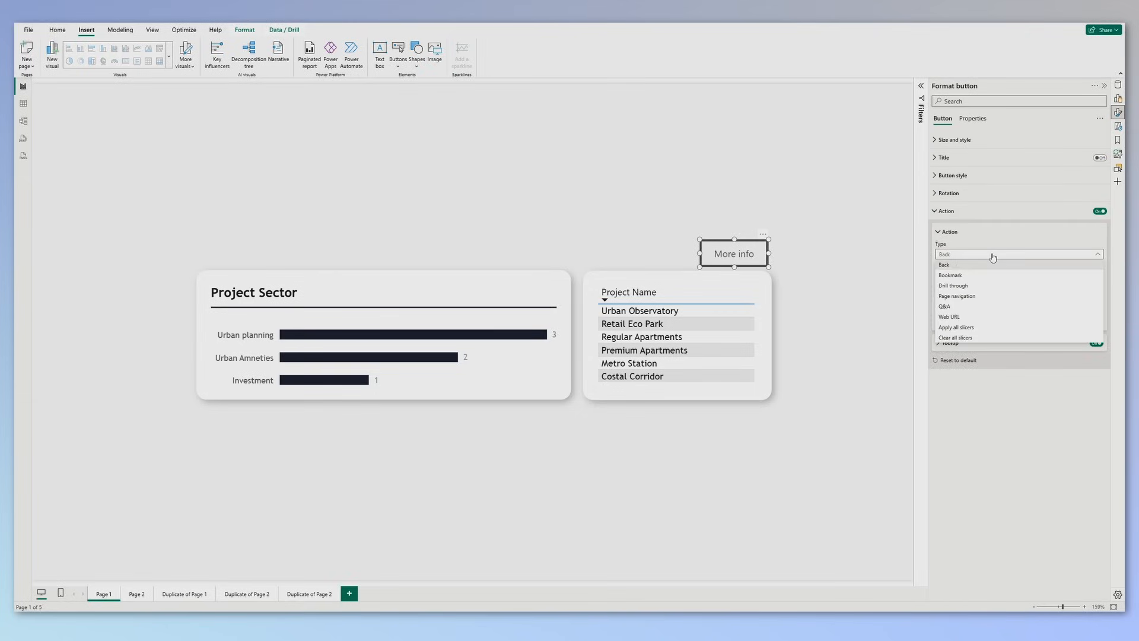
click(953, 285)
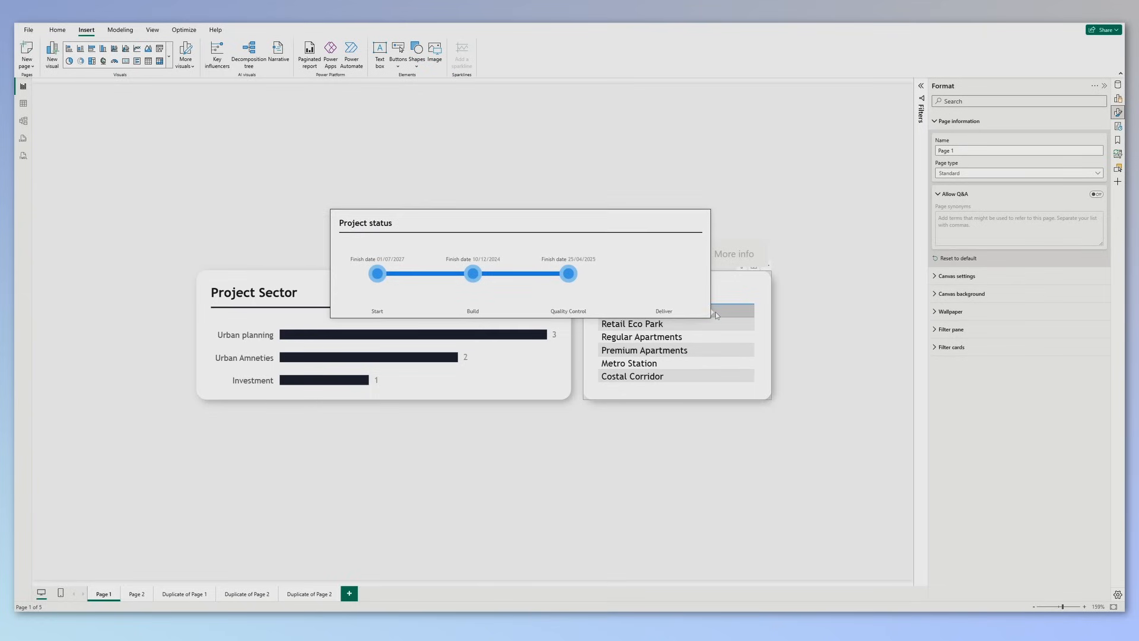
click(676, 336)
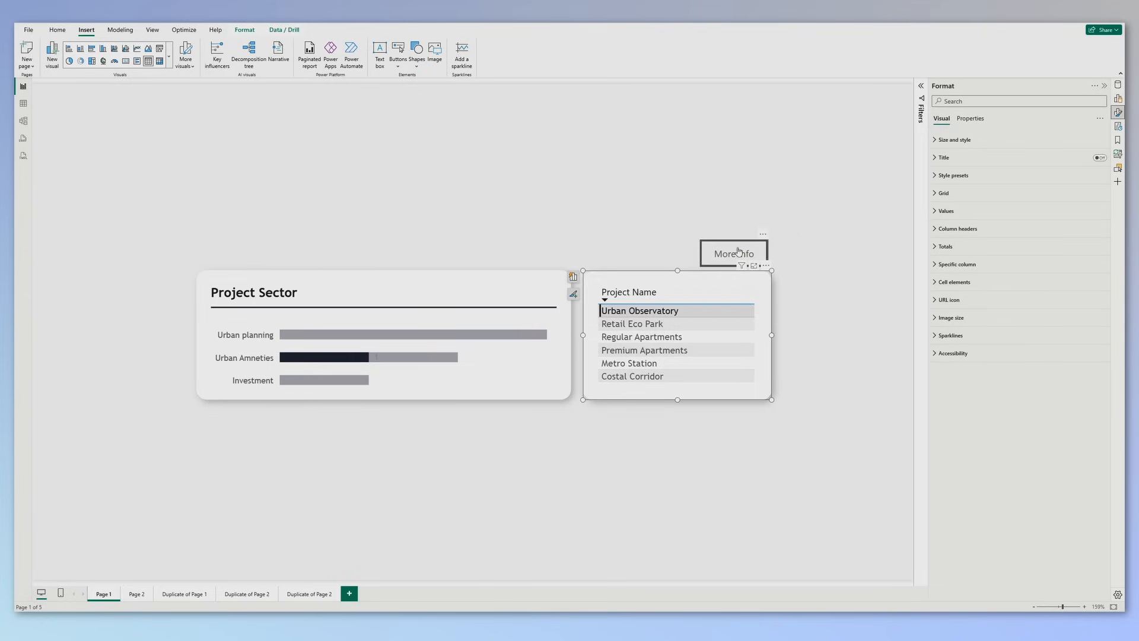